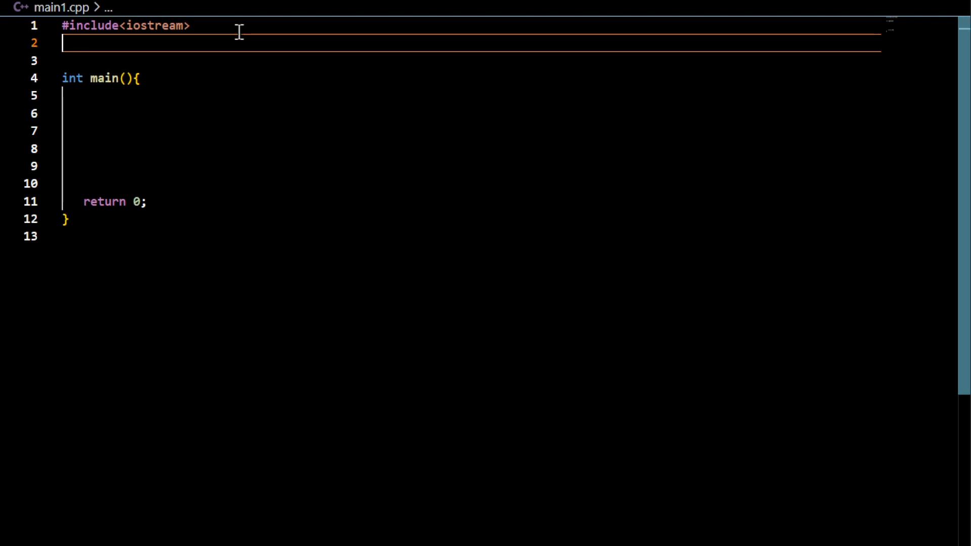
Add #include<deque> below iostream and open a new line inside main
type("#includ")
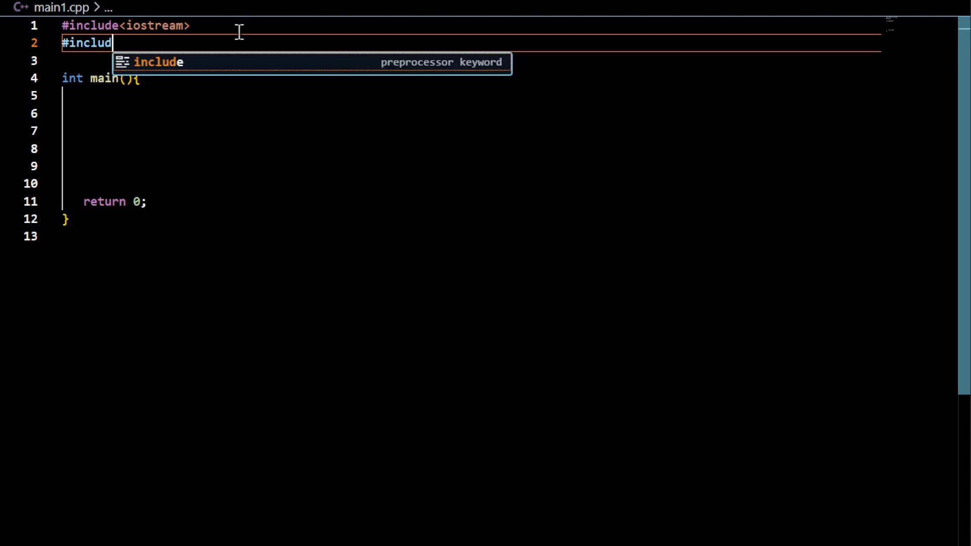
type("e<deque>")
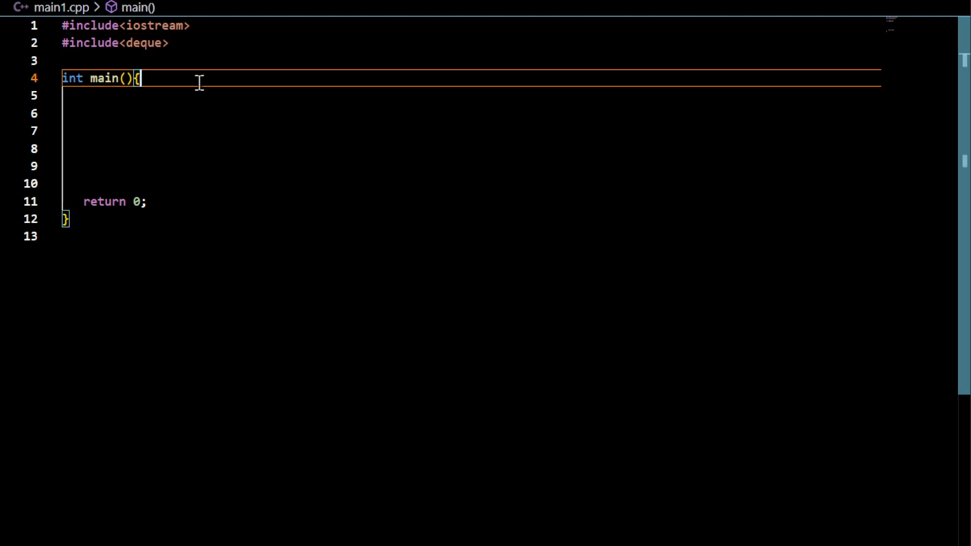
key("Enter")
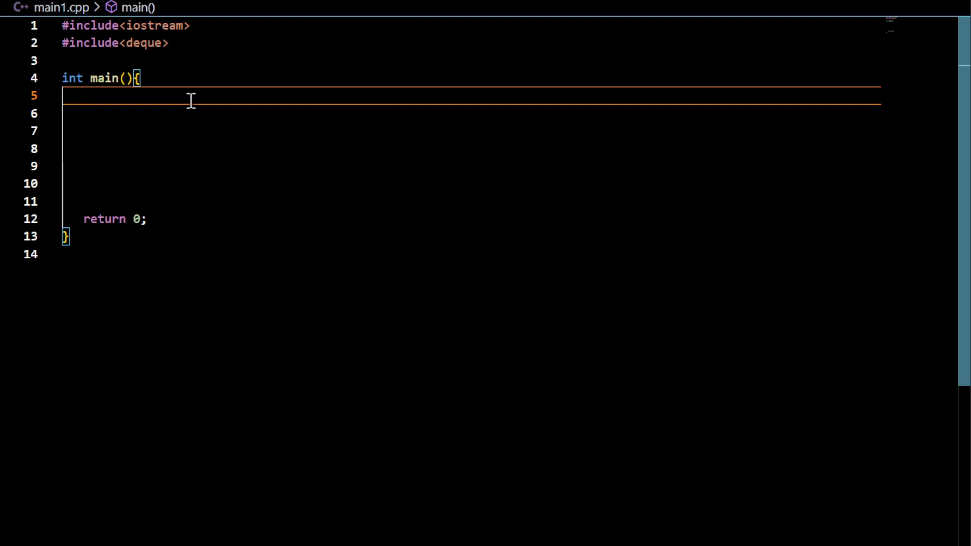
Declare std::deque<int> mydq; at the start of main
type("std")
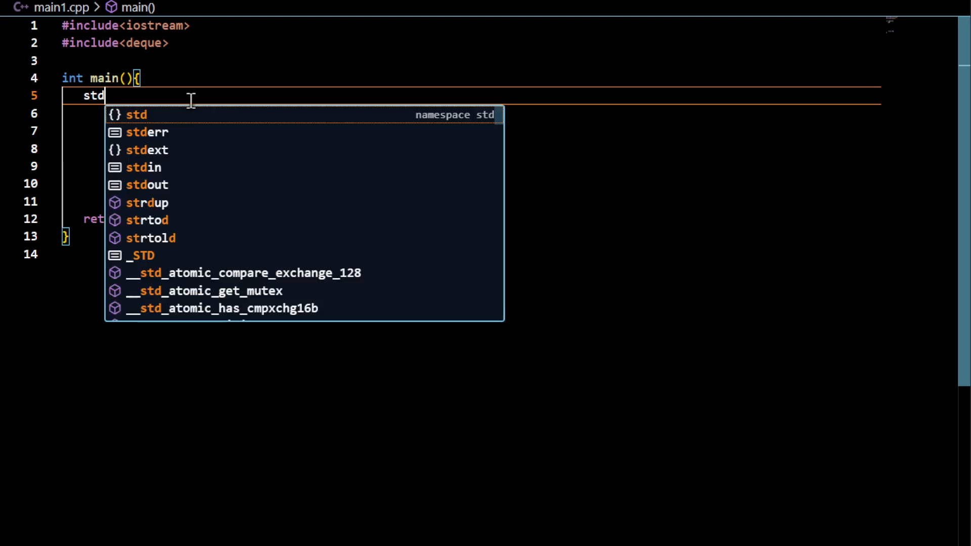
type("::deque")
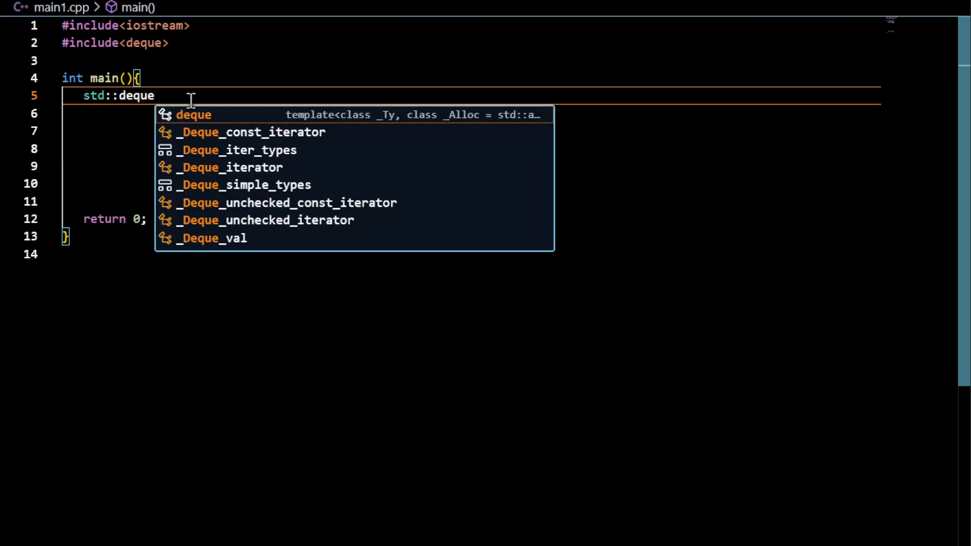
type("<")
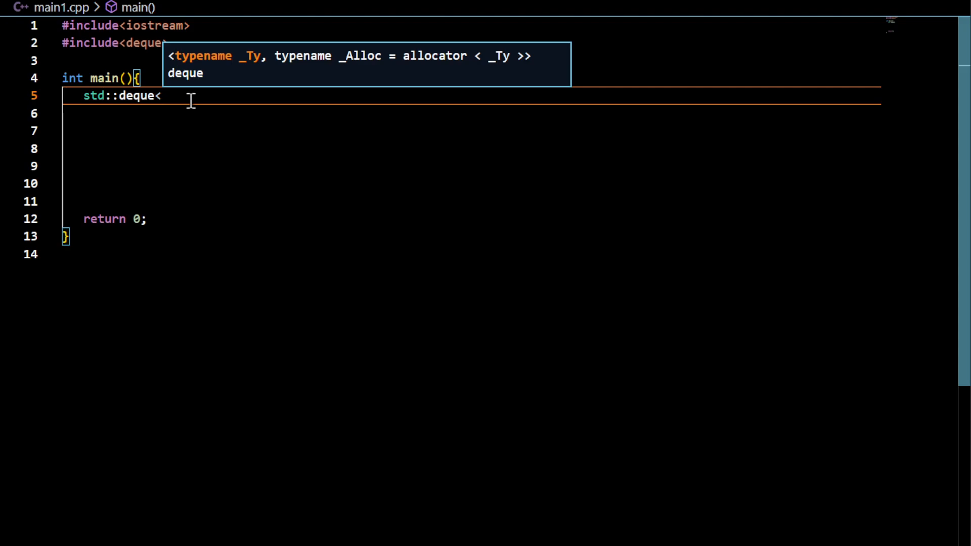
type("int>")
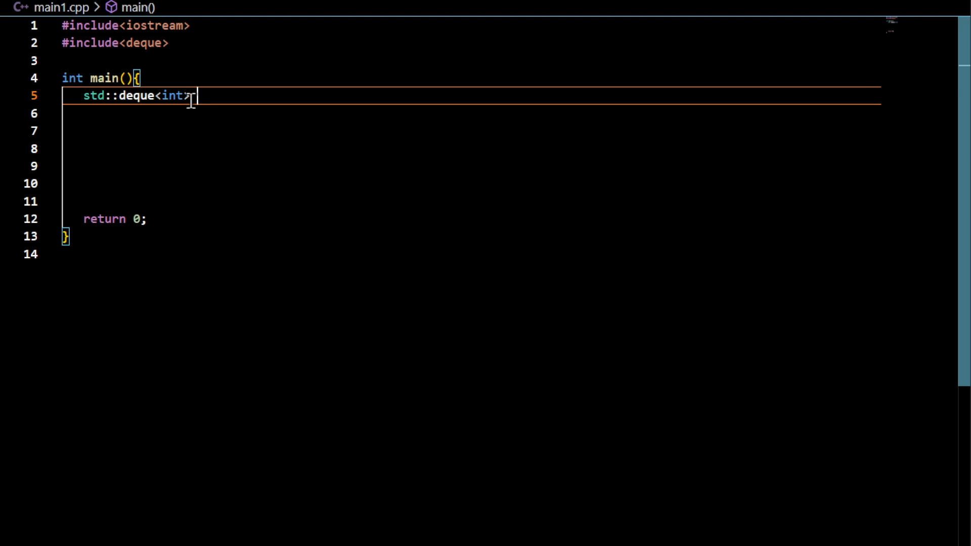
type("my")
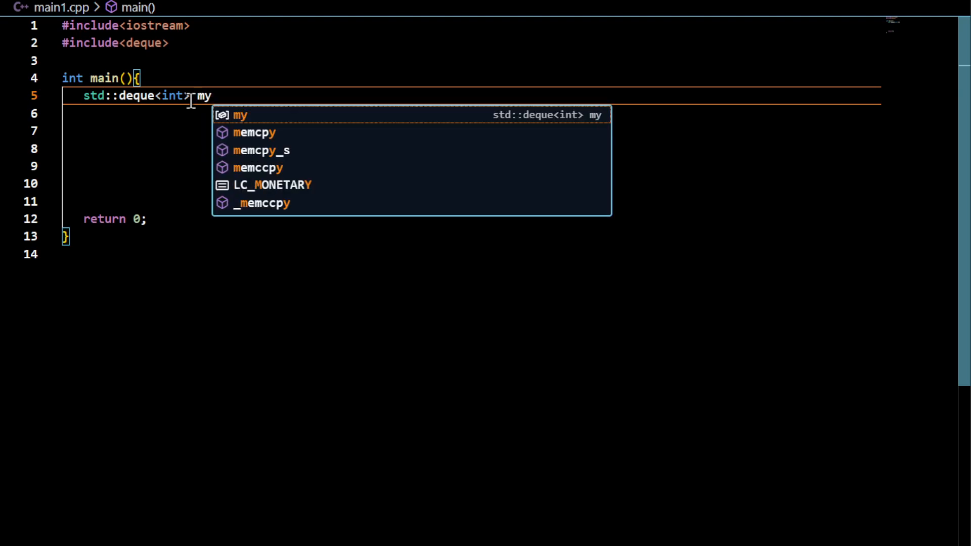
type("dq")
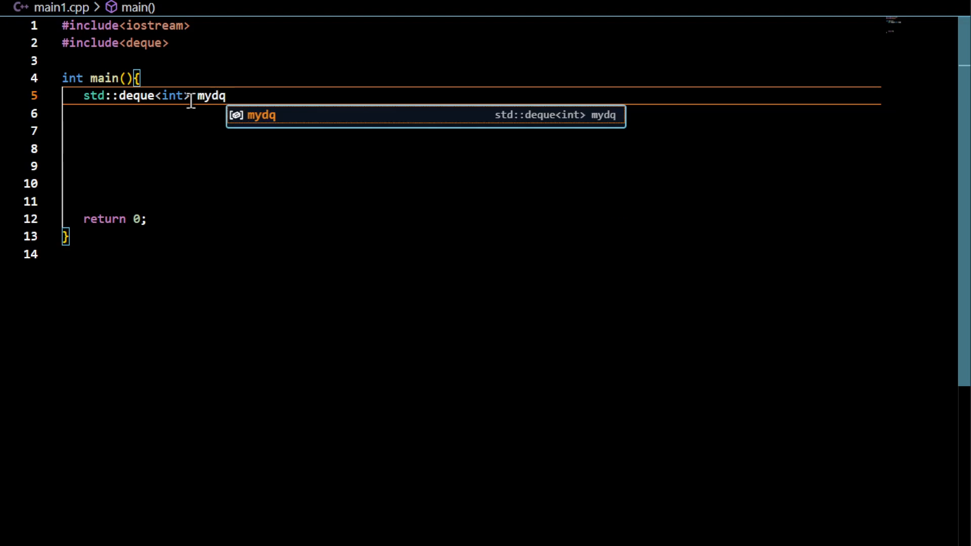
type(";")
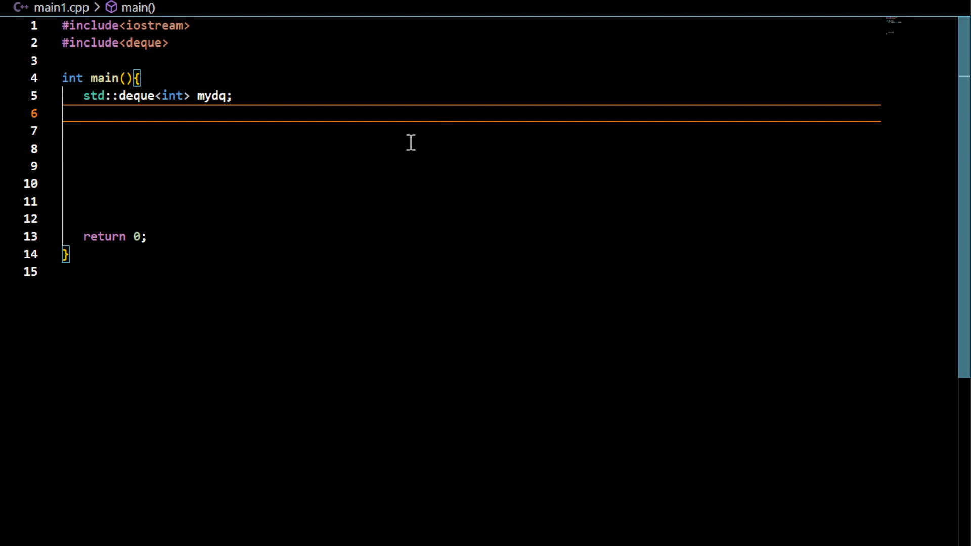
key("Enter")
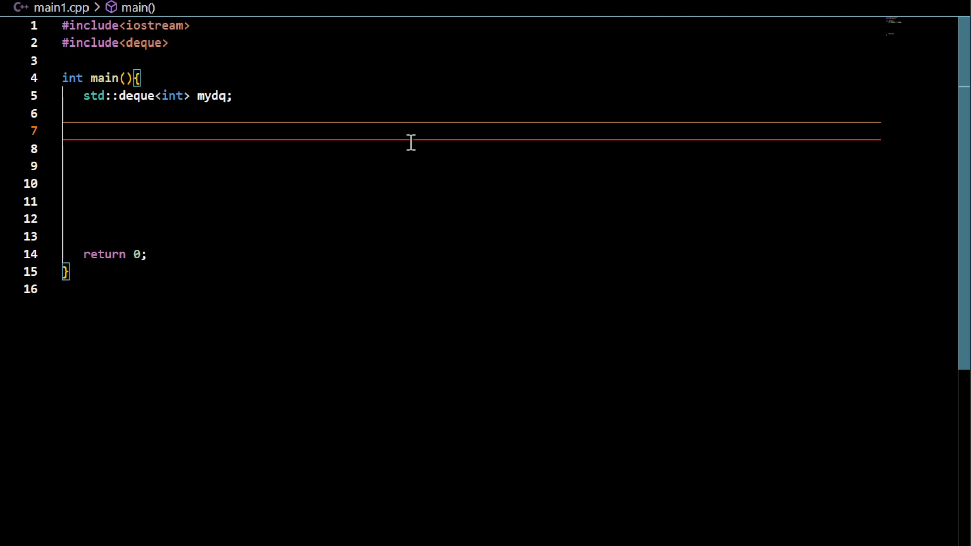
mouse_move(185, 42)
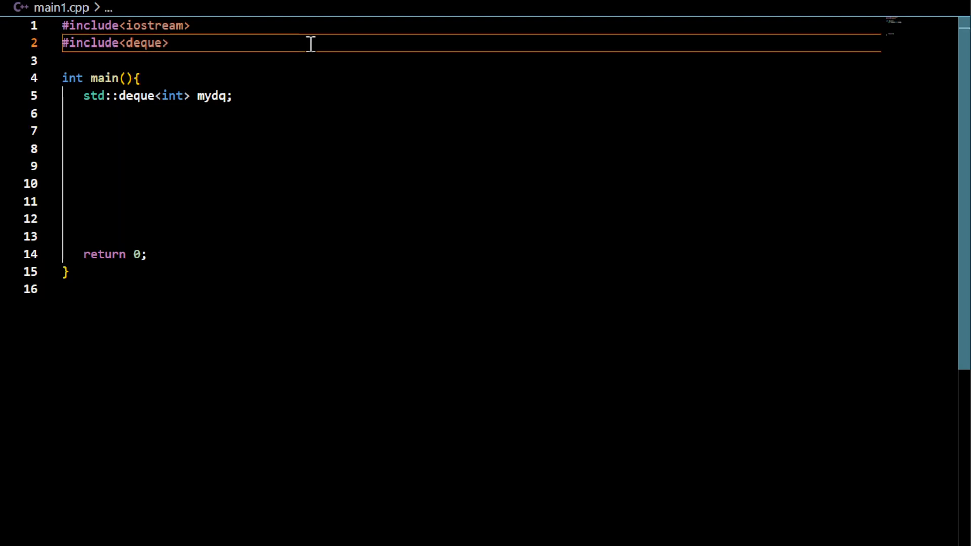
Add template<typename T> void print(const T& ctr) with an empty body above main
key("Enter")
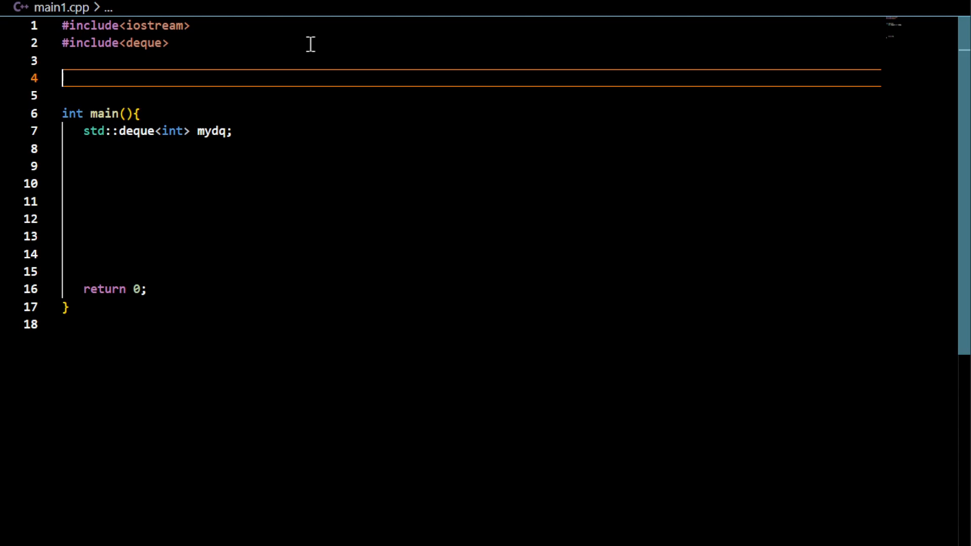
type("temp")
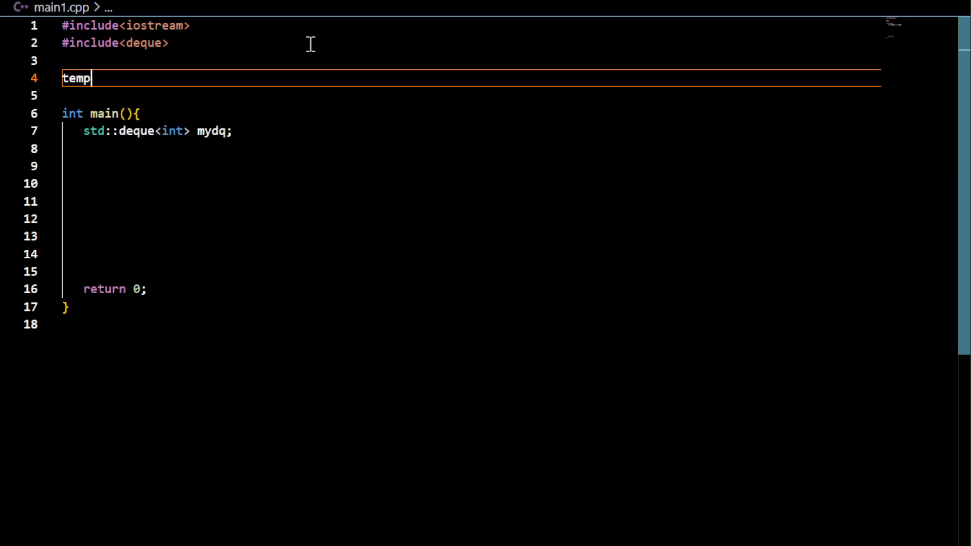
type("late<")
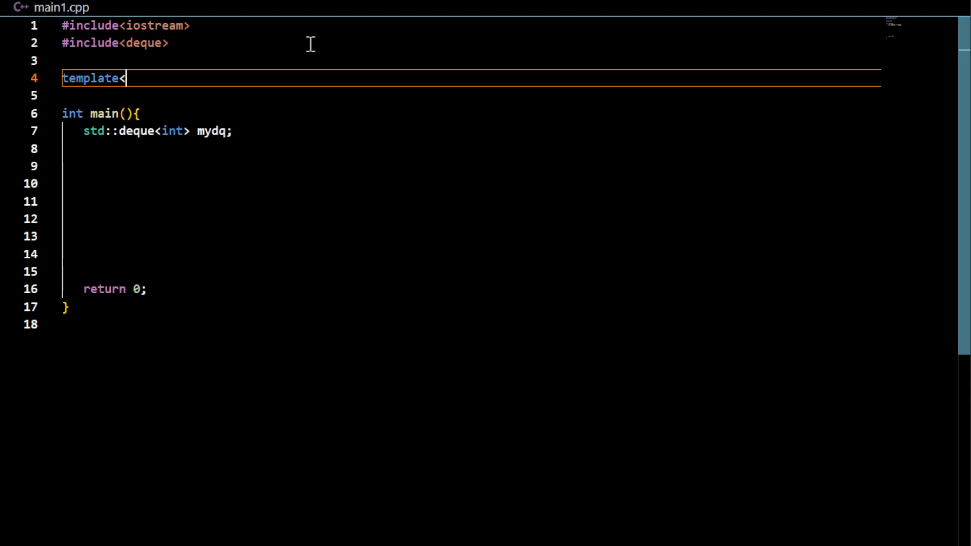
type("typename T>")
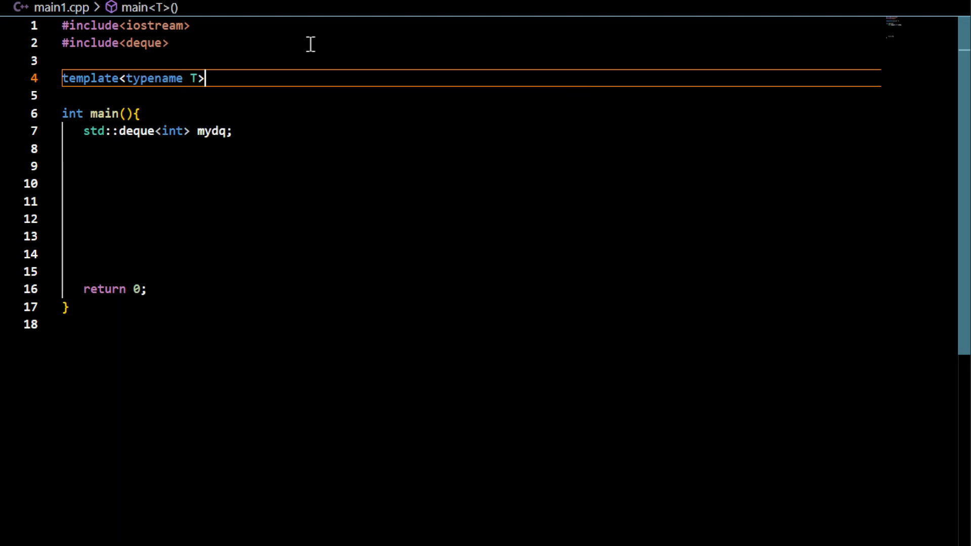
key("Enter")
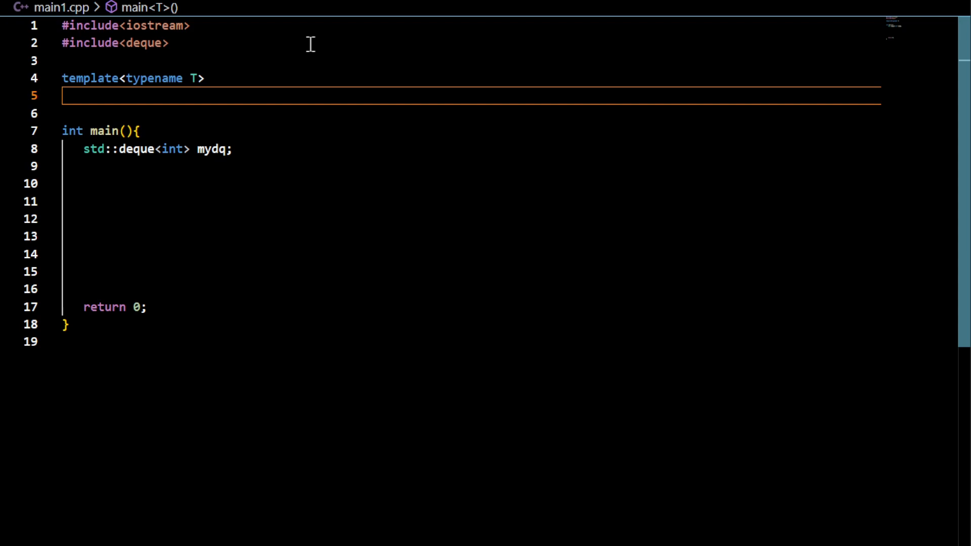
type("void print()")
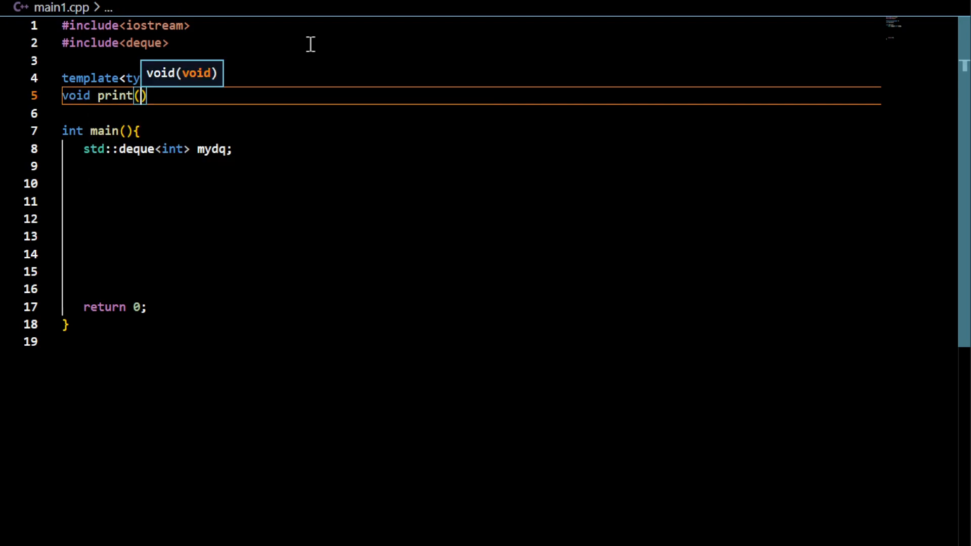
type("const T")
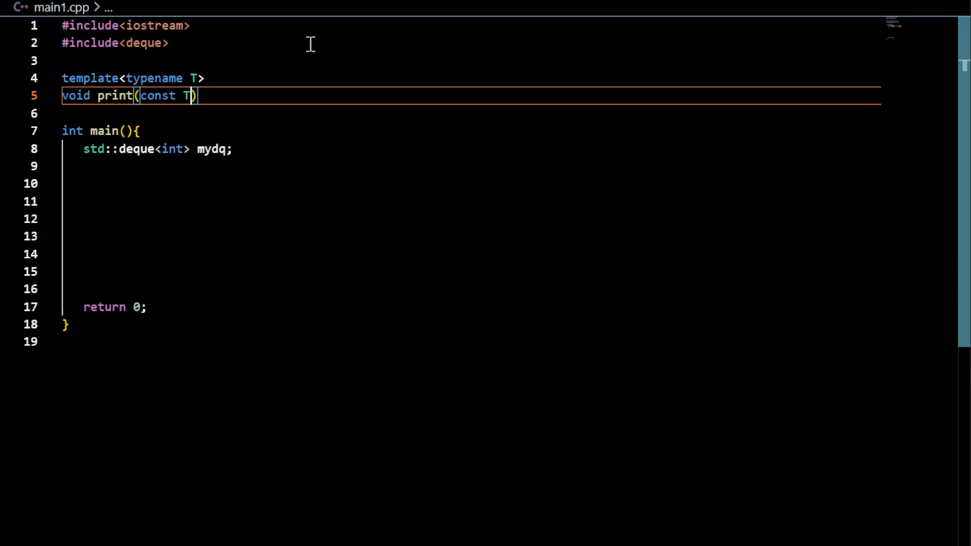
type("&")
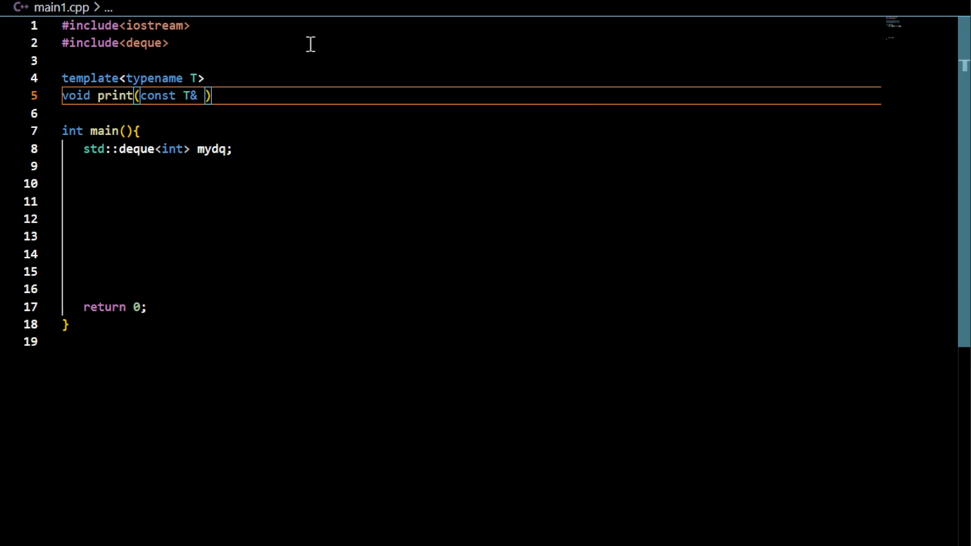
type("ctr){")
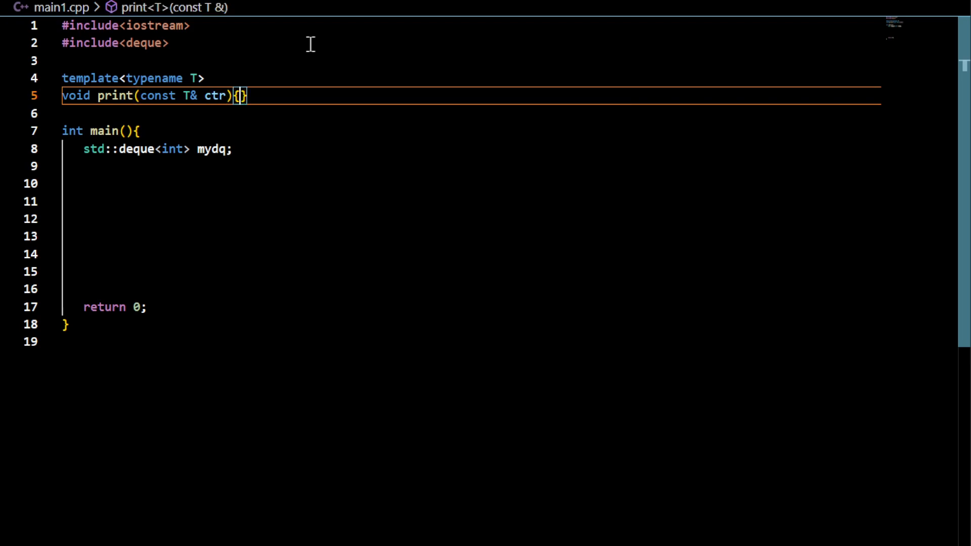
key("Enter")
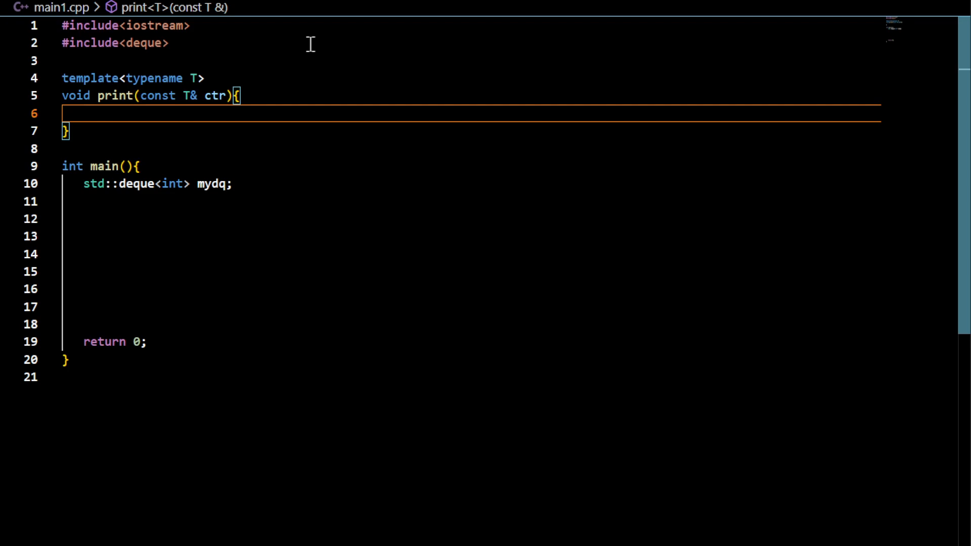
Make print output "empty container" and return when ctr.empty() is true
type("if(")
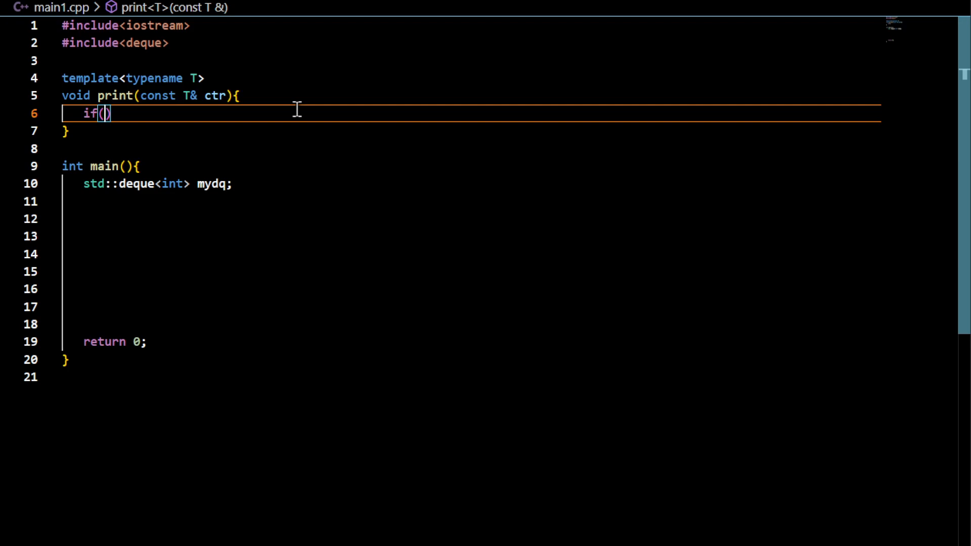
type("ctr.")
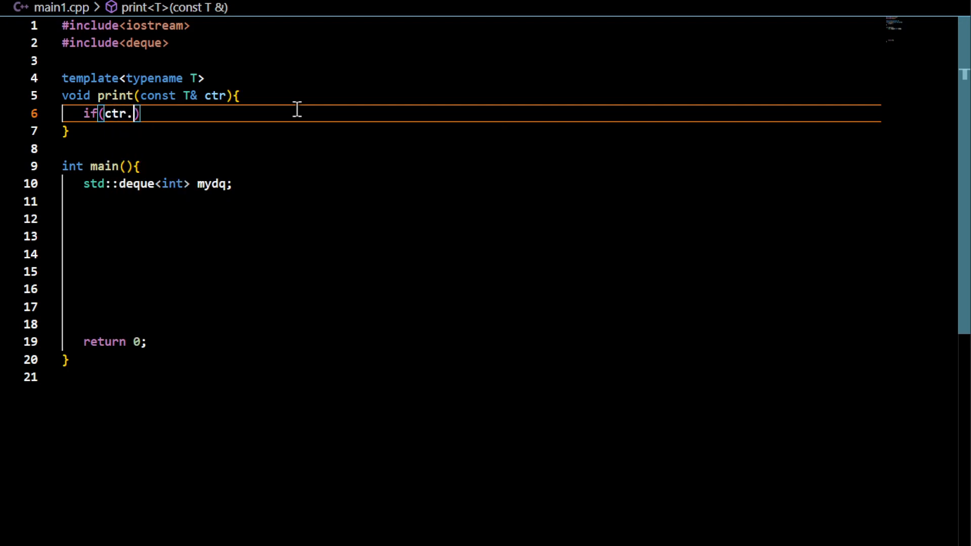
type("empty")
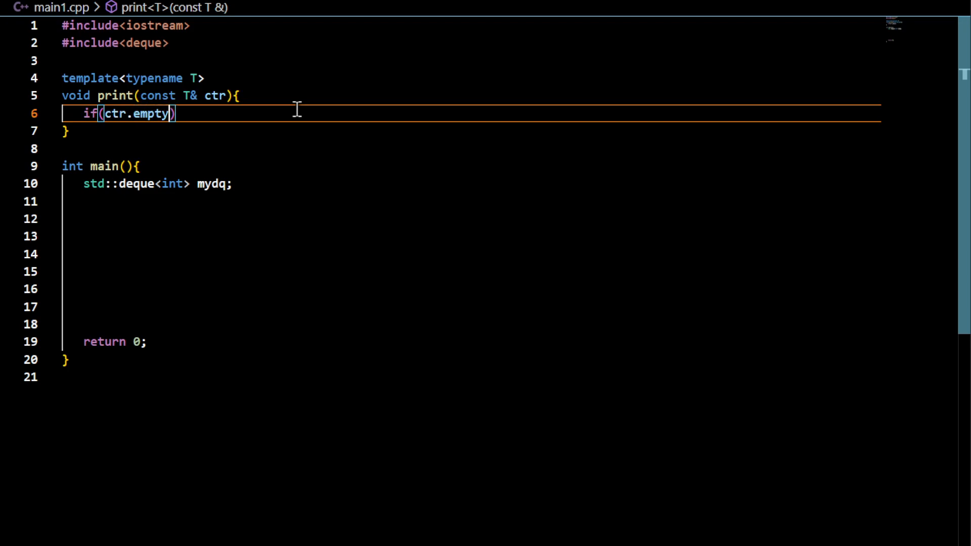
type("()")
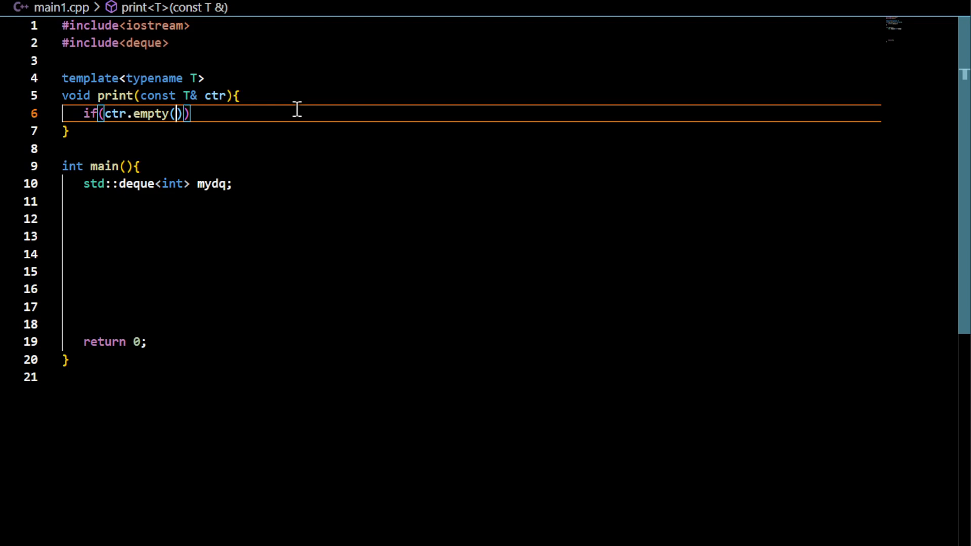
type("!")
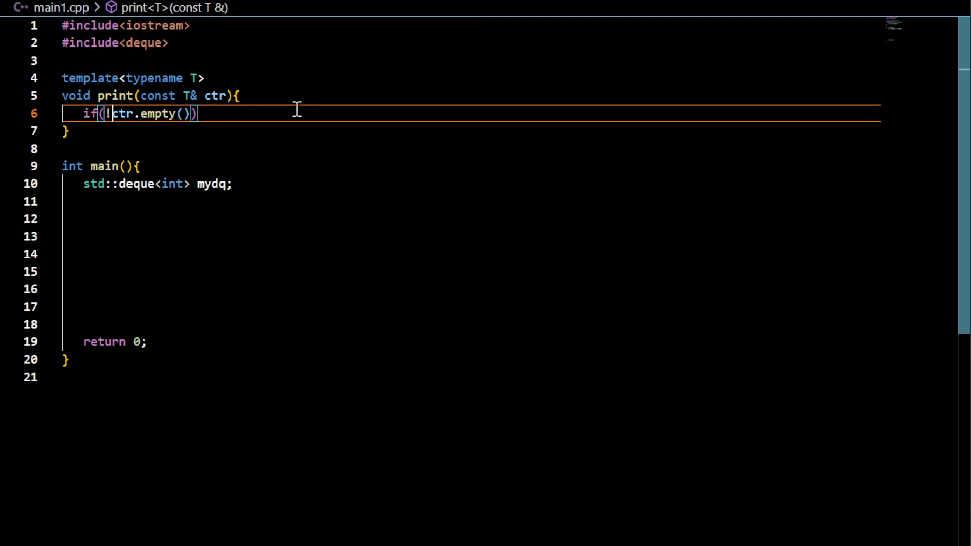
key("Backspace")
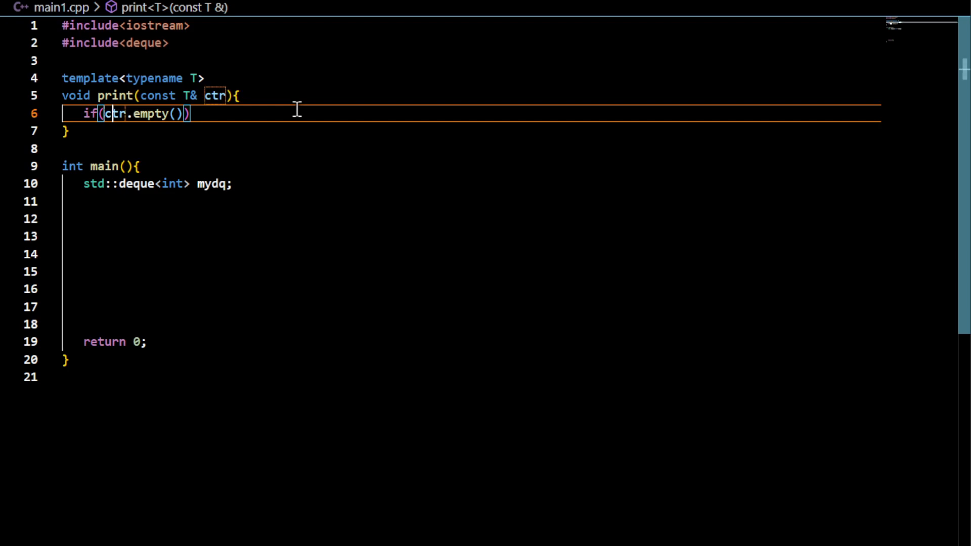
type("{}")
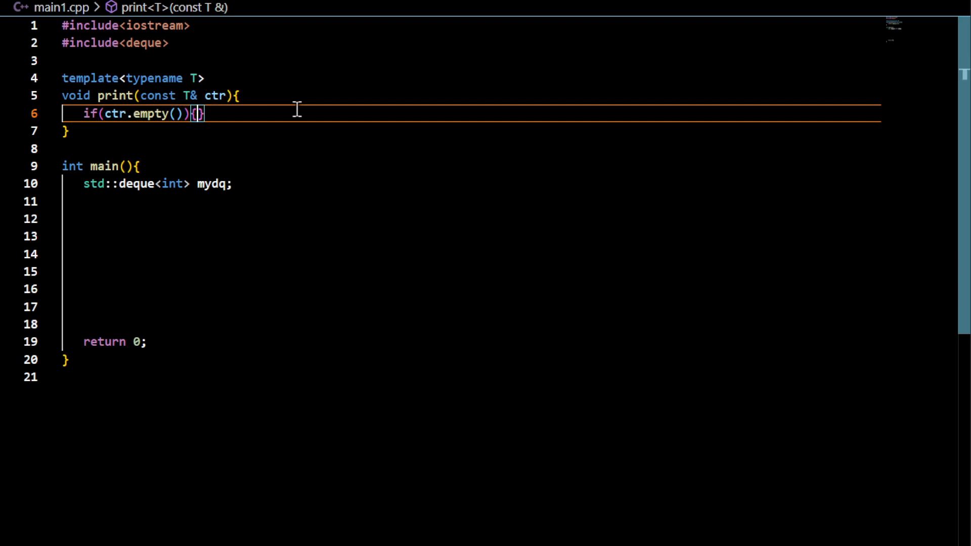
key("enter")
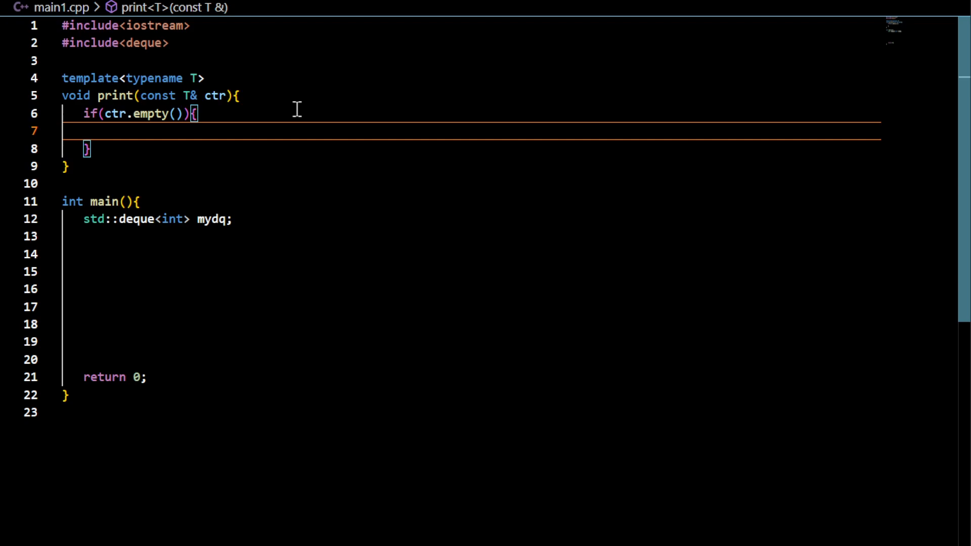
type("s")
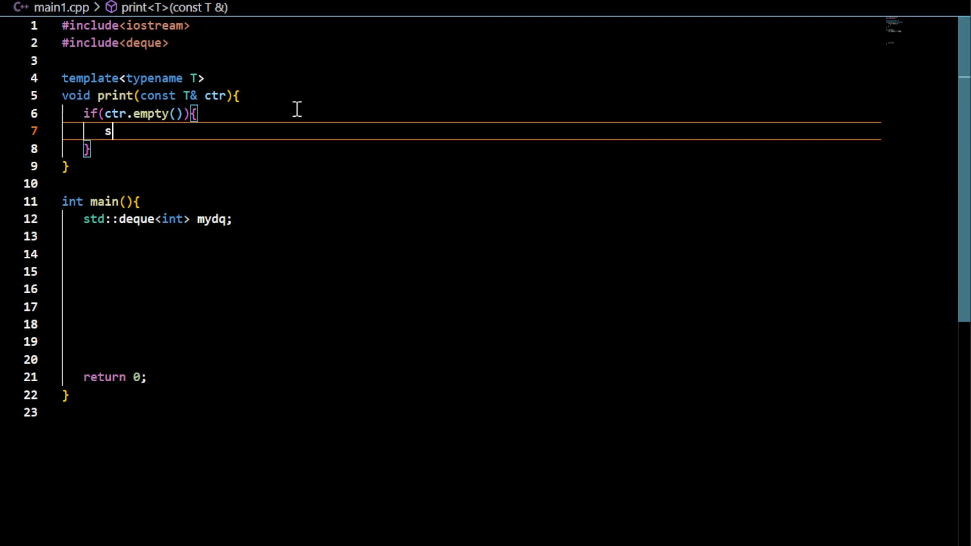
type("td::cout <<")
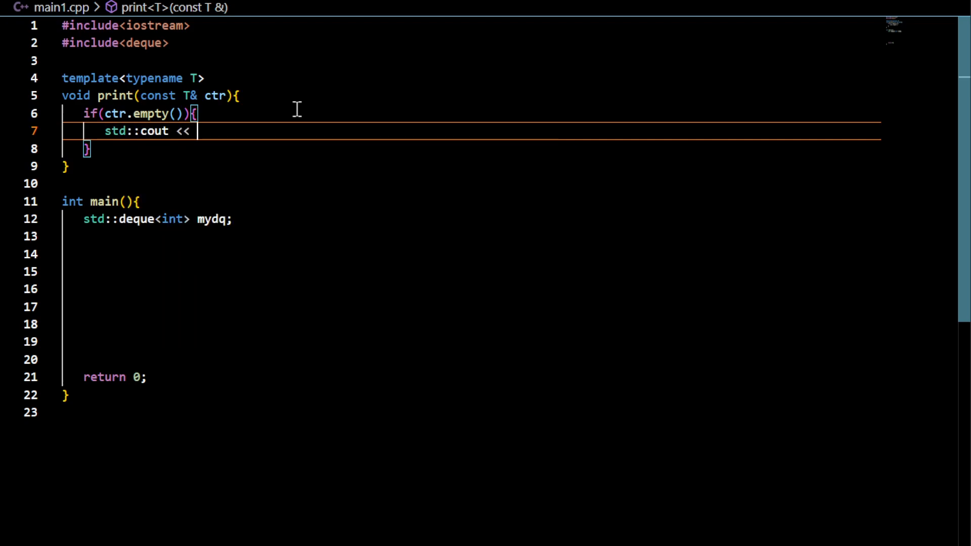
type("\"empty container\"")
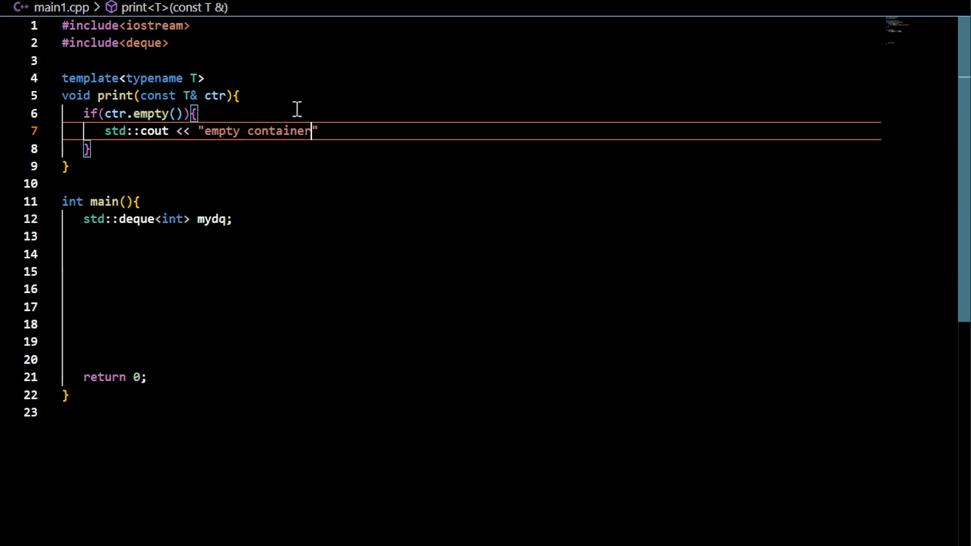
type("<< std::")
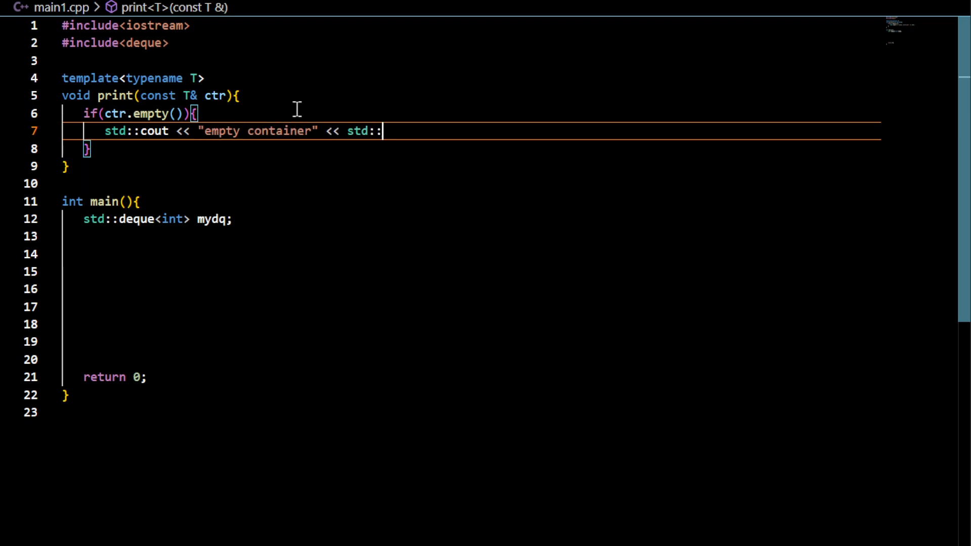
type("endl;")
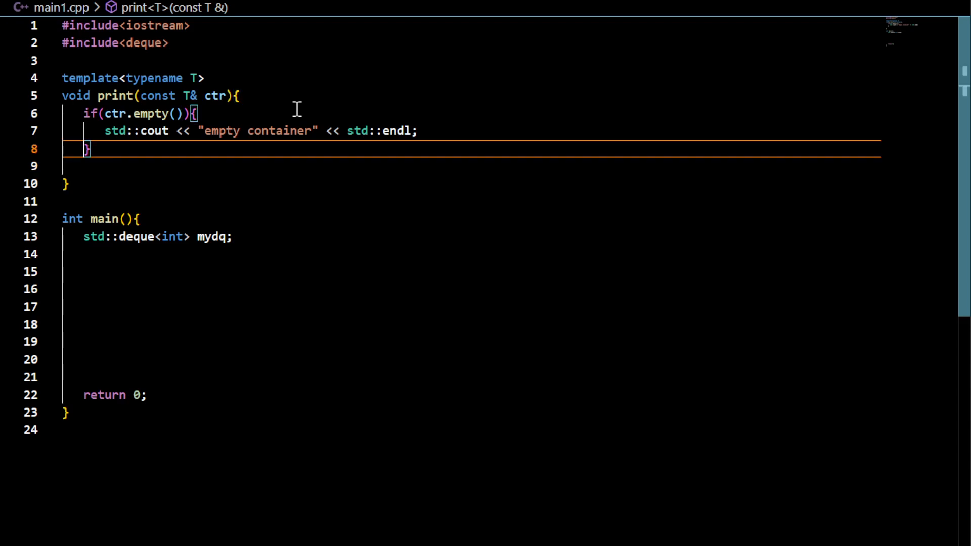
type("re")
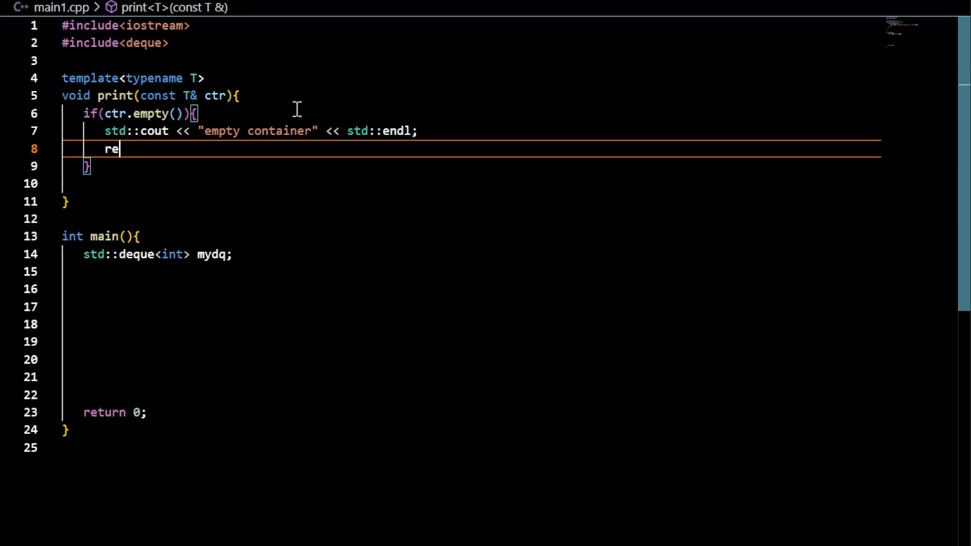
type("turn;")
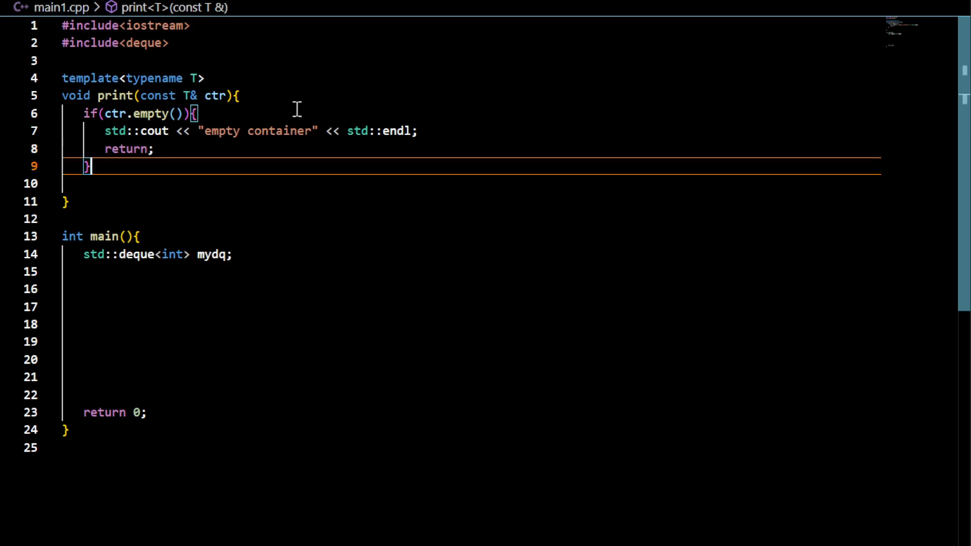
Loop over ctr printing each element with a comma, then std::endl and return
type("for(auto")
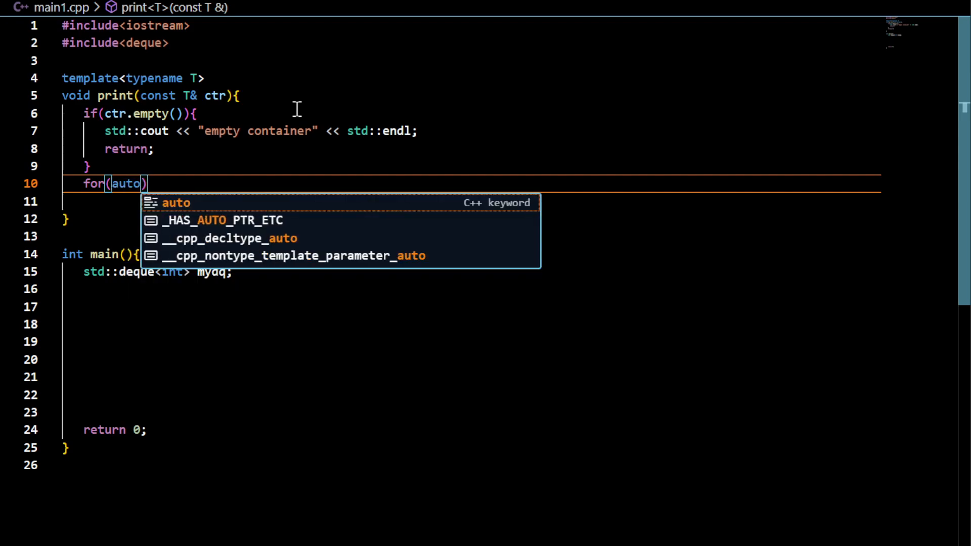
type("& c:c")
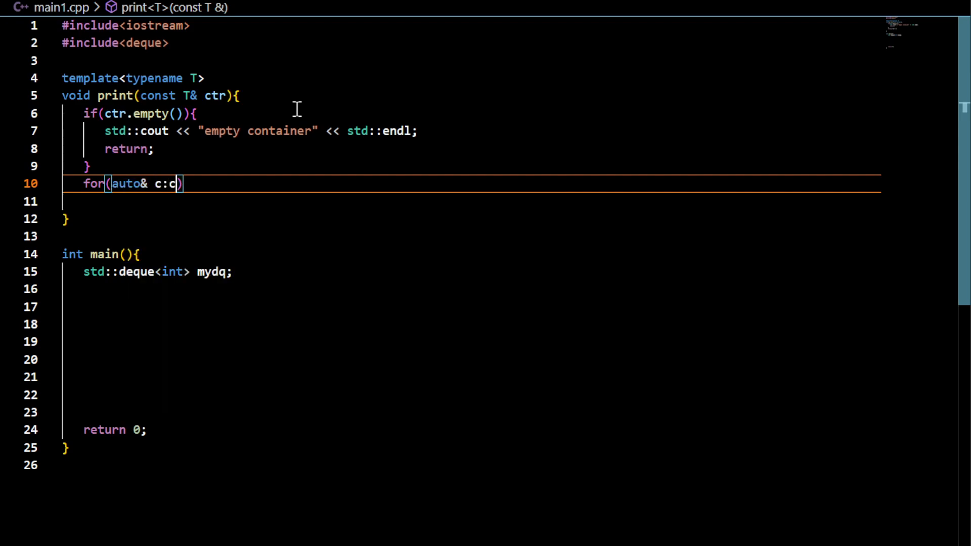
type("tr){")
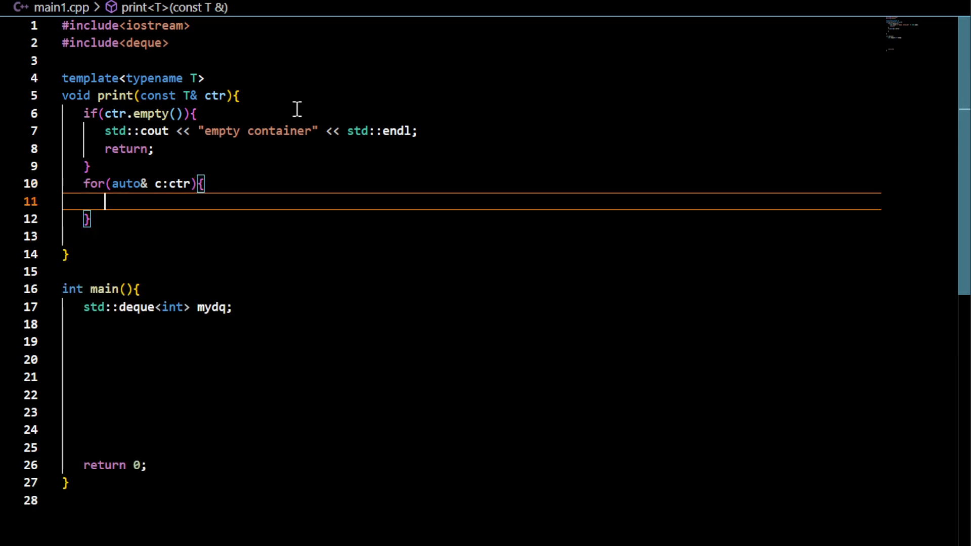
type("std::")
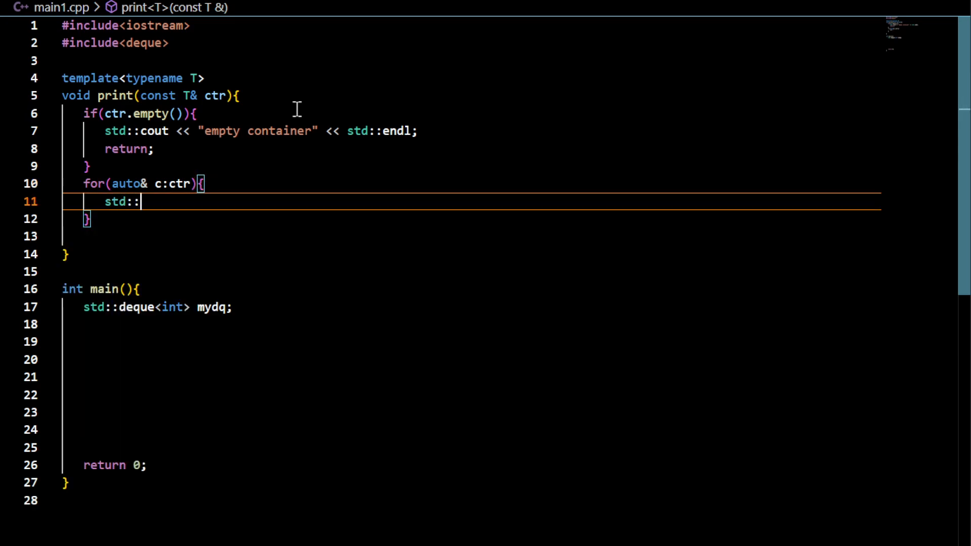
type("cout << \"c\"")
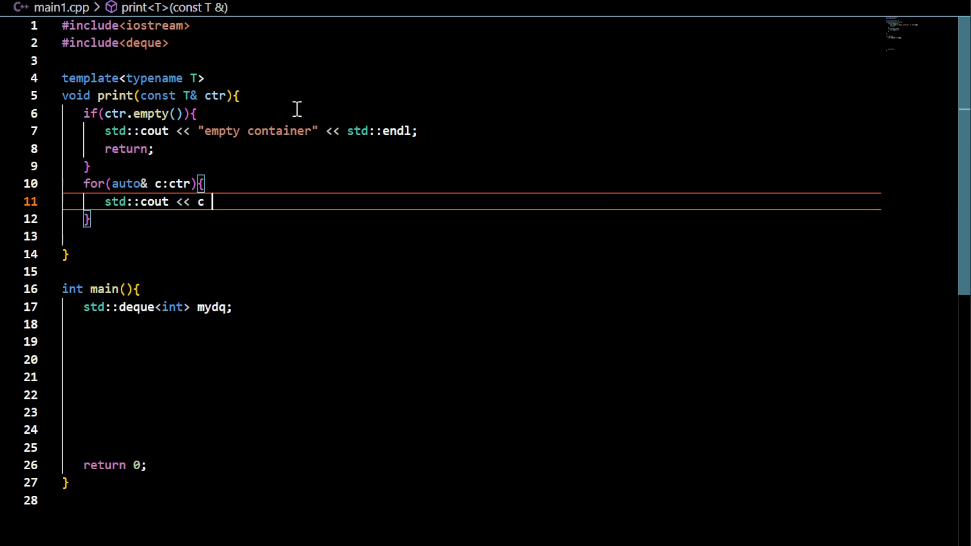
type("<< \",\"")
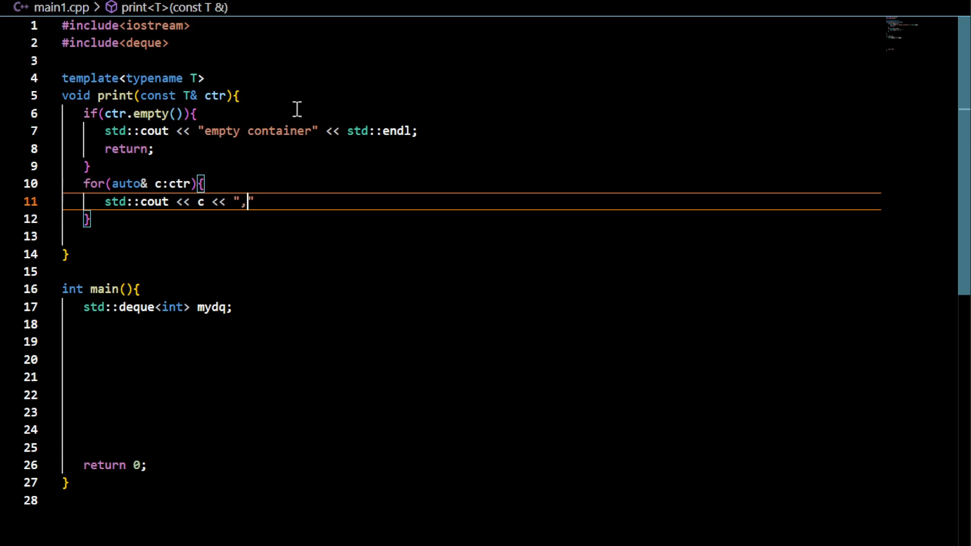
type(";")
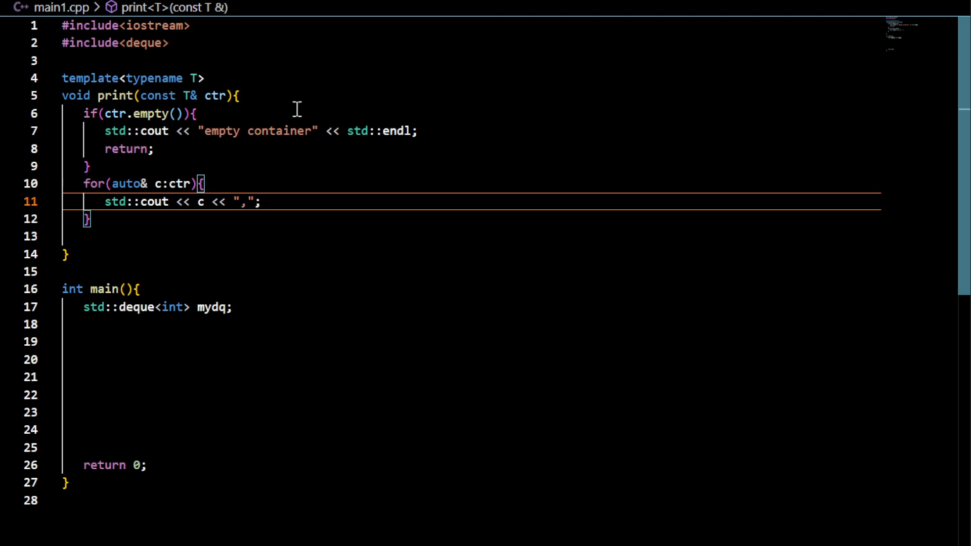
type("std::")
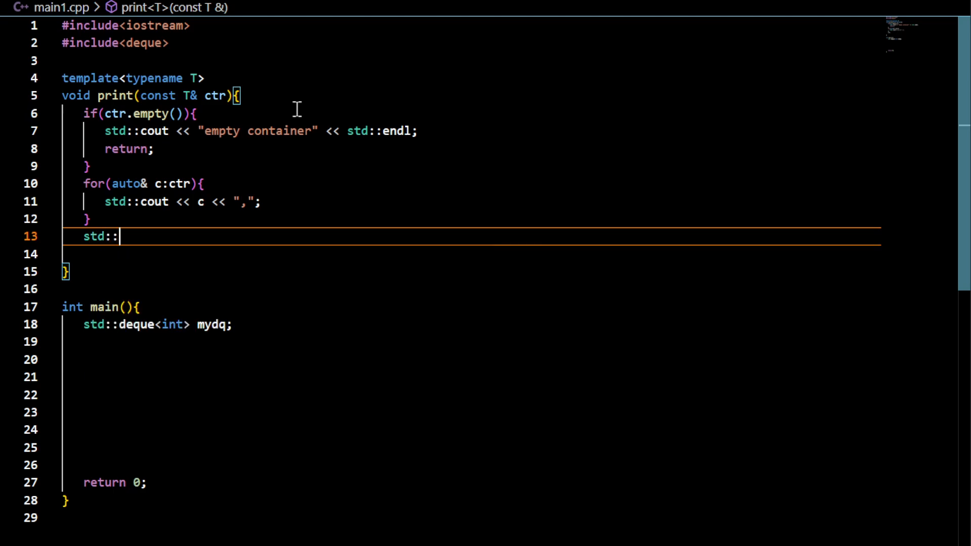
type("cout <<")
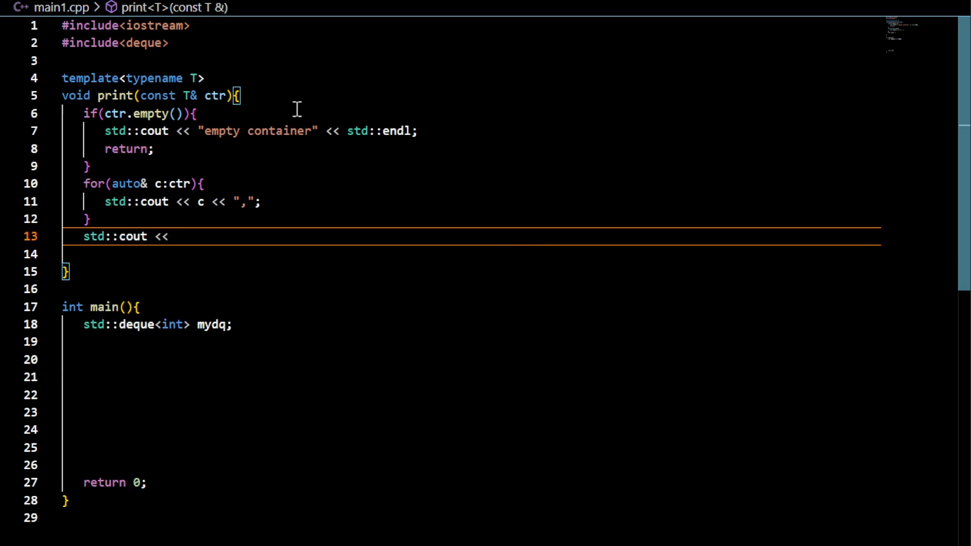
type("std::end")
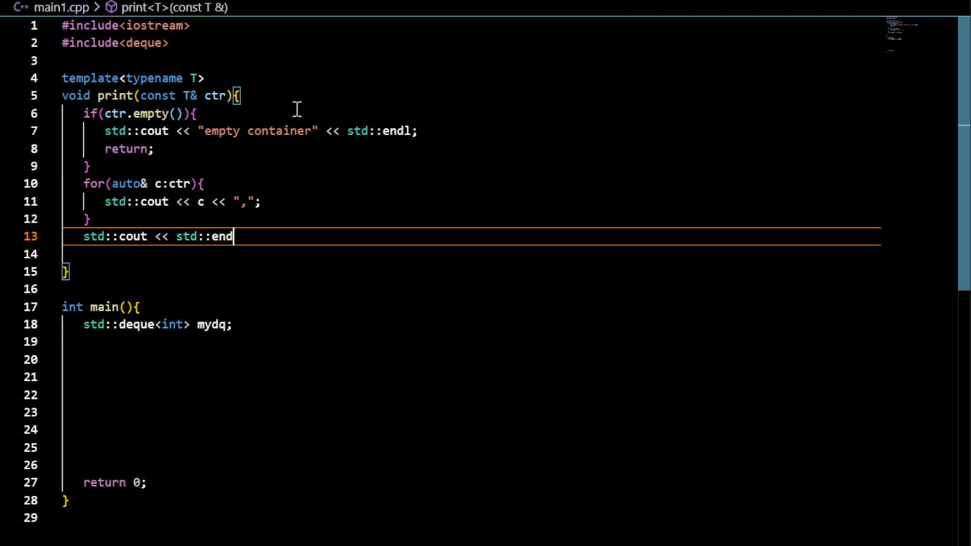
type("l;")
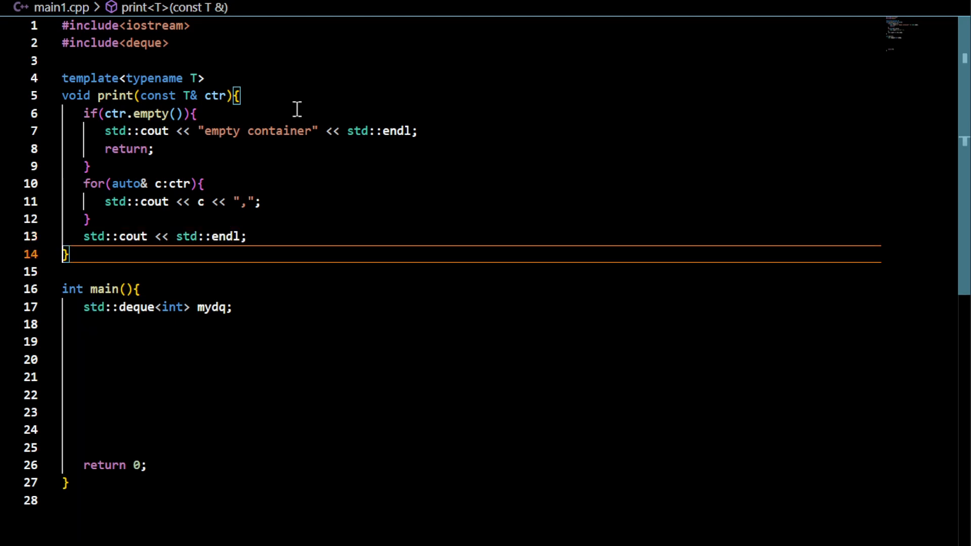
mouse_move(193, 201)
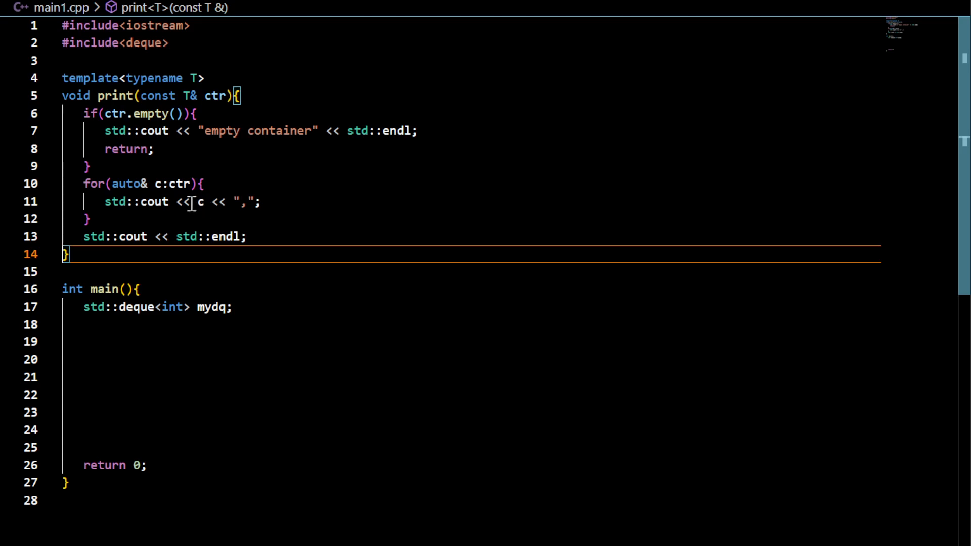
mouse_move(182, 132)
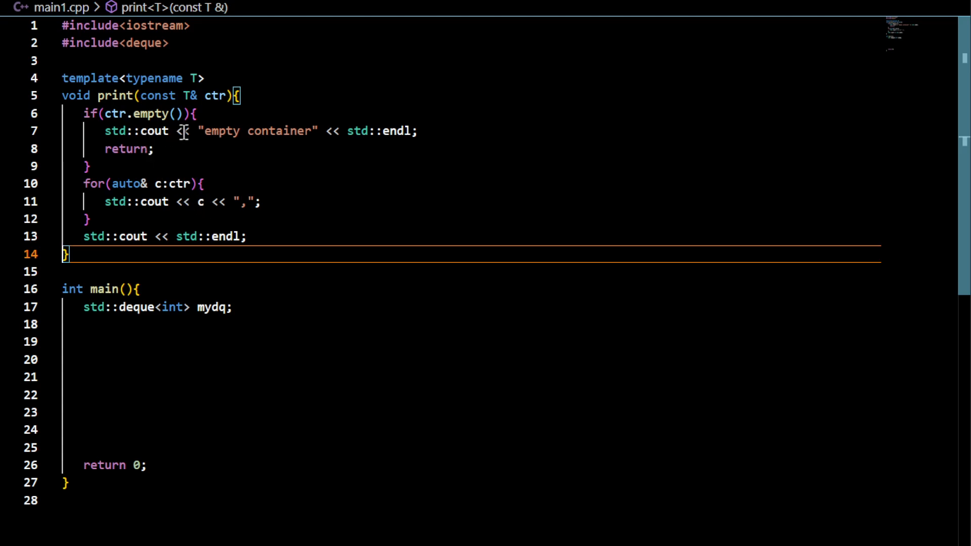
mouse_move(258, 249)
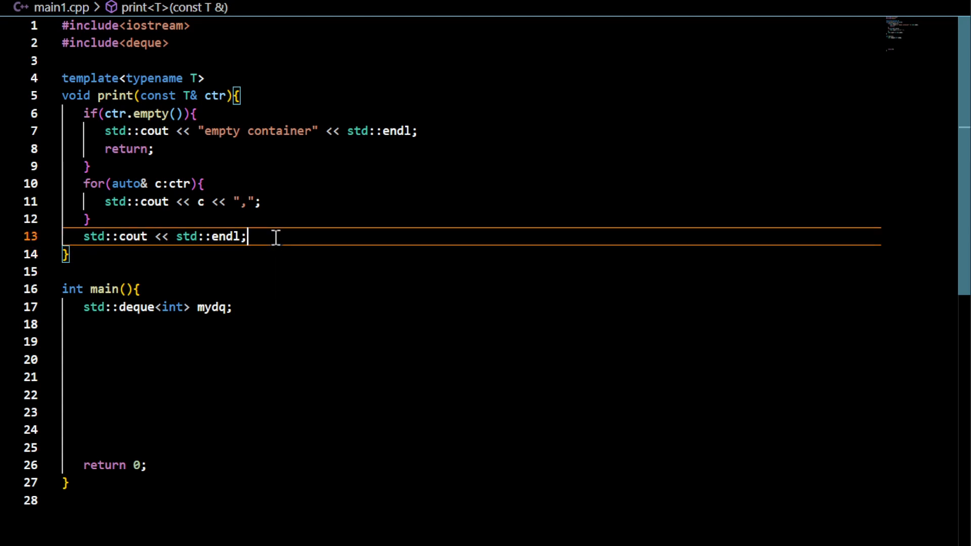
type("return;")
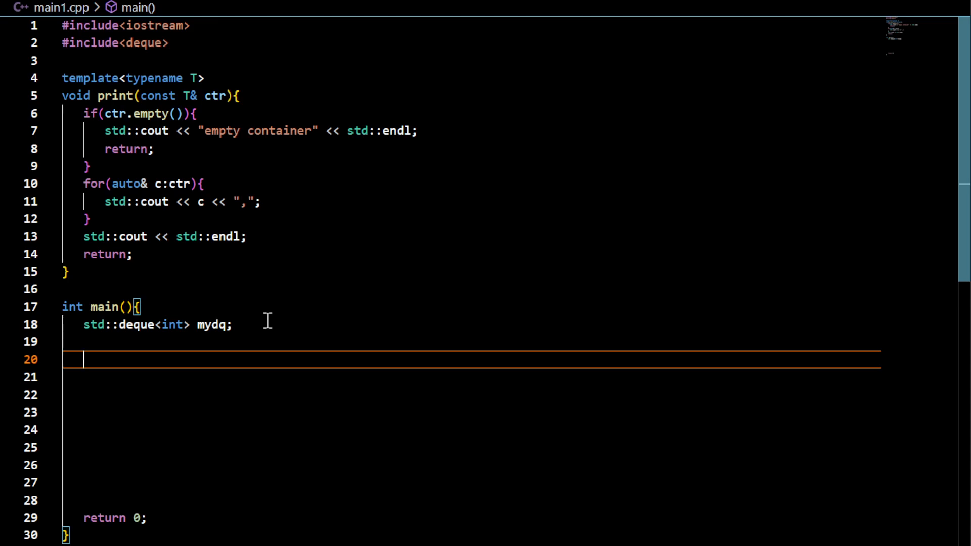
Call print(mydq); in main after the deque declaration
type("print(m")
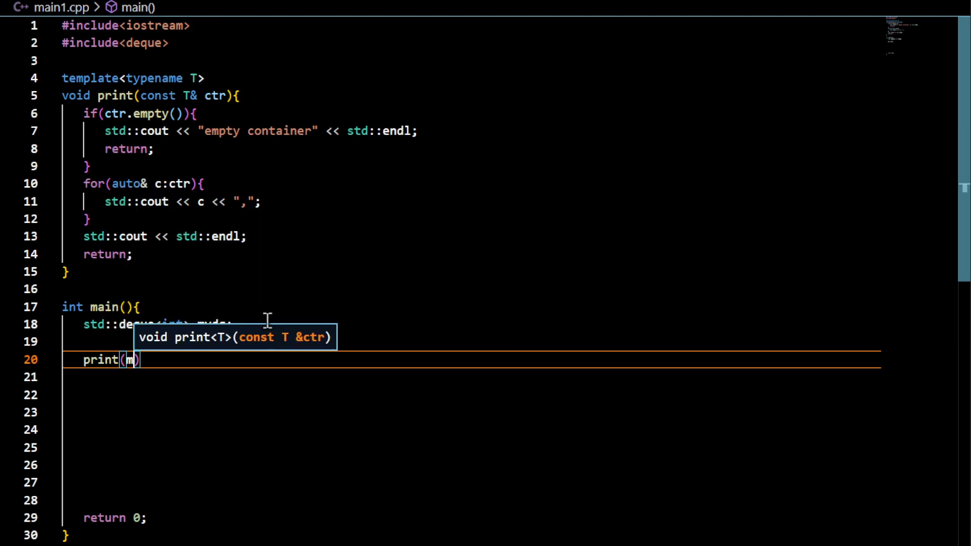
type("d")
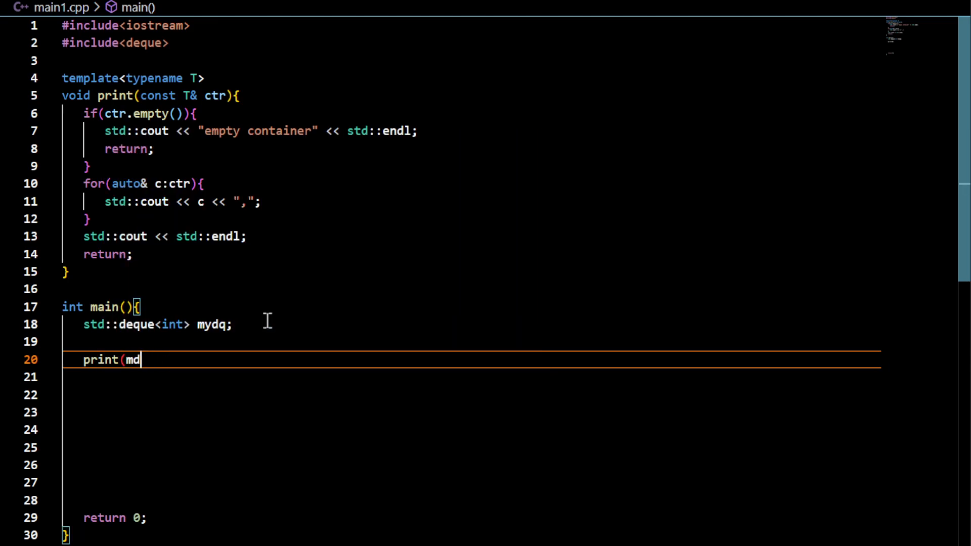
type("ydq);")
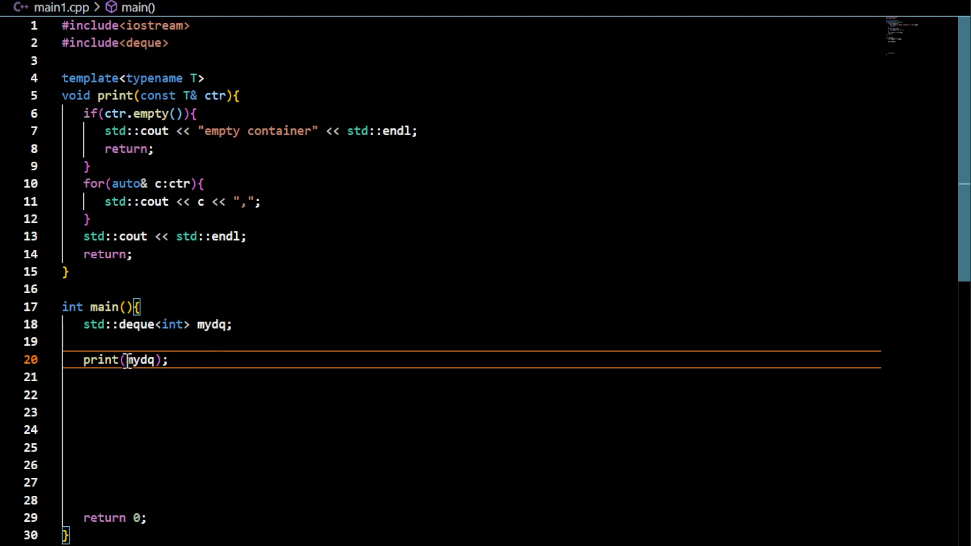
mouse_move(282, 130)
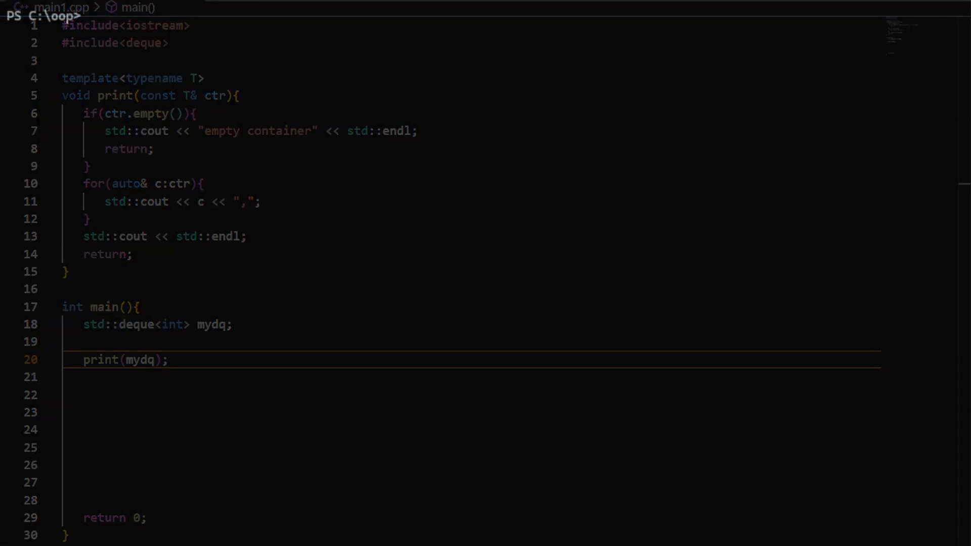
Compile main1.cpp with g++ -Wall -std=c++23 into main1.exe and run .\main1.exe
type("g++ -Wall -std=c++")
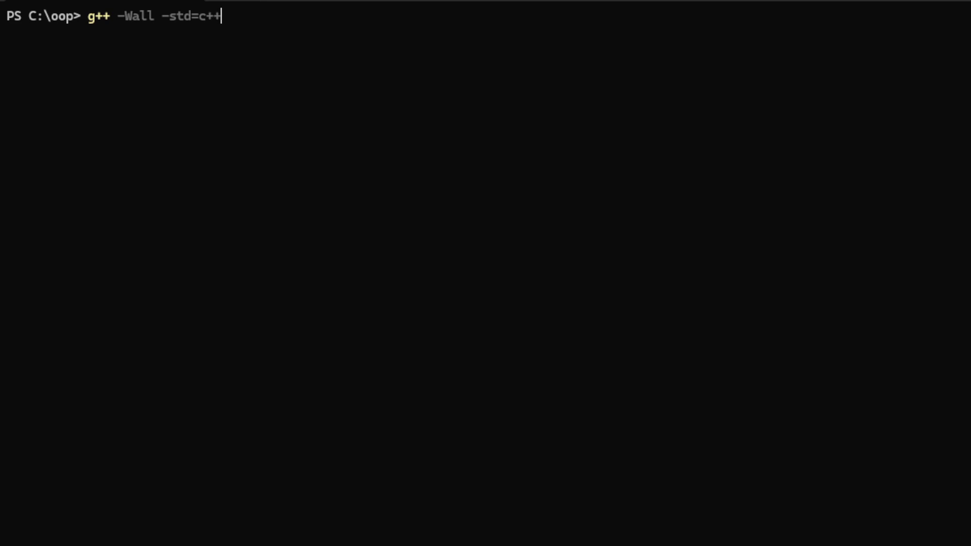
type("23")
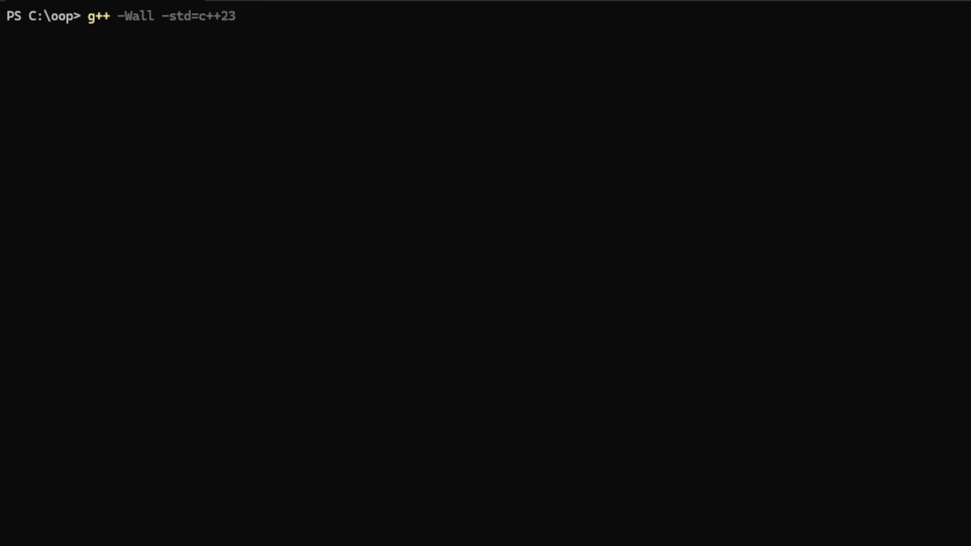
type("-o")
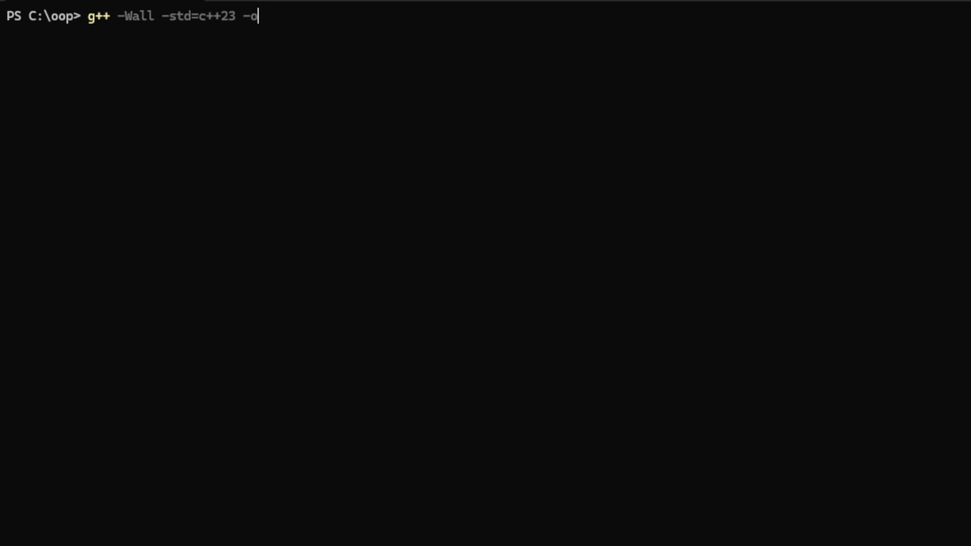
type("main1.")
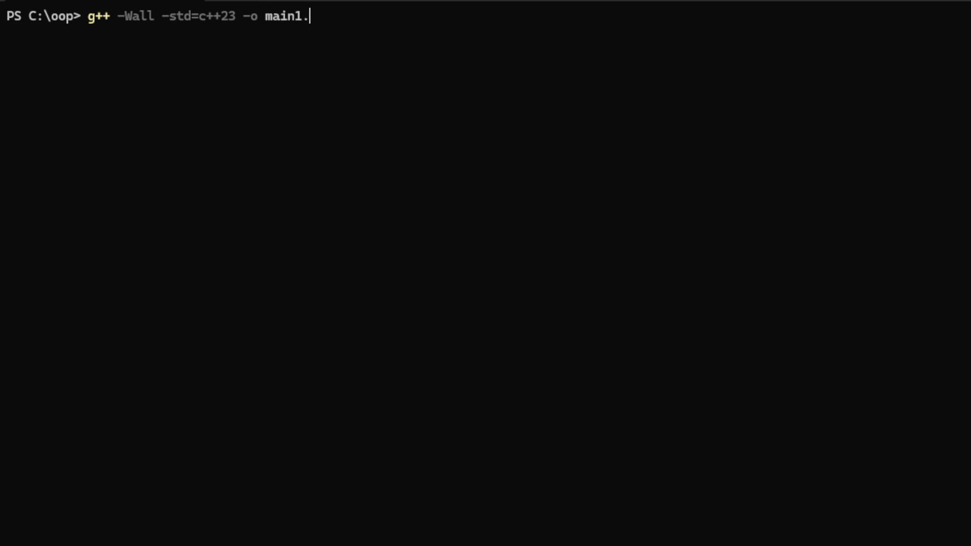
type("exe")
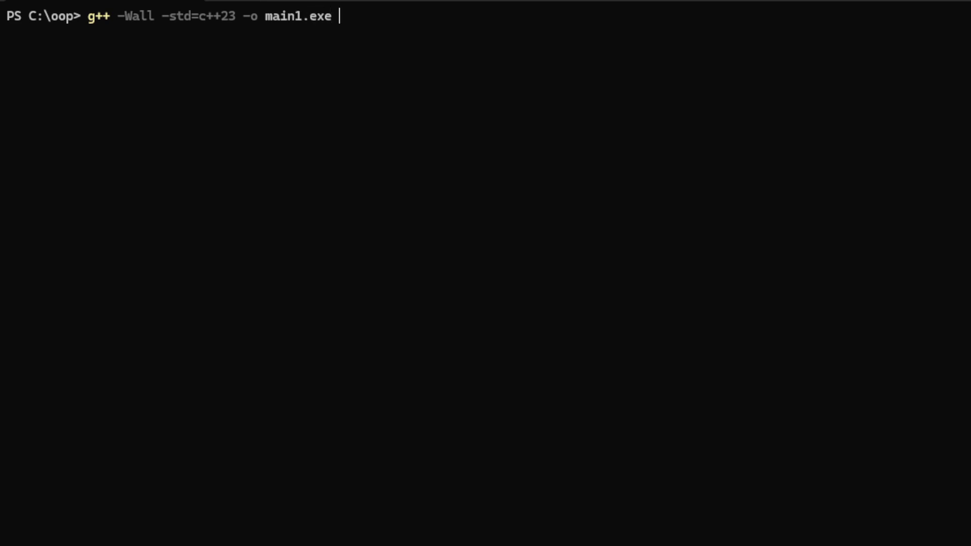
type("main1.e")
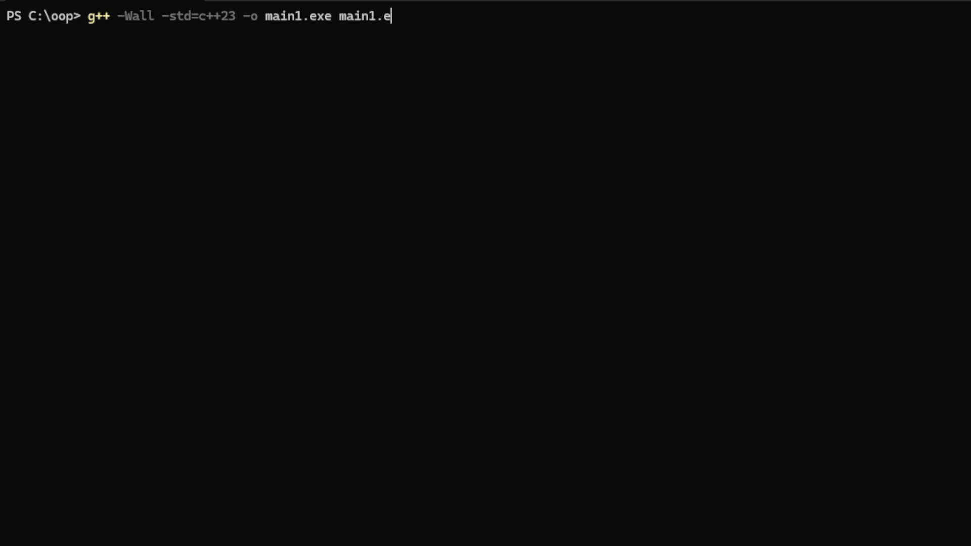
type("pp")
type("main")
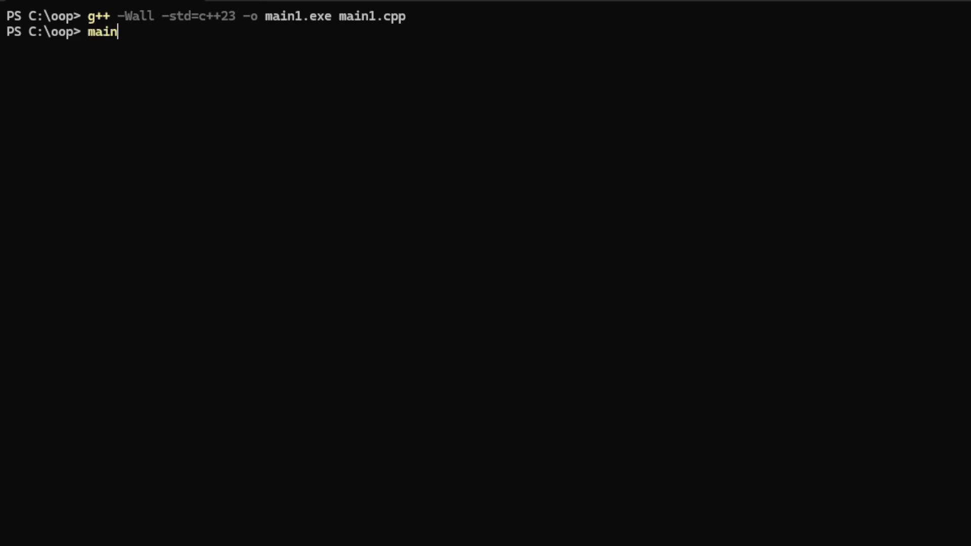
type("1.exe")
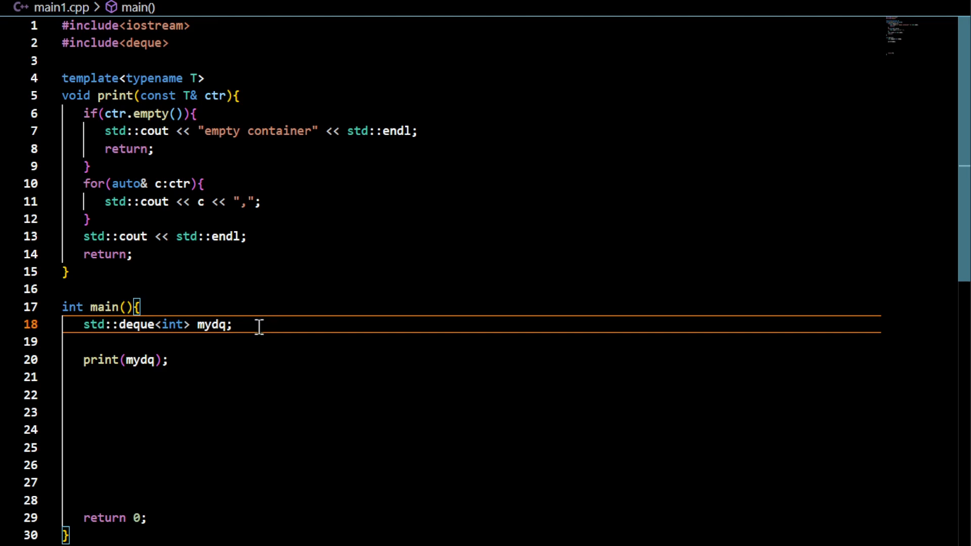
Add mdq.assign({5, 8}); below the first print, followed by a second print call
left_click(167, 359)
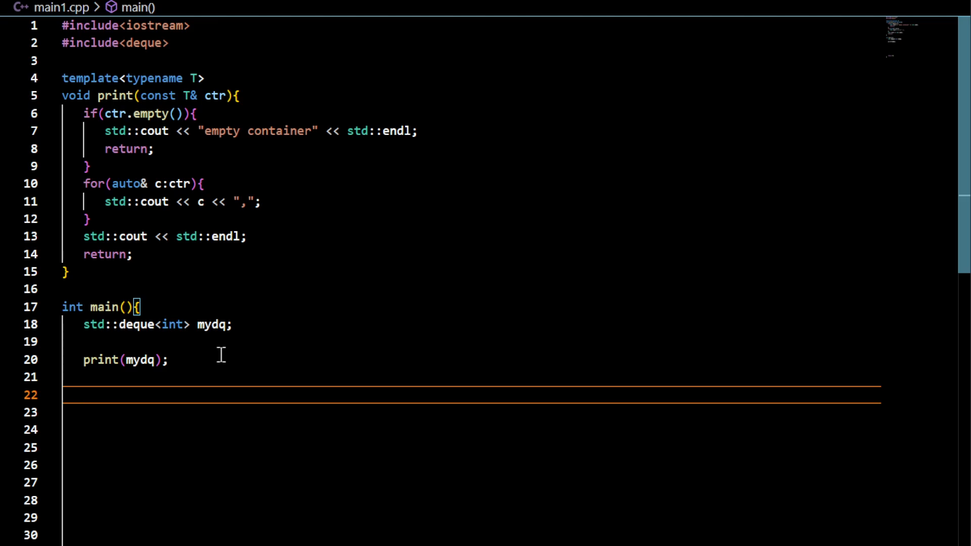
type("mdq.assi")
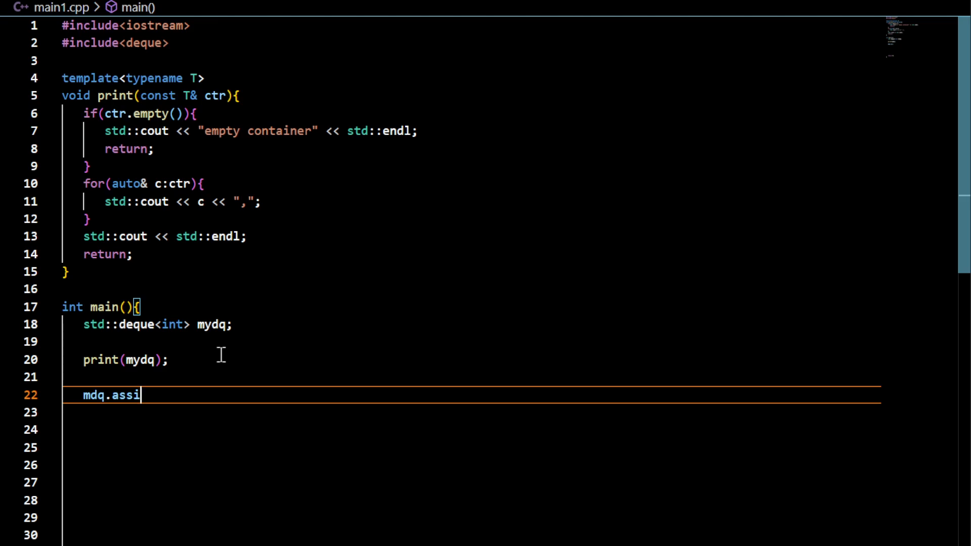
type("gn")
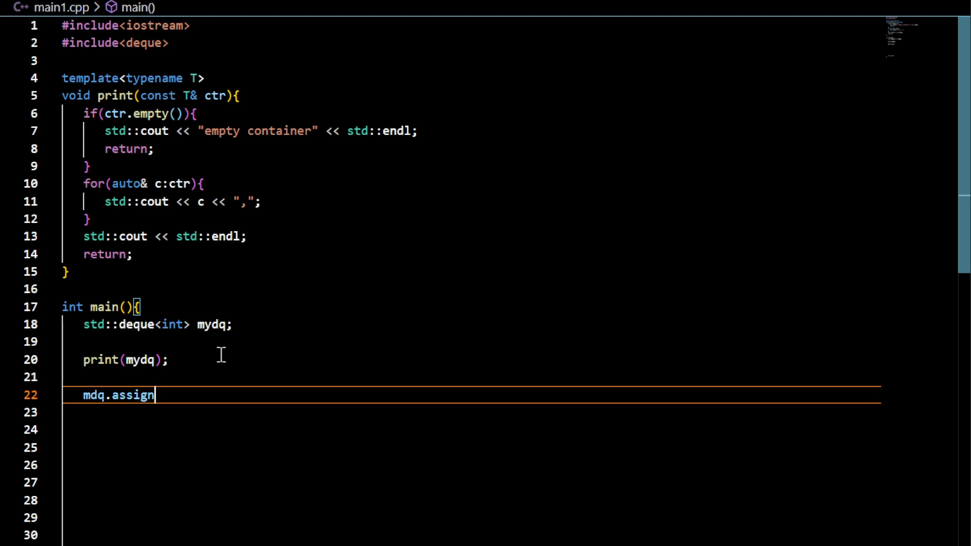
type("();")
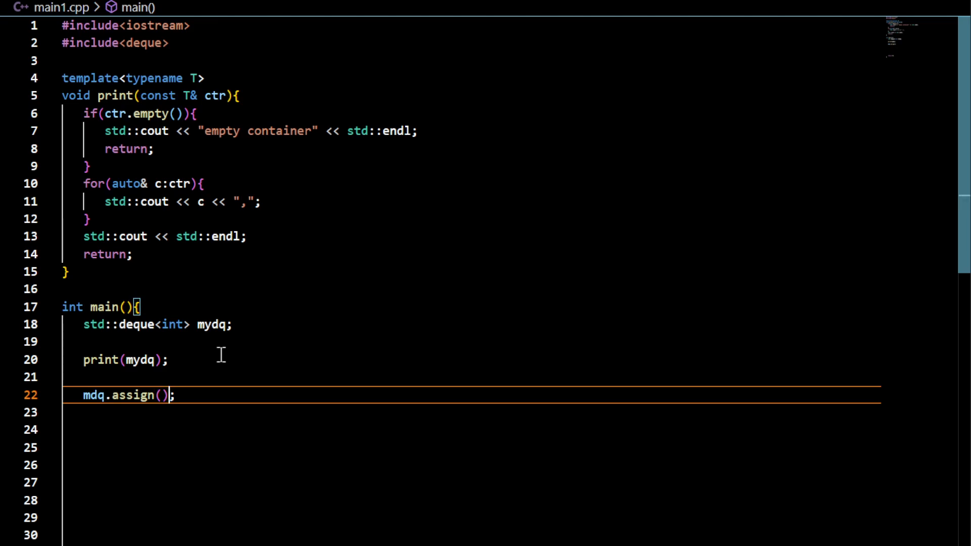
type("{}")
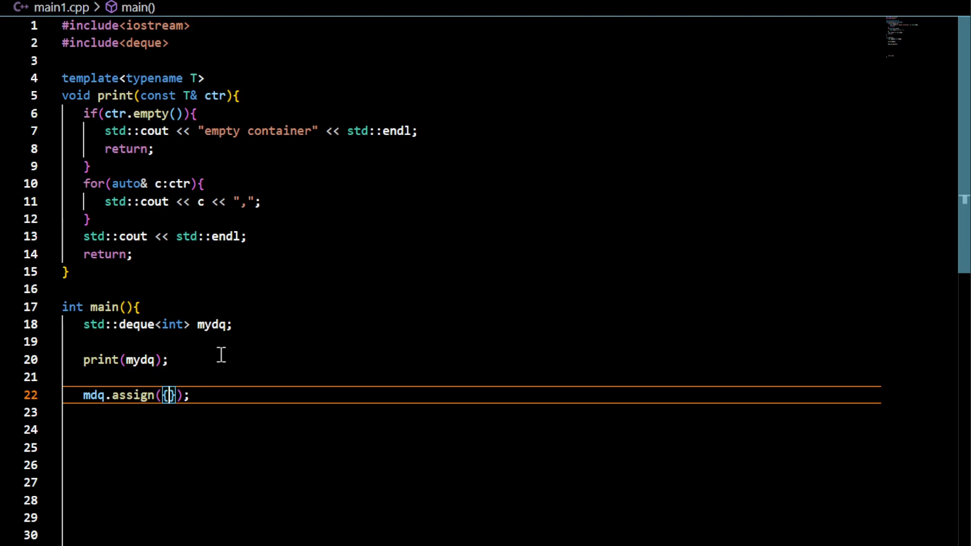
type("5, 8")
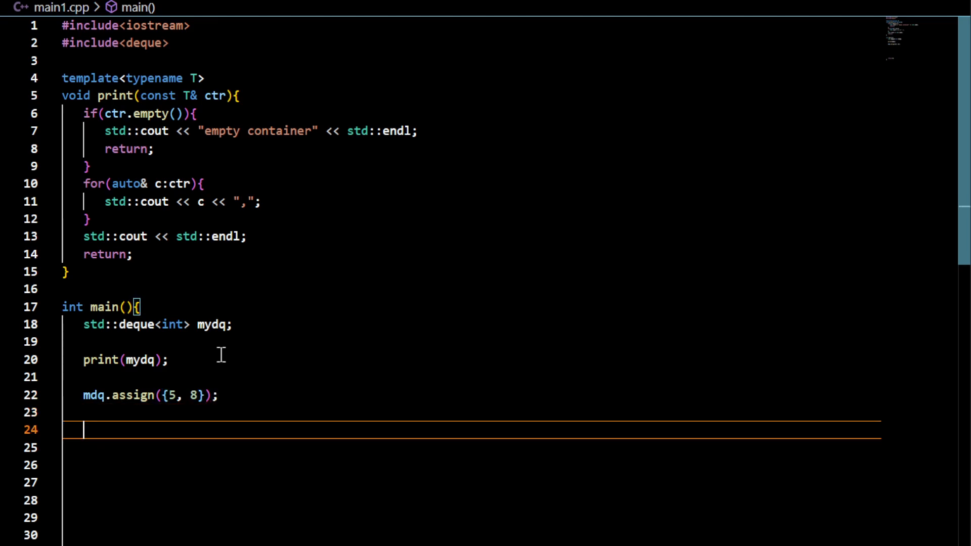
type("print(")
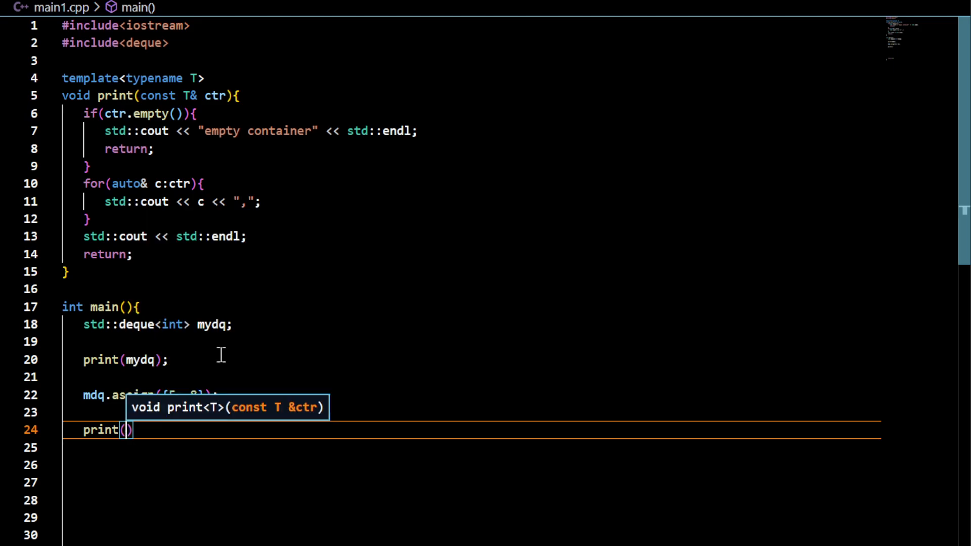
type("mye")
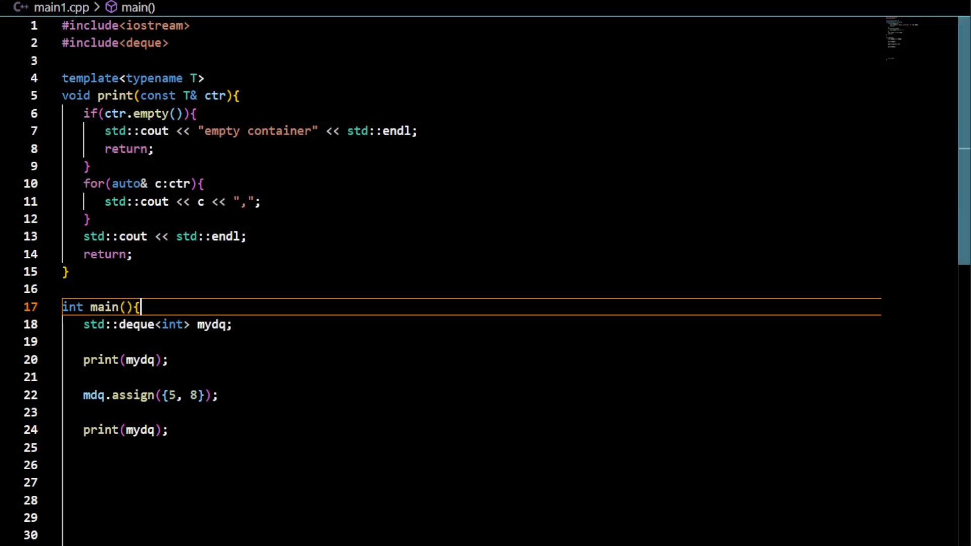
mouse_move(128, 429)
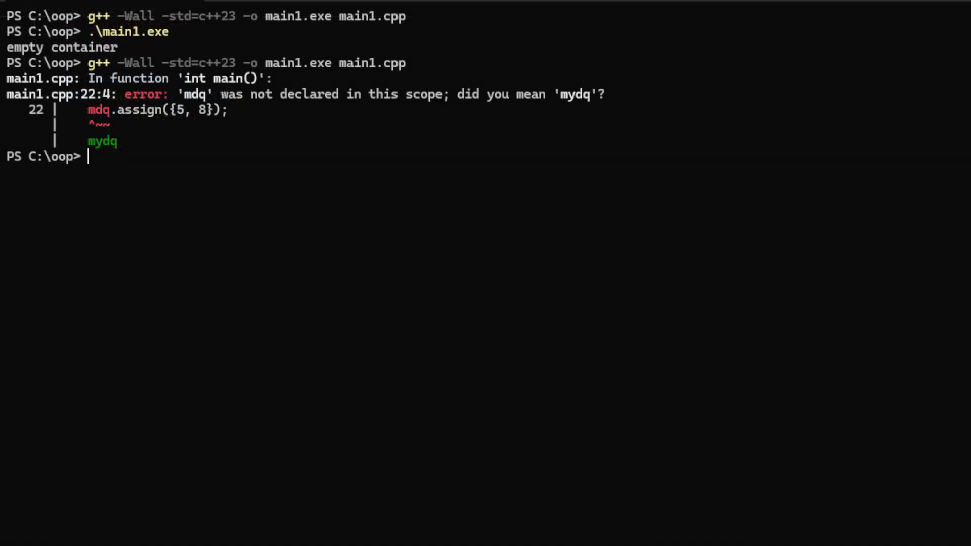
Rebuild with g++ -Wall -std=c++23 -o main1.exe main1.cpp and run .\main1.exe
type("g++ -Wall -std=c++23 -o main1.exe main1.cpp")
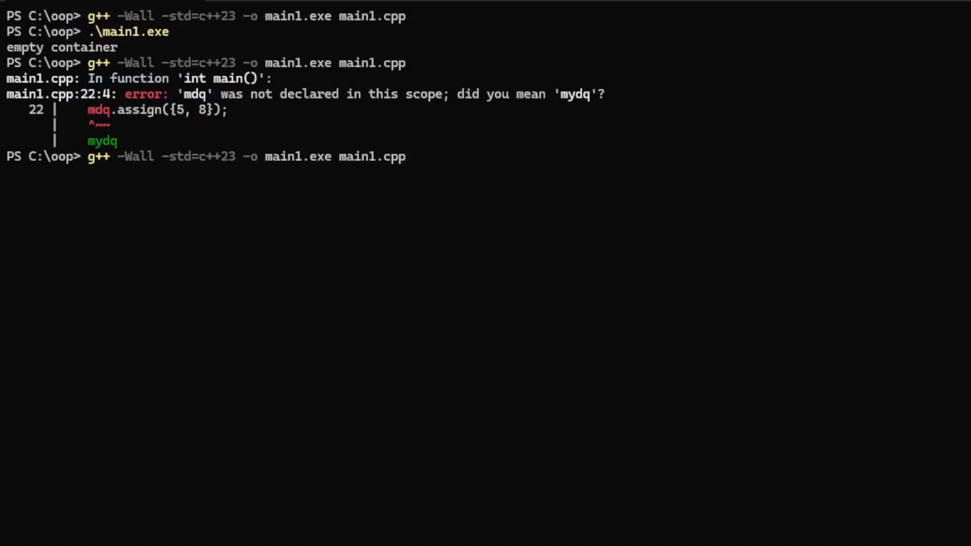
type(".\\main1.exe")
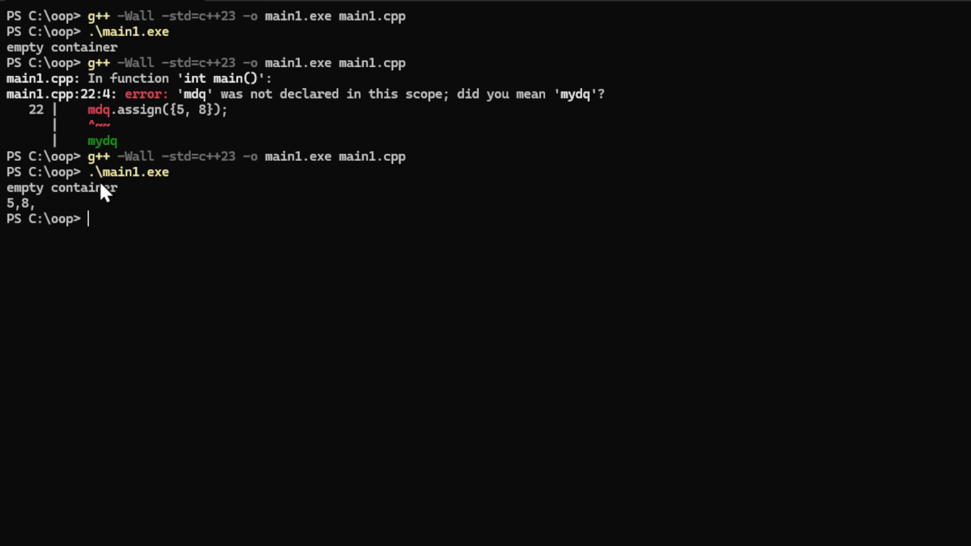
mouse_move(24, 217)
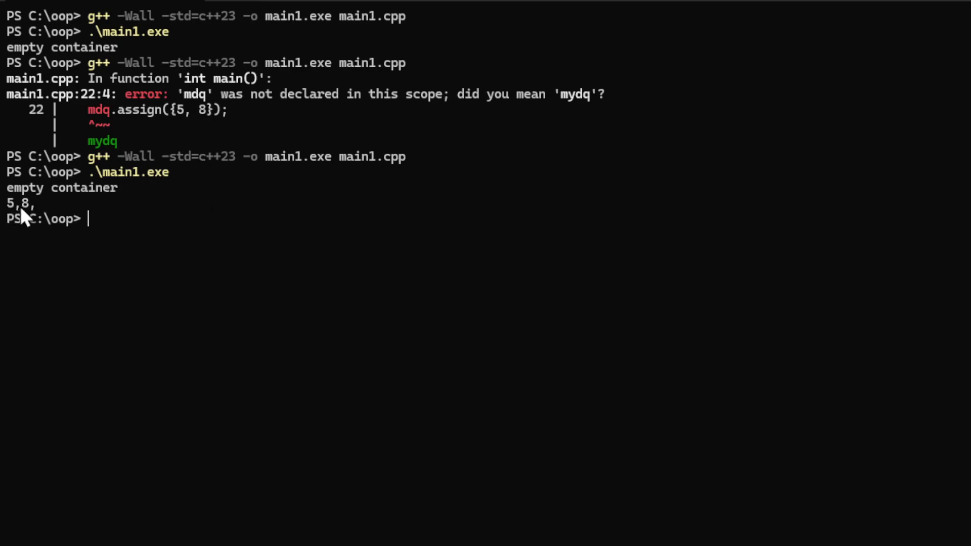
mouse_move(37, 204)
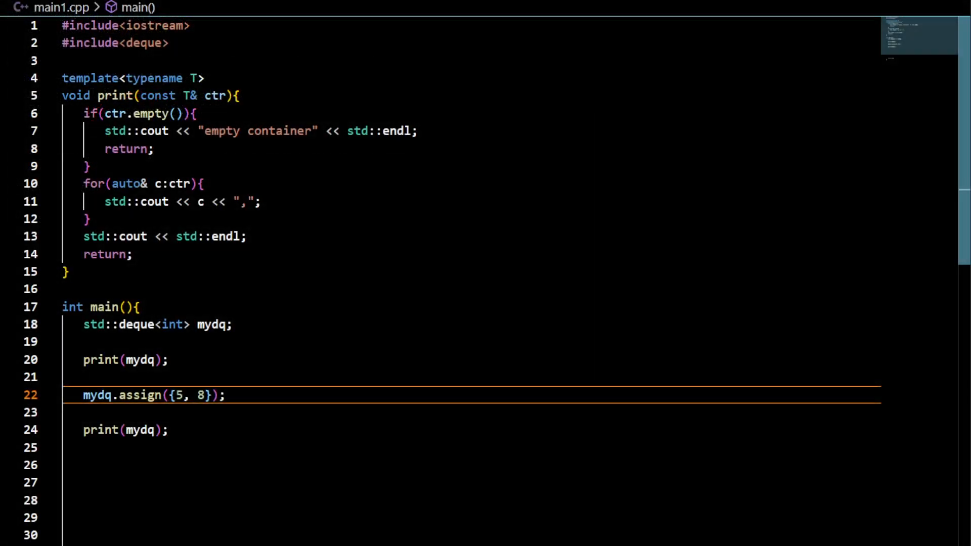
Add mydq.push_back(11); on a new line below the second print
scroll("down", 3)
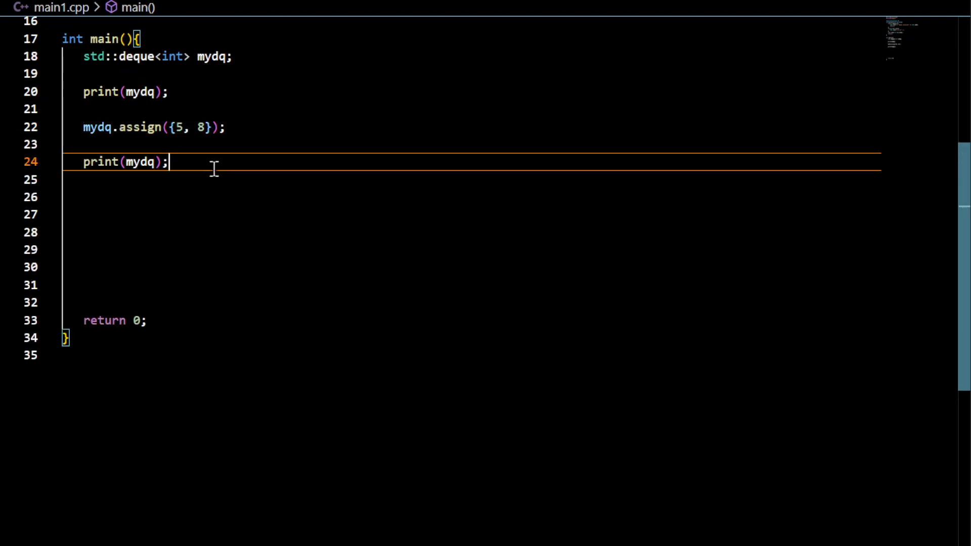
key("Enter")
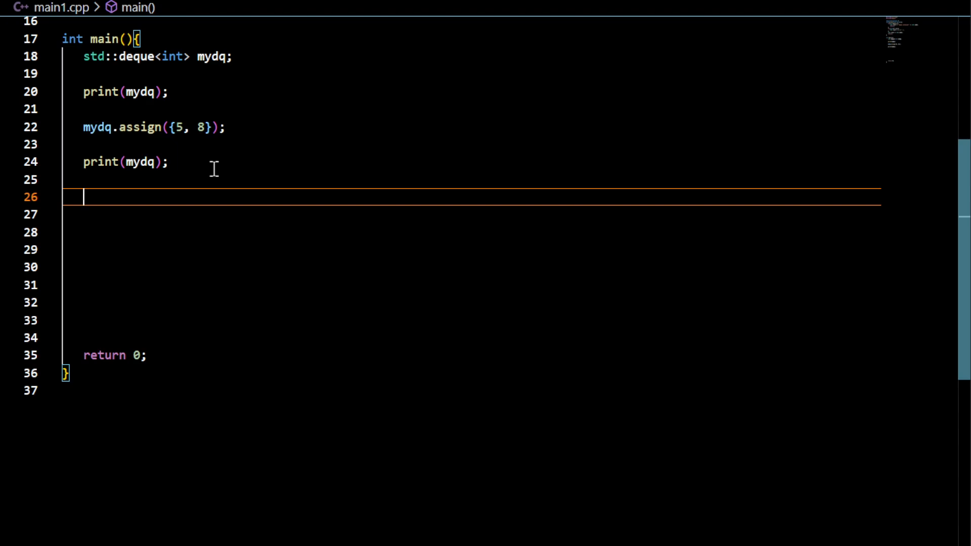
type("mydq")
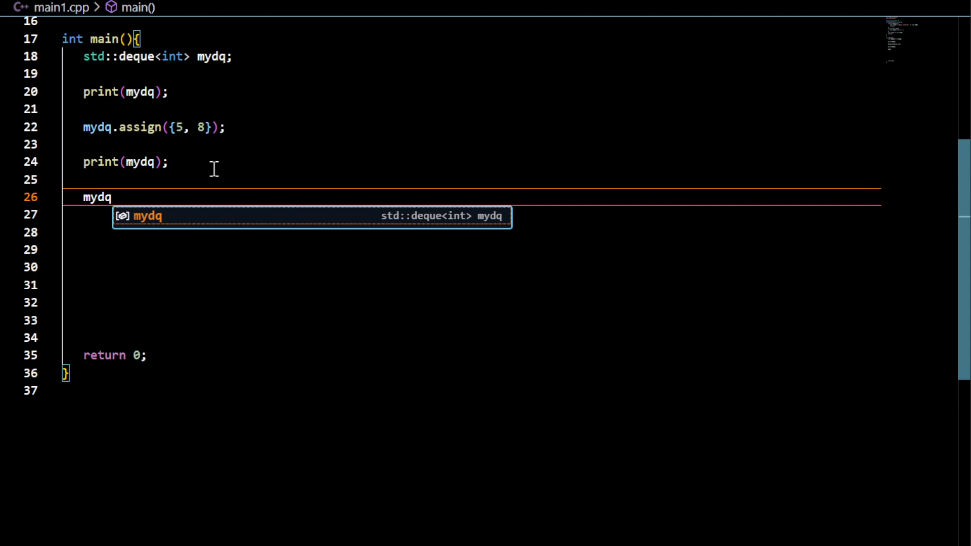
type(".push_back")
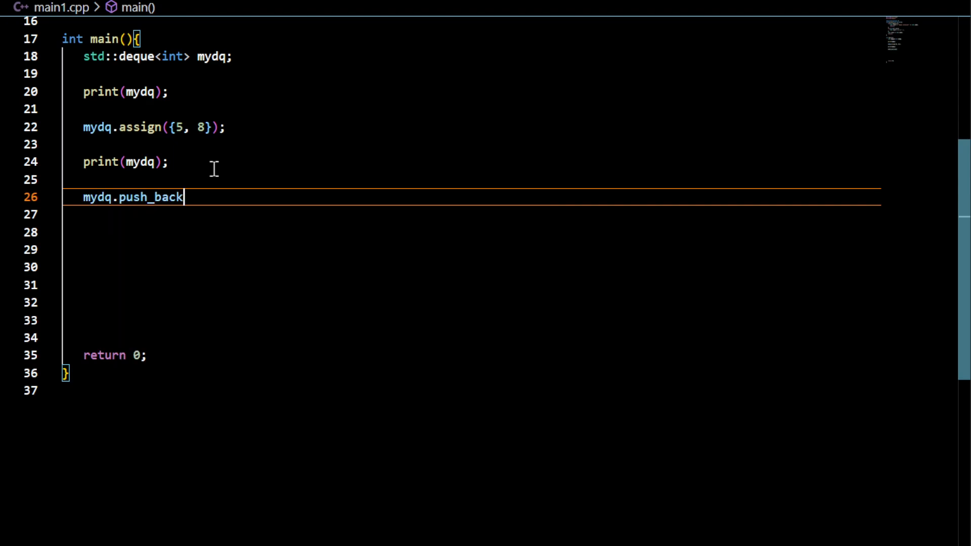
type("(")
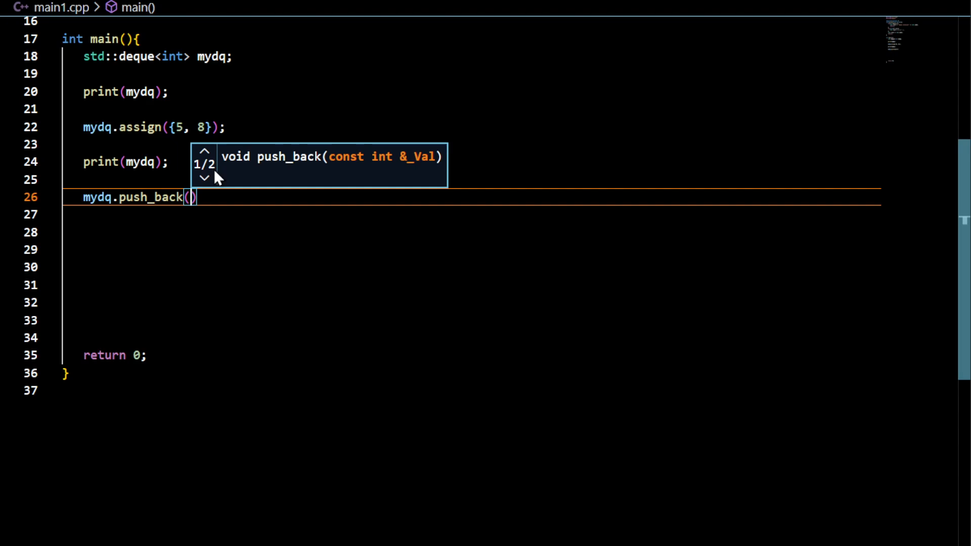
type("11")
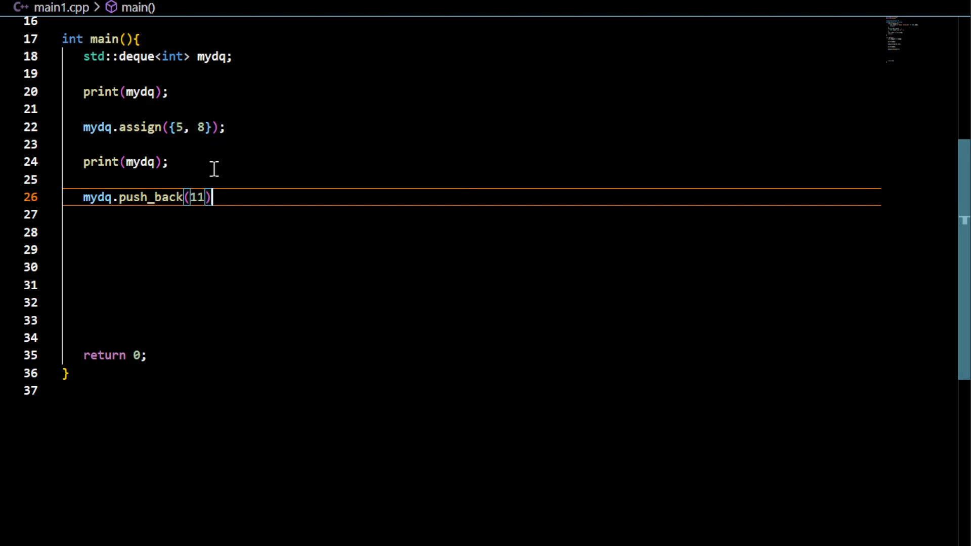
type(";")
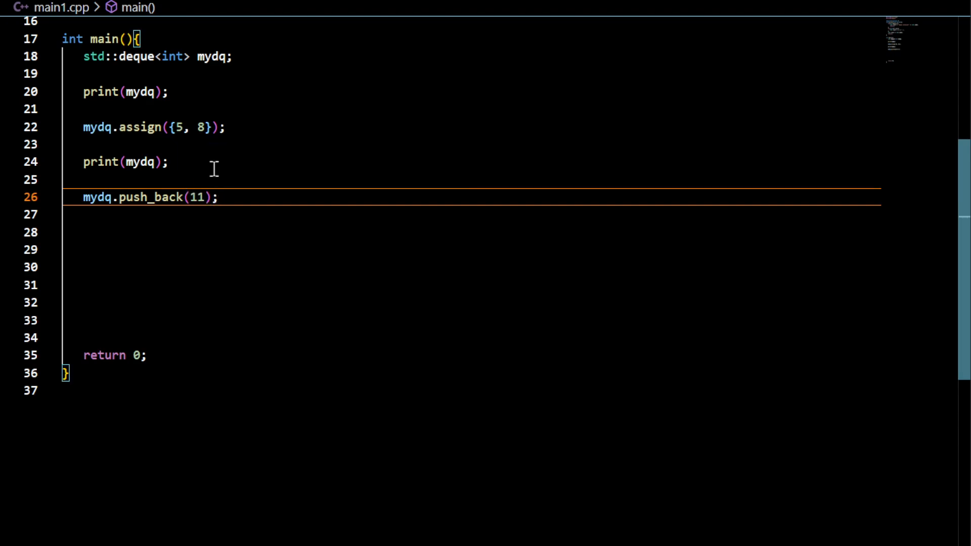
Add another push_back, a print, mydq.push_front(33); and a final print(mydq)
type("myd")
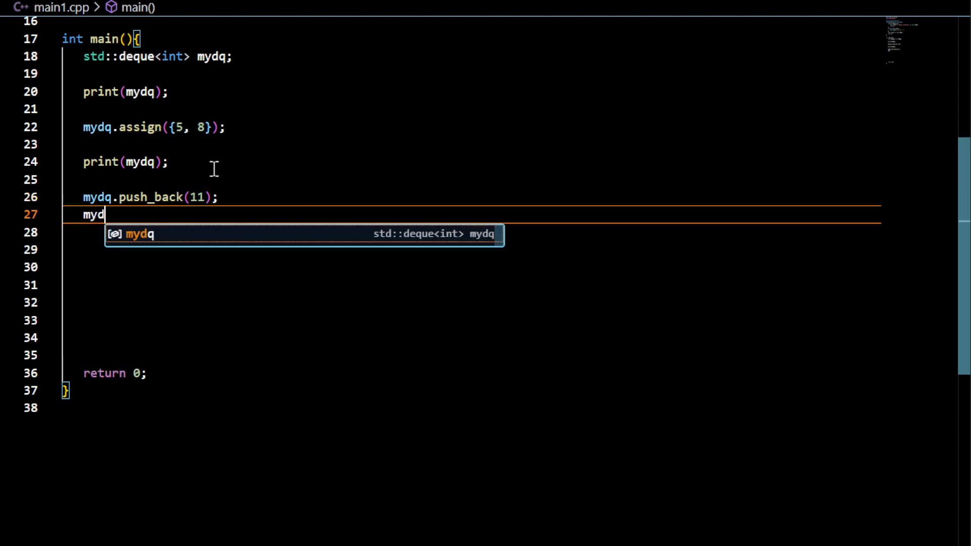
type("q.push_back(22);")
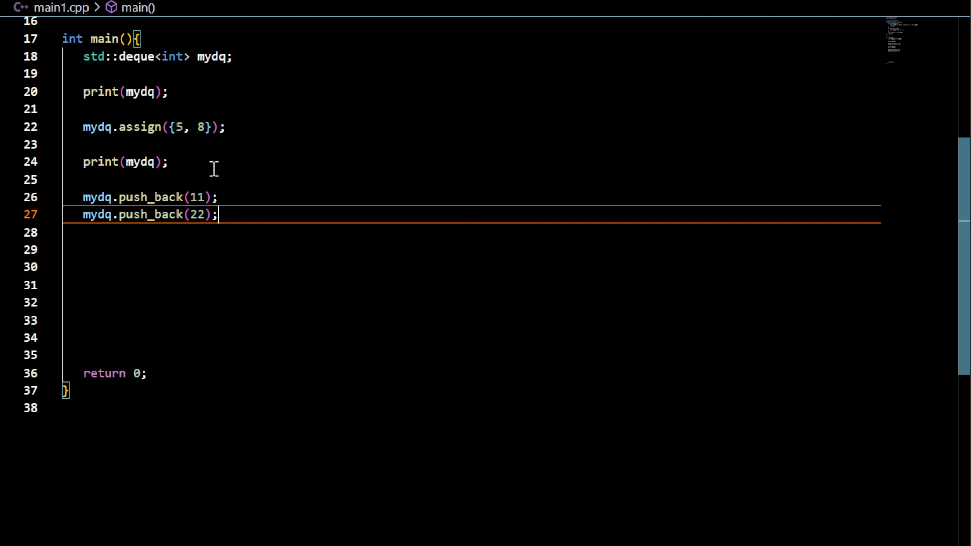
type("print(mydq);")
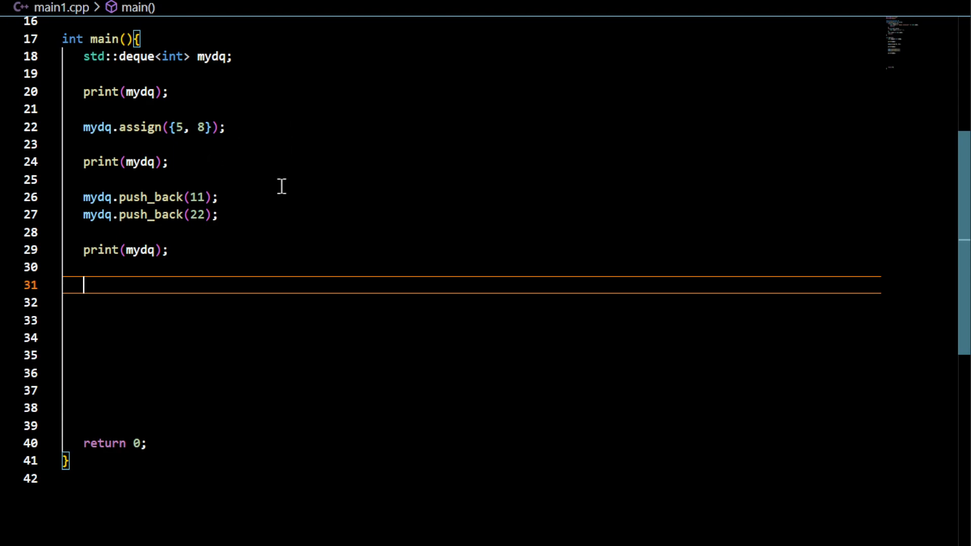
mouse_move(189, 243)
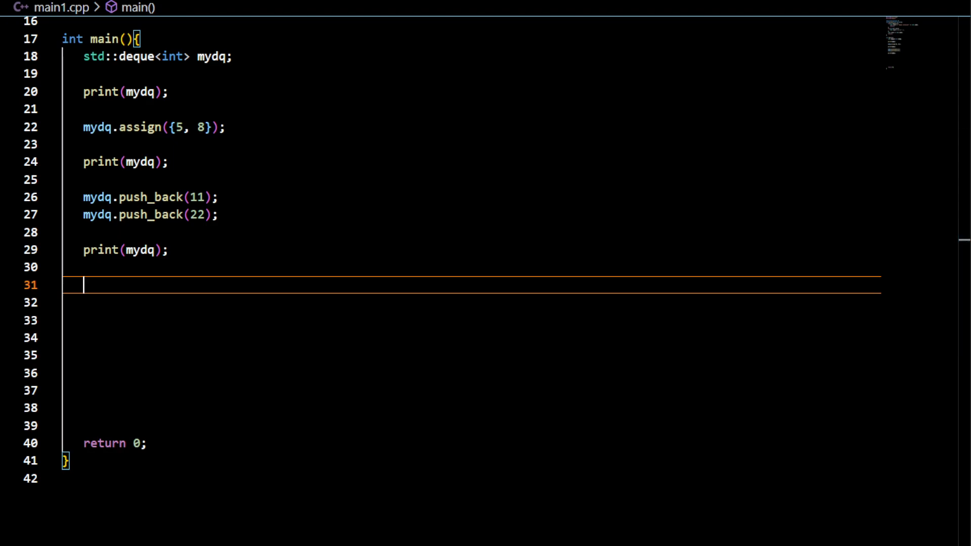
mouse_move(260, 237)
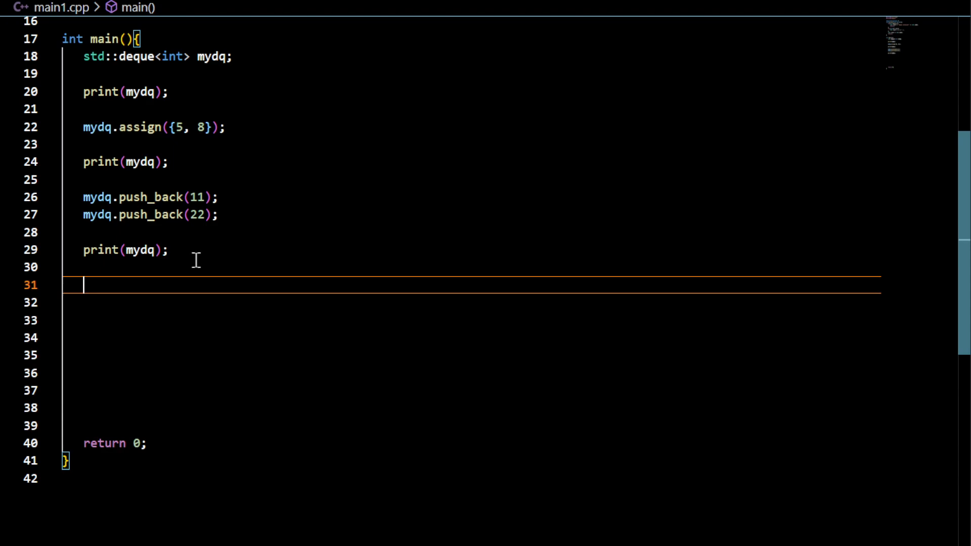
type("my")
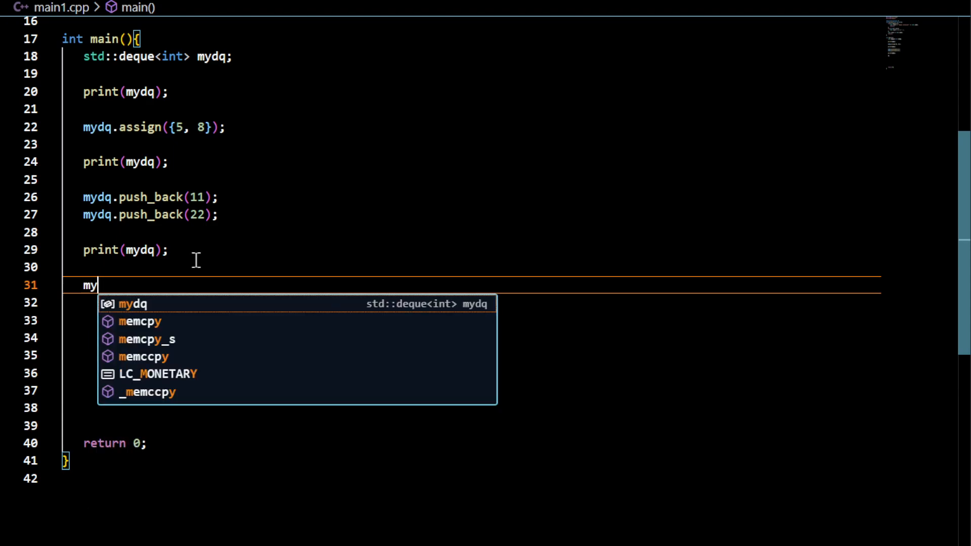
type("dq.push_front(")
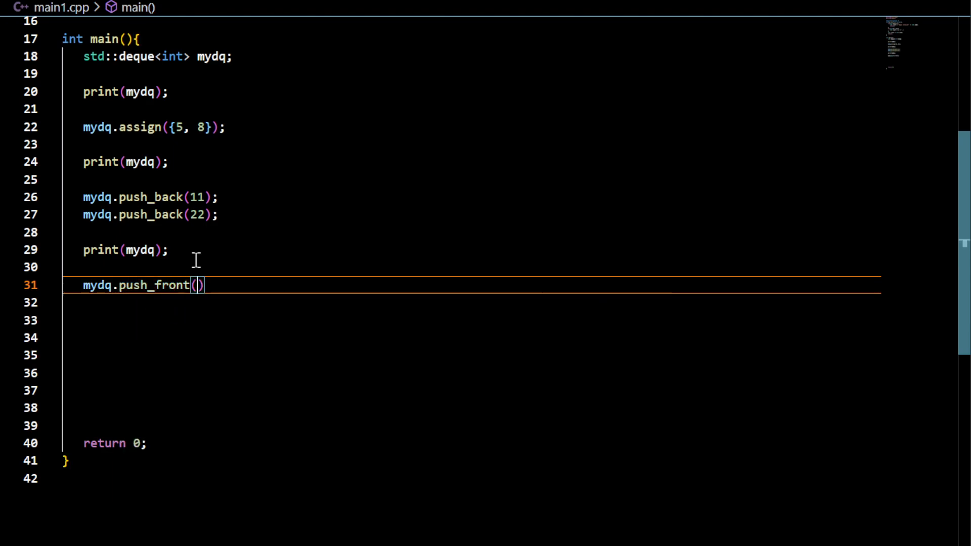
type("33);")
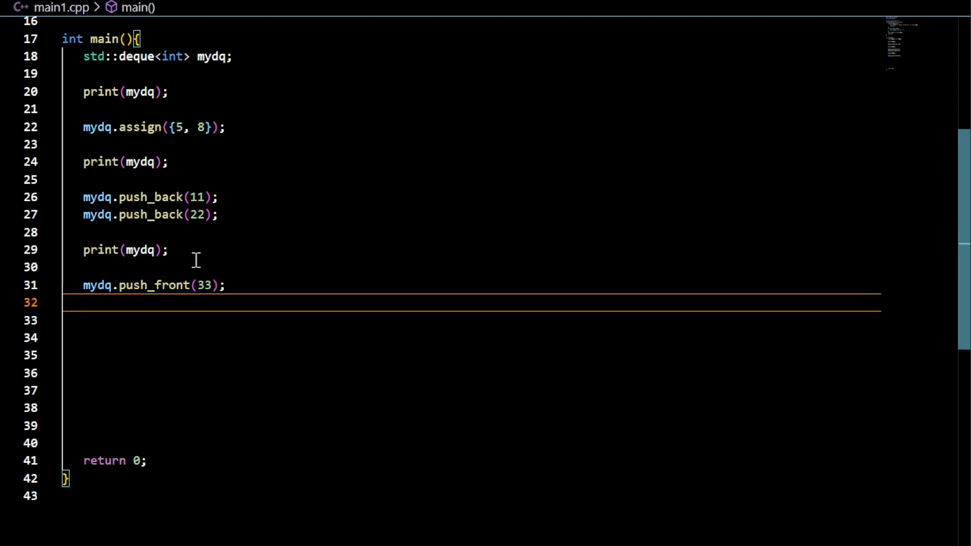
type("print()")
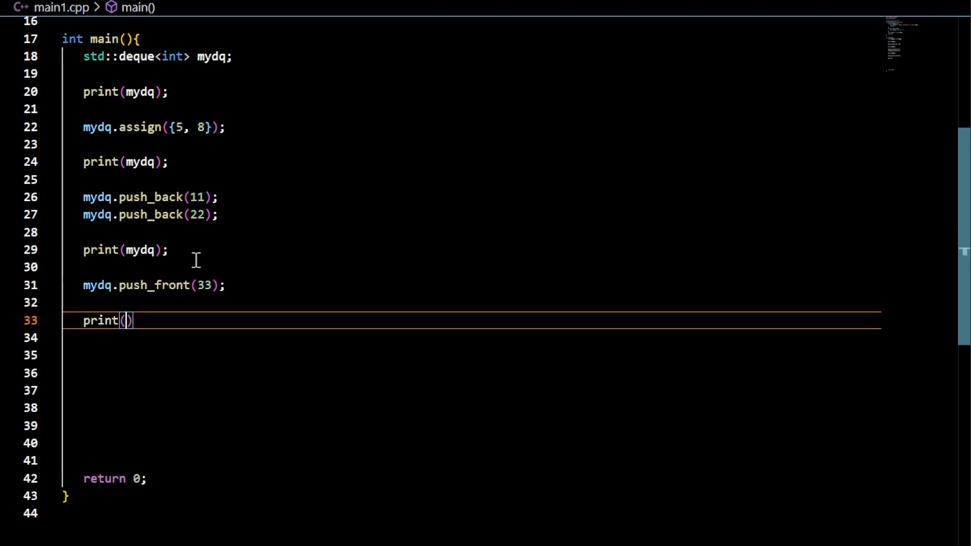
type("mydq")
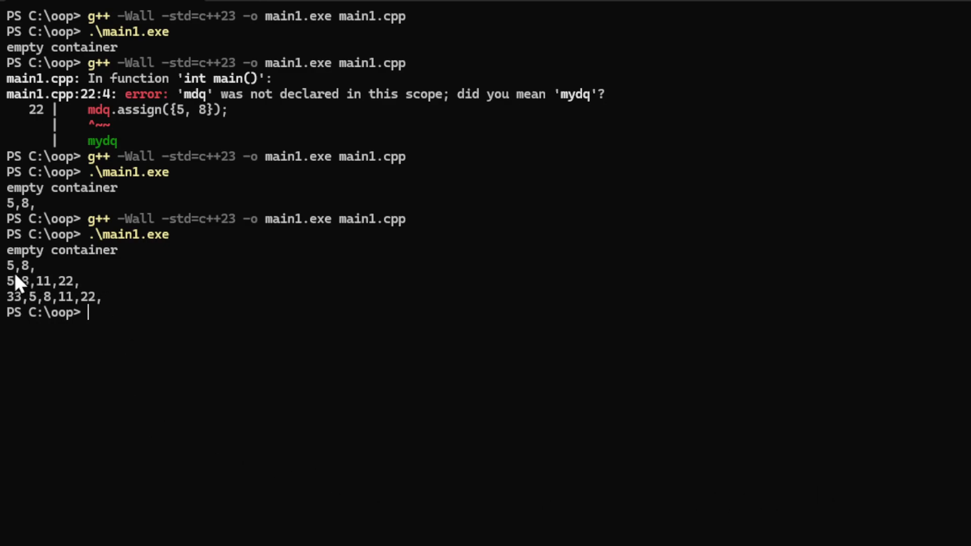
mouse_move(25, 273)
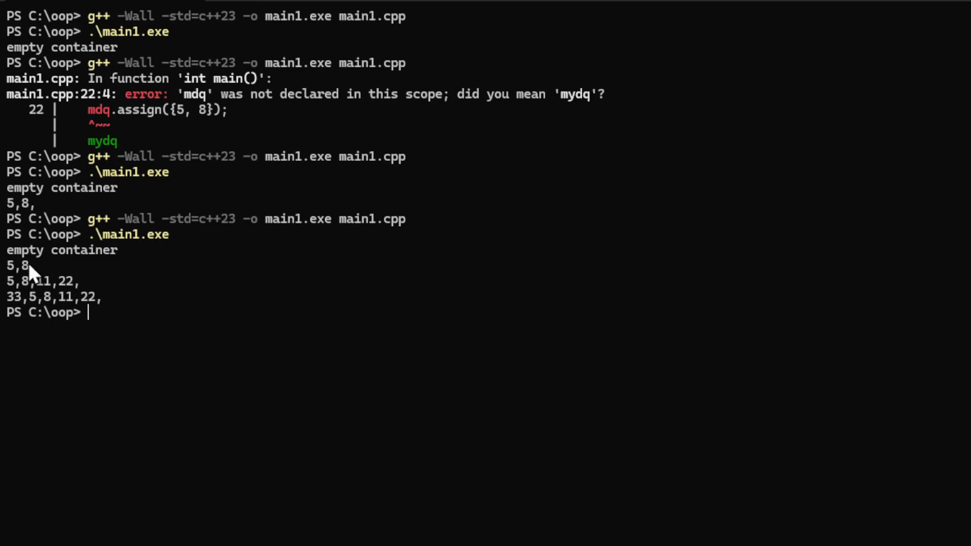
mouse_move(37, 291)
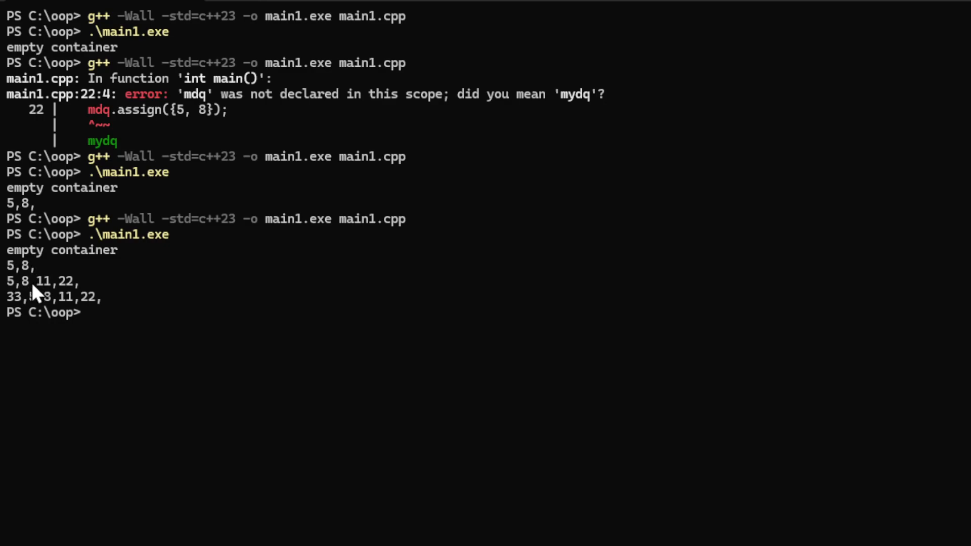
mouse_move(68, 288)
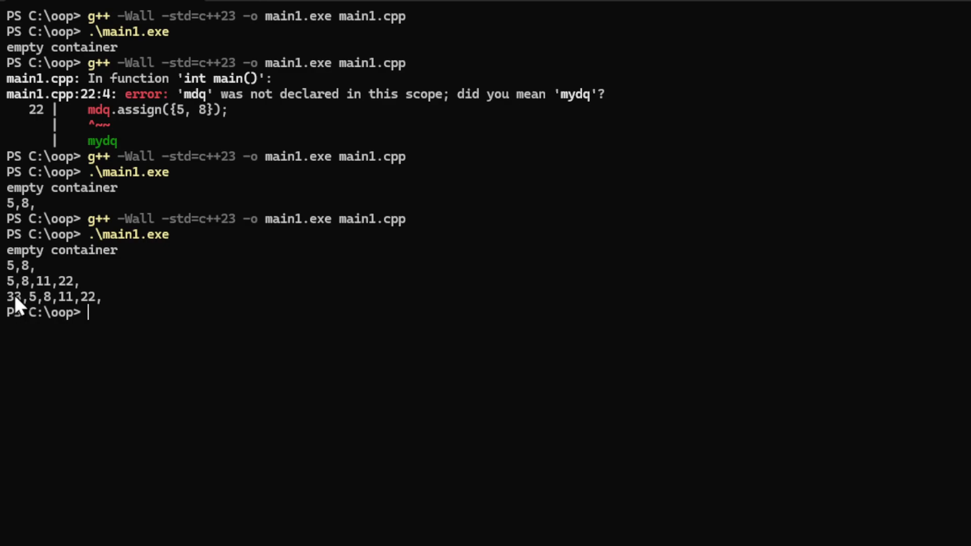
mouse_move(41, 291)
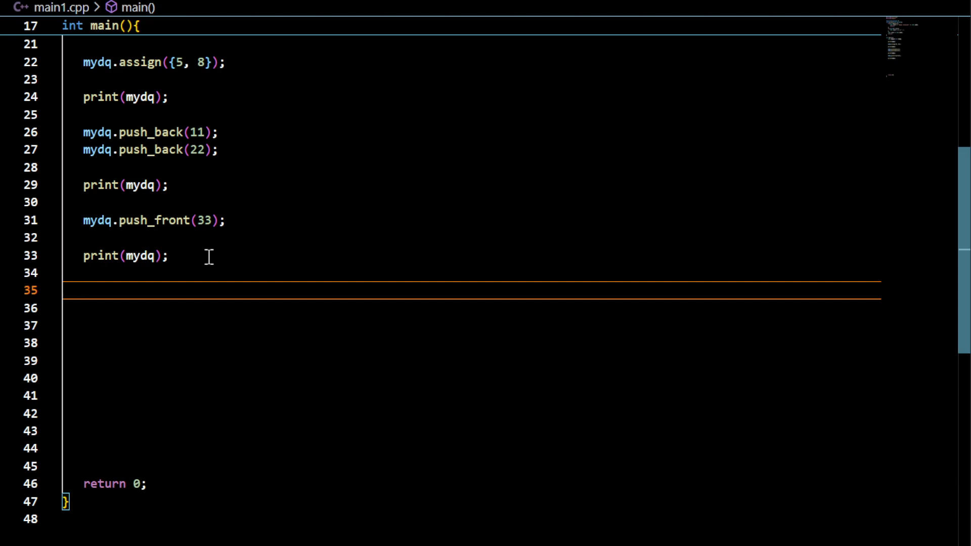
Write std::cout << mydq[2] << "," << mydq[3] << std::endl; on line 35
type("[]")
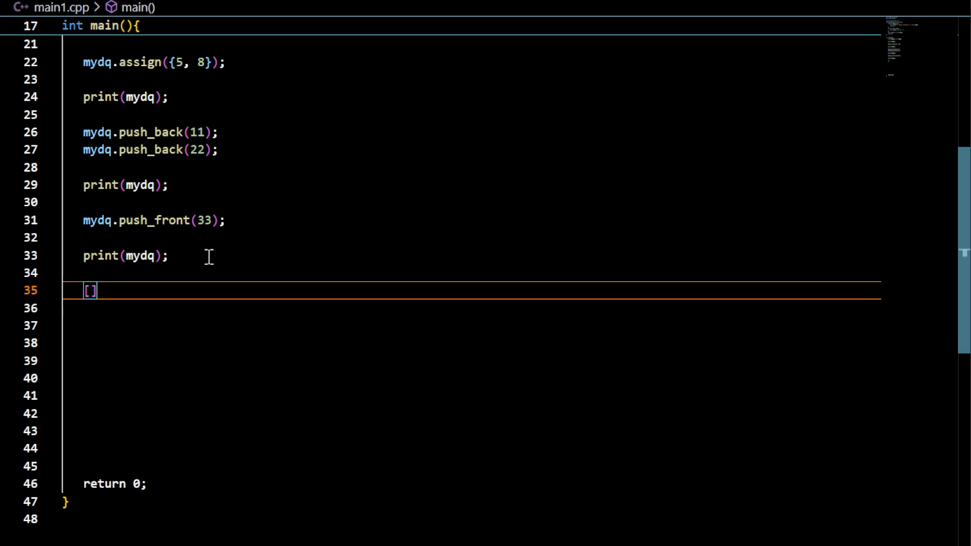
type("2")
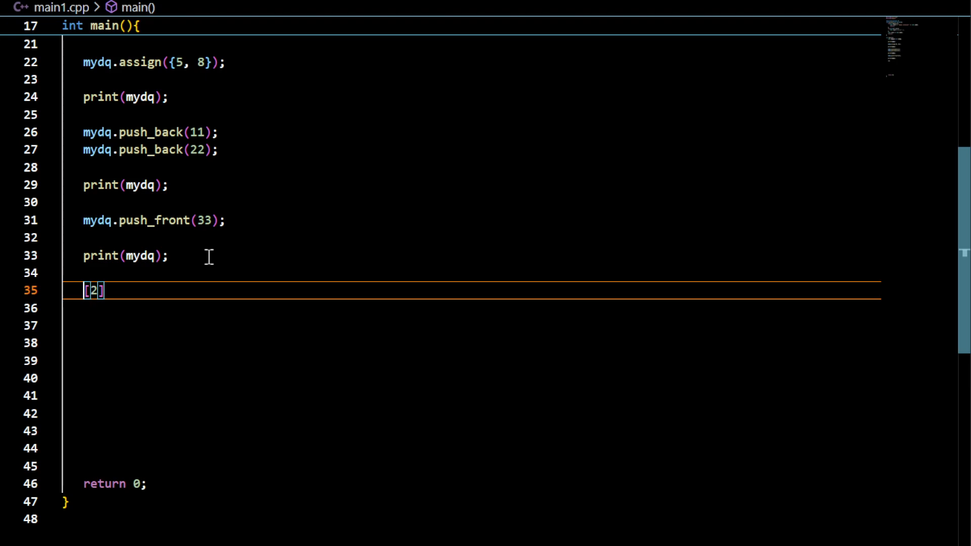
type("mydq")
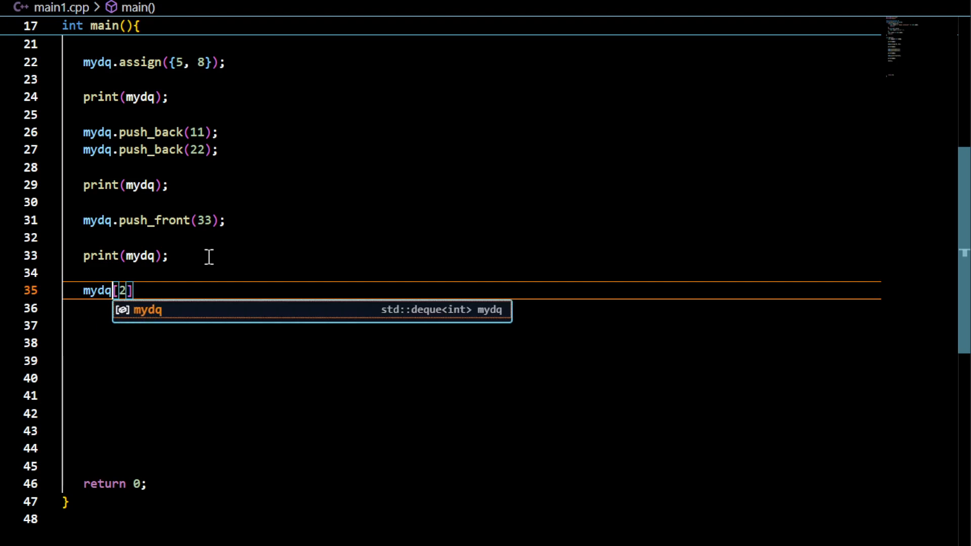
key("Escape")
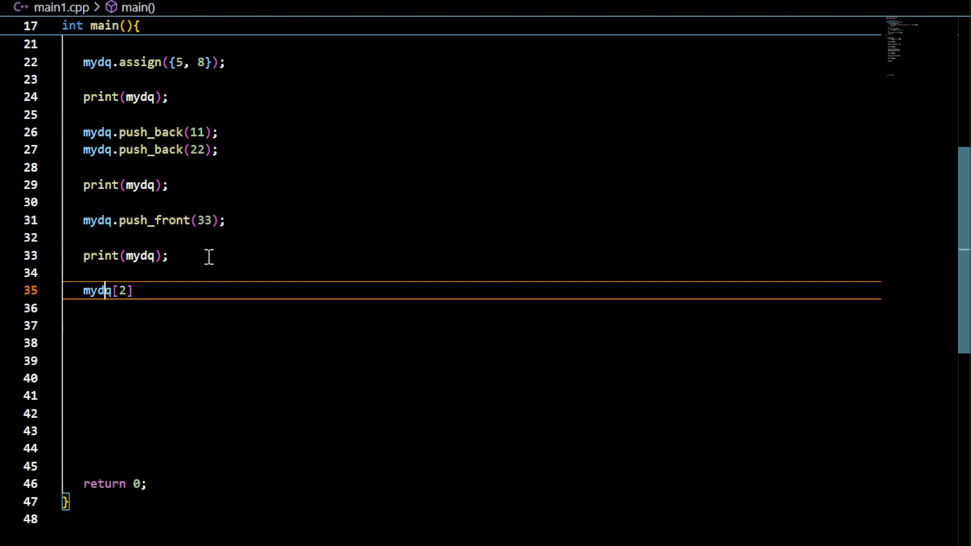
type("s")
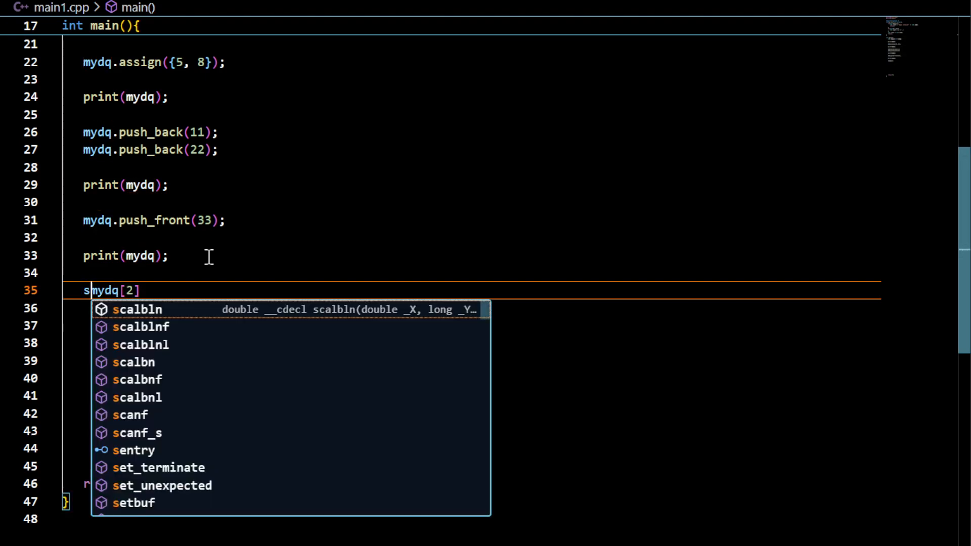
type("std::cotu")
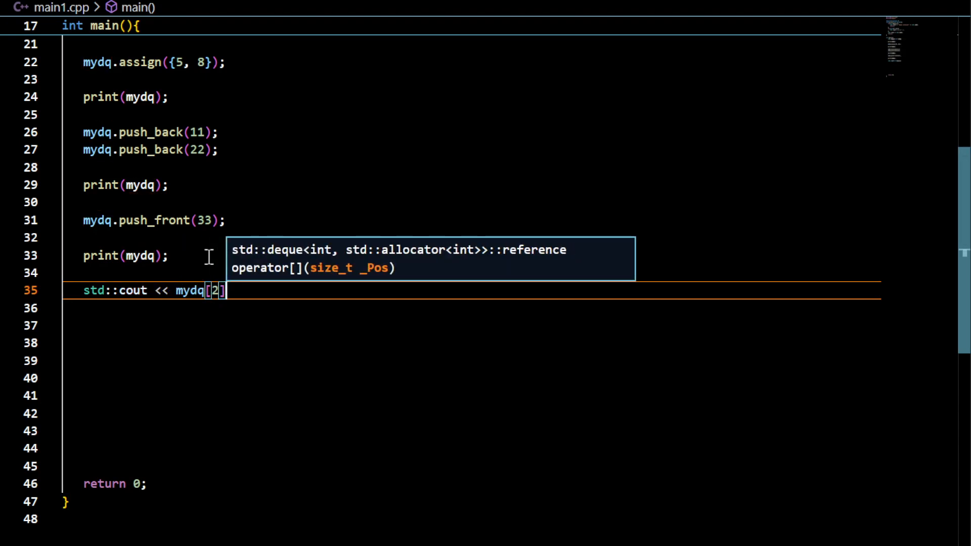
type("<< \",\"")
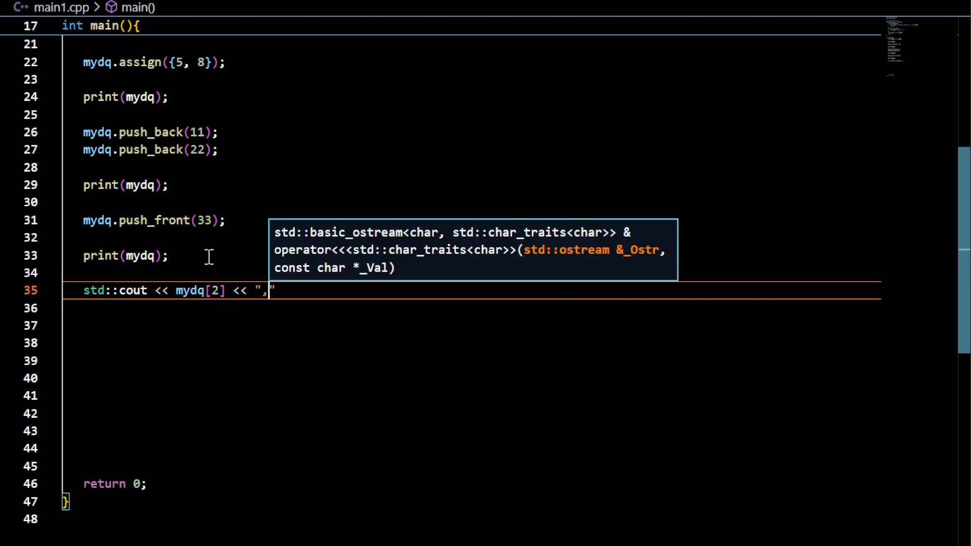
type("<<")
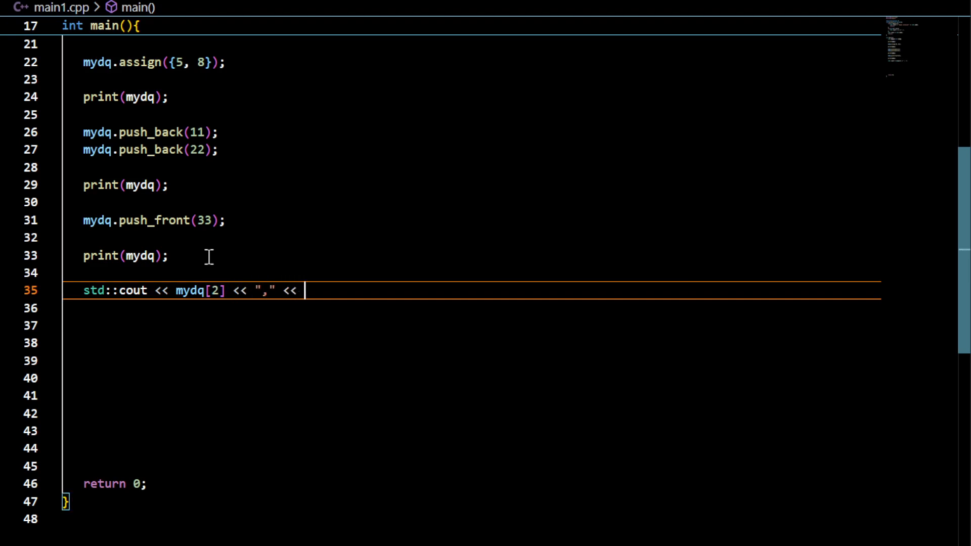
type("my")
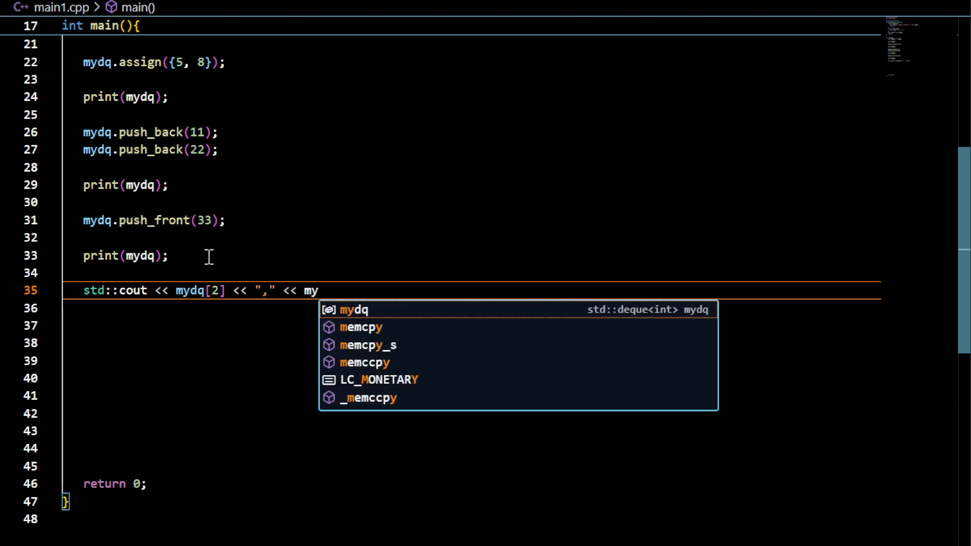
type("dq[3]")
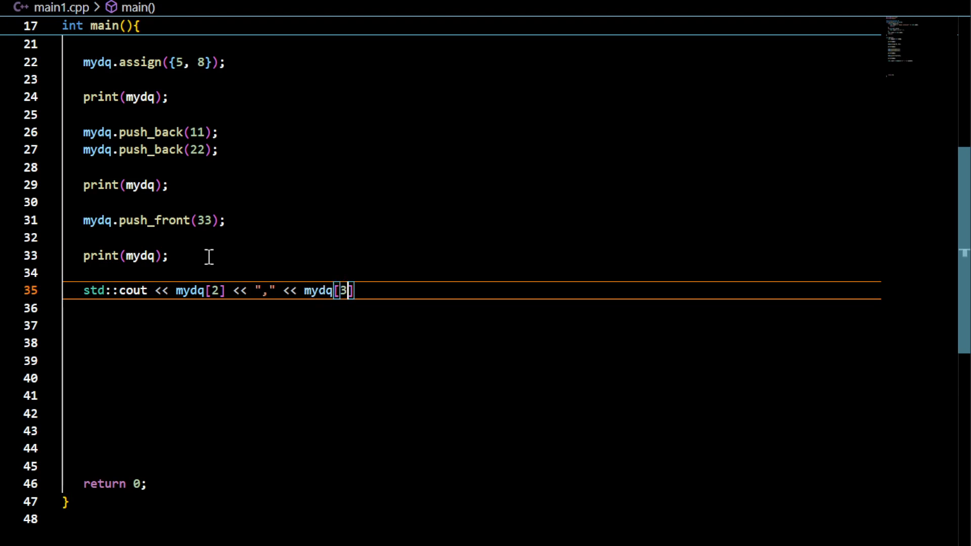
type("<<")
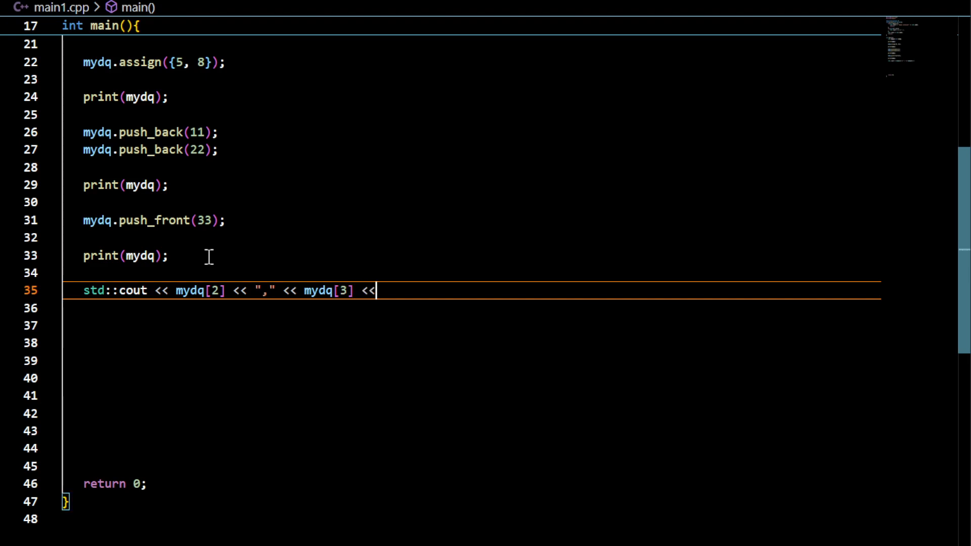
type("std::endl;")
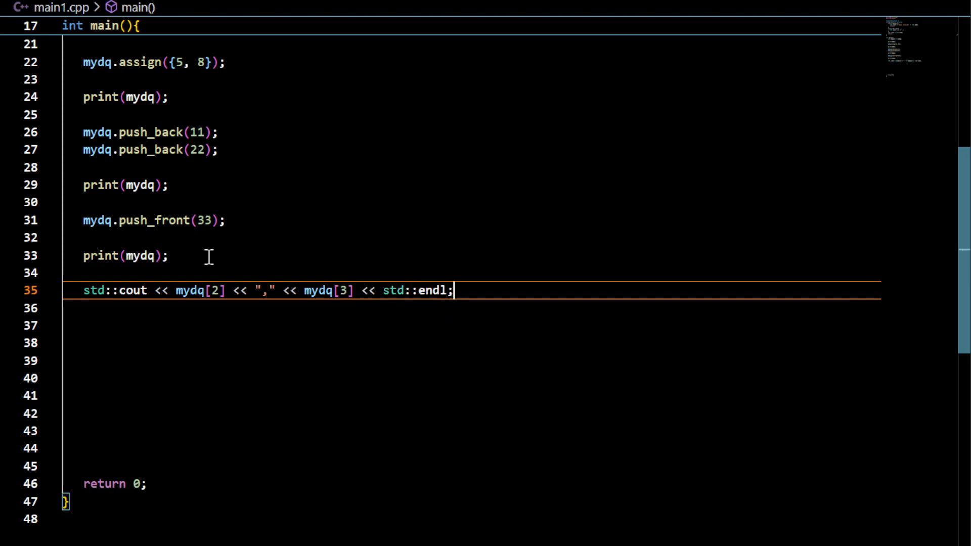
Paste a second copy of the mydq[2], mydq[3] output line below
key("Enter")
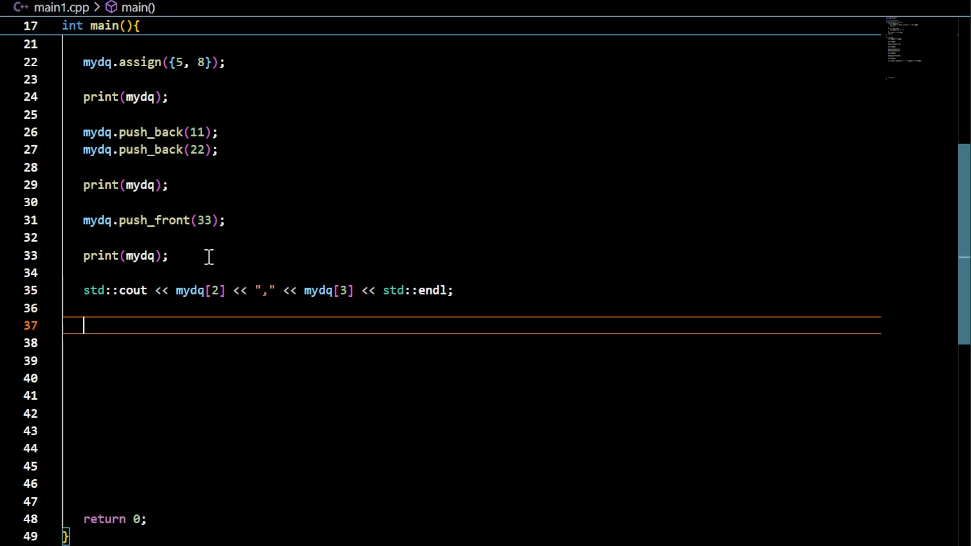
type("print(")
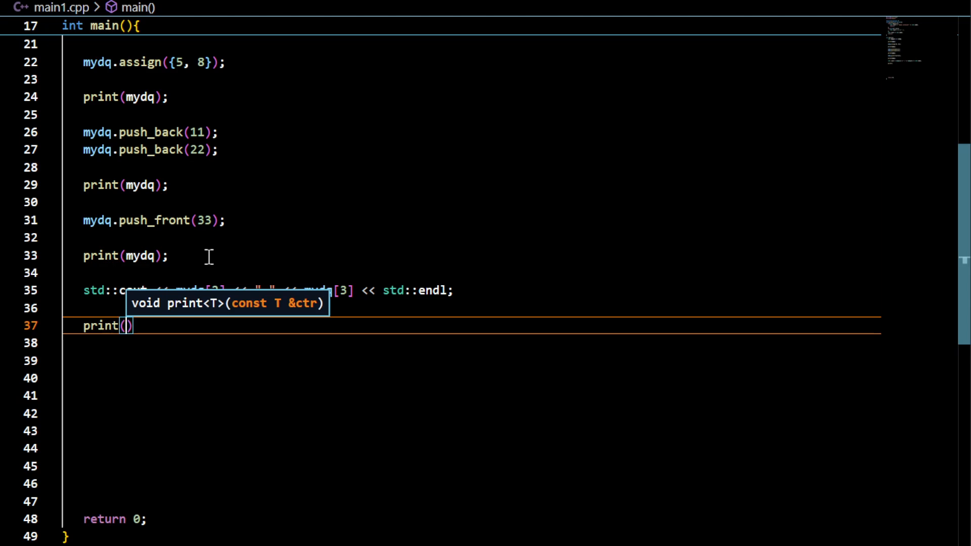
key("Backspace")
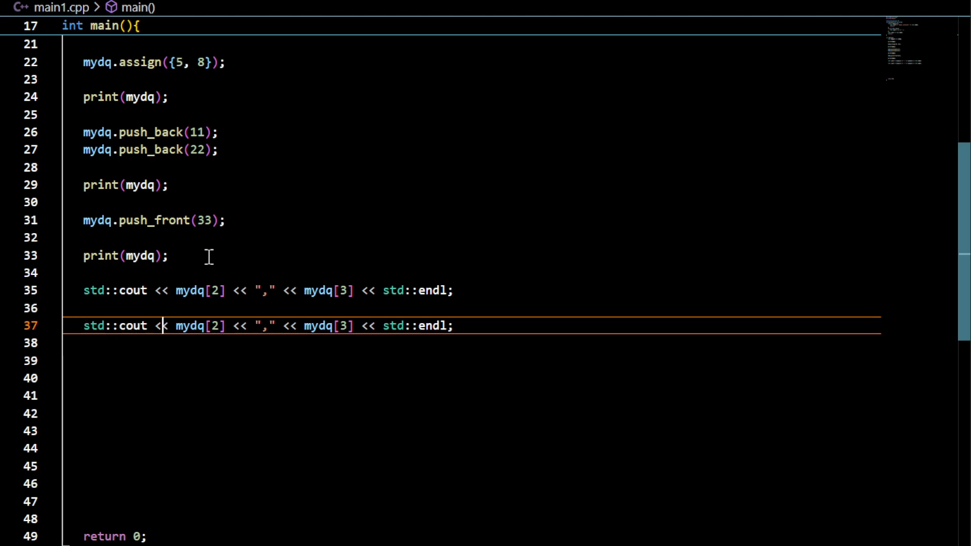
type(".\\main1.exe")
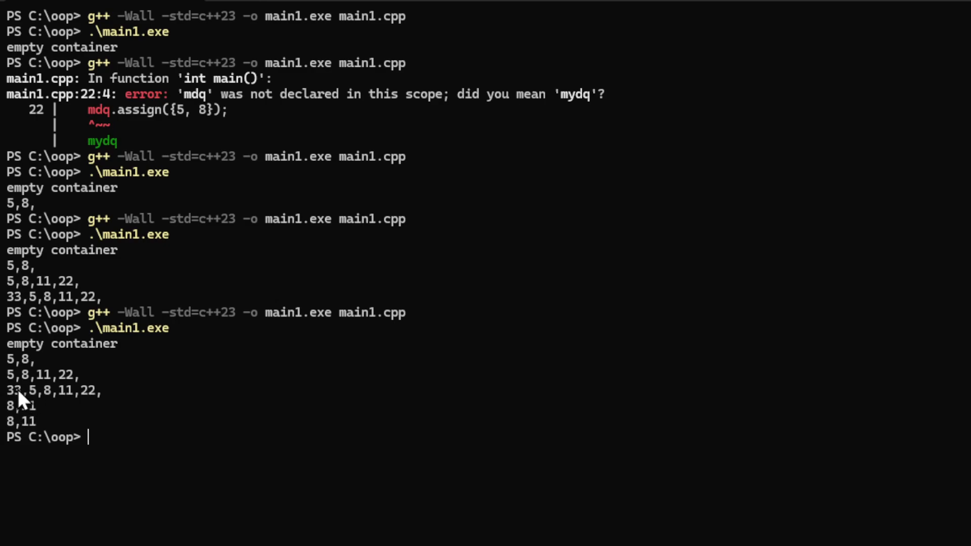
mouse_move(65, 401)
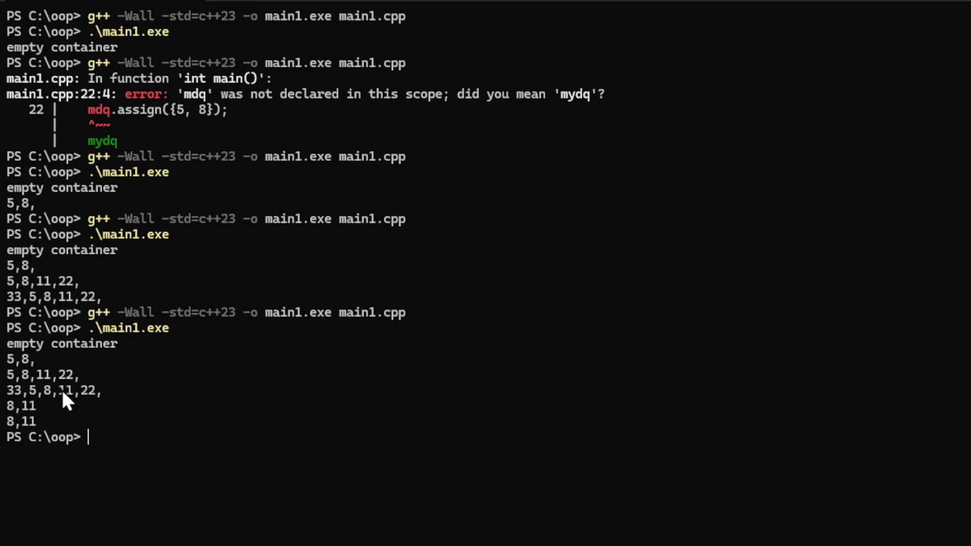
mouse_move(56, 399)
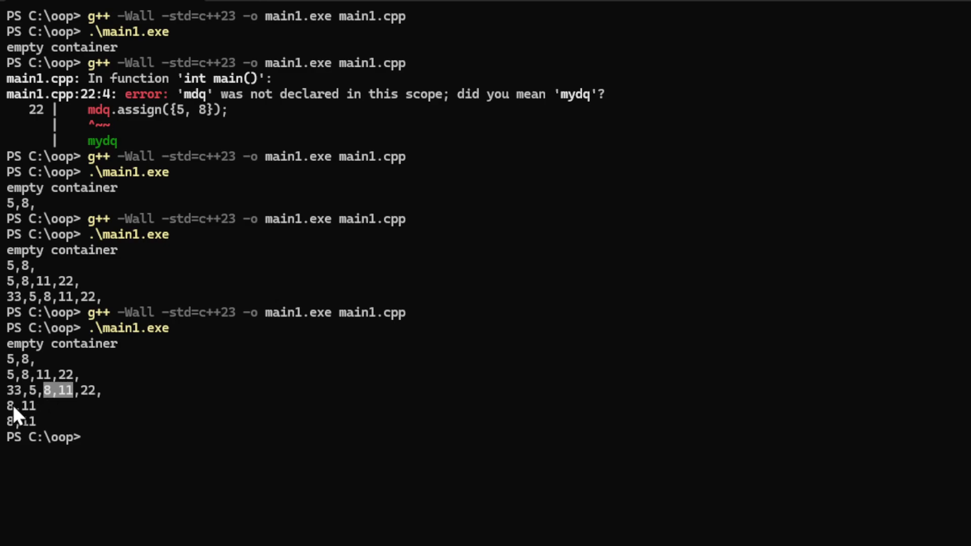
mouse_move(368, 207)
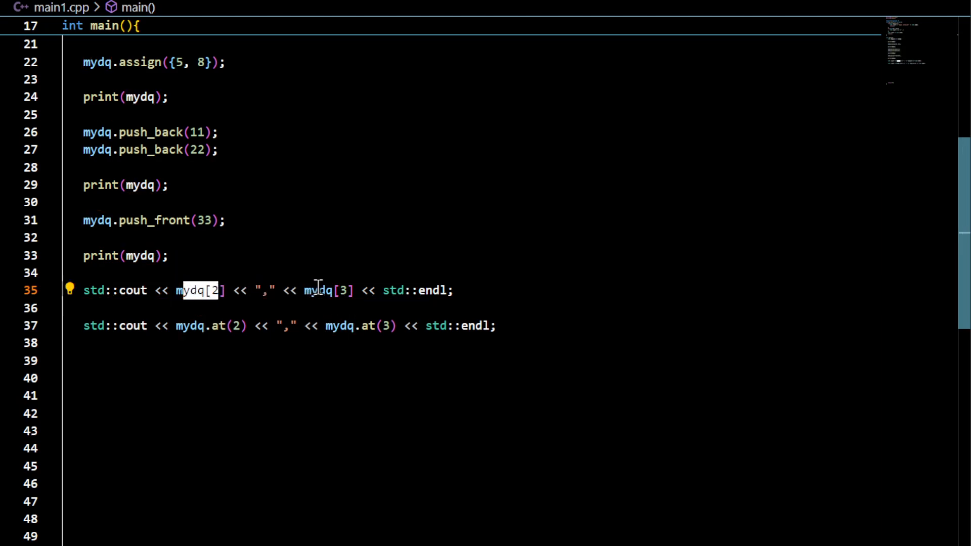
Change mydq[3] to mydq[6] and mydq.at(3) to mydq.at(6)
double_click(210, 325)
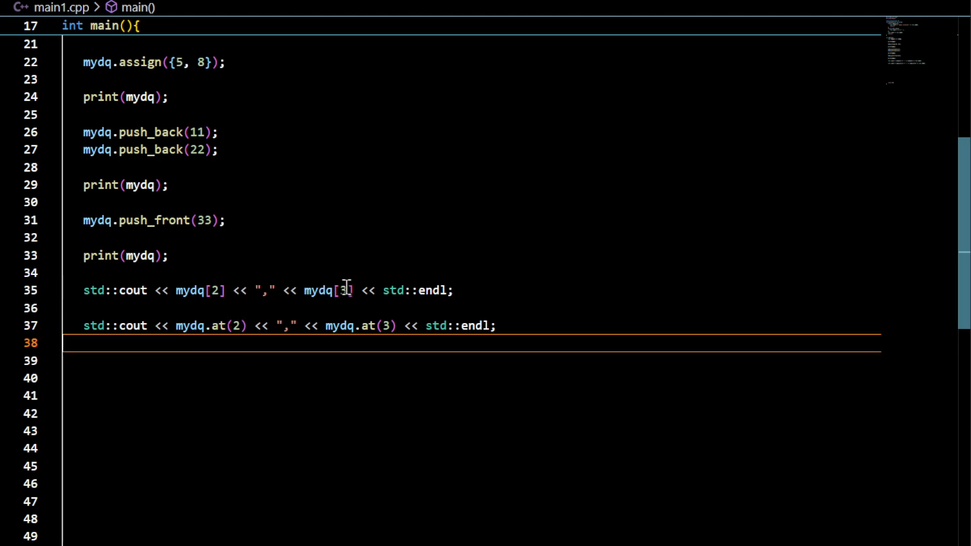
mouse_move(339, 291)
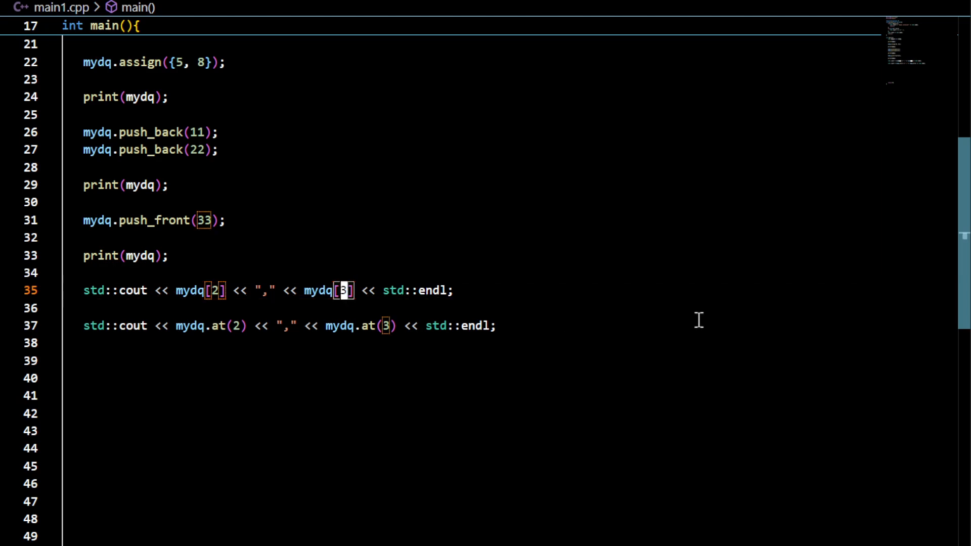
type("6")
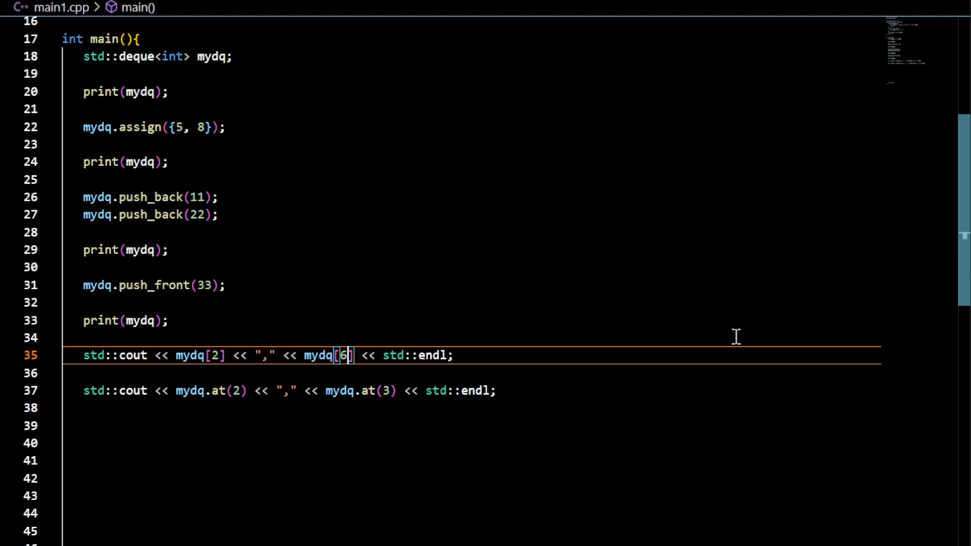
left_click(388, 391)
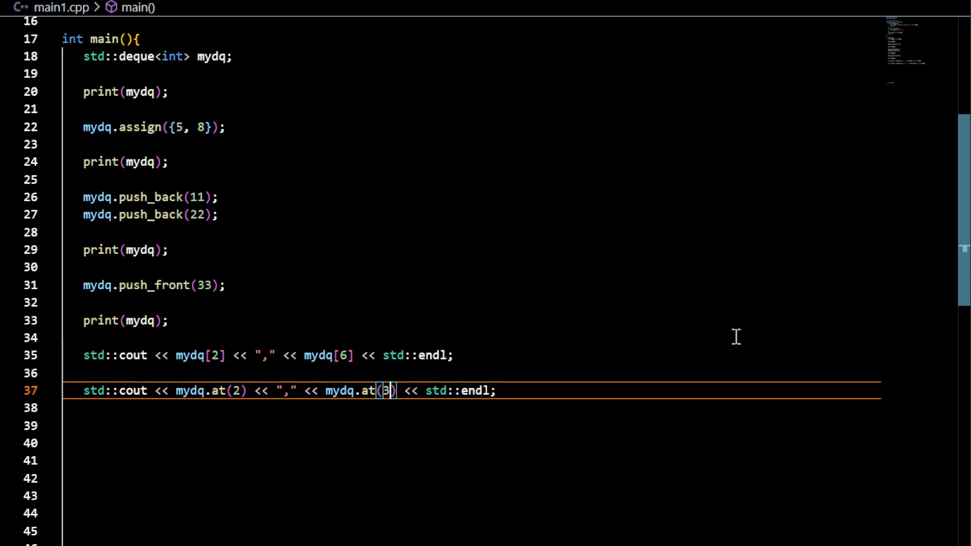
type("6")
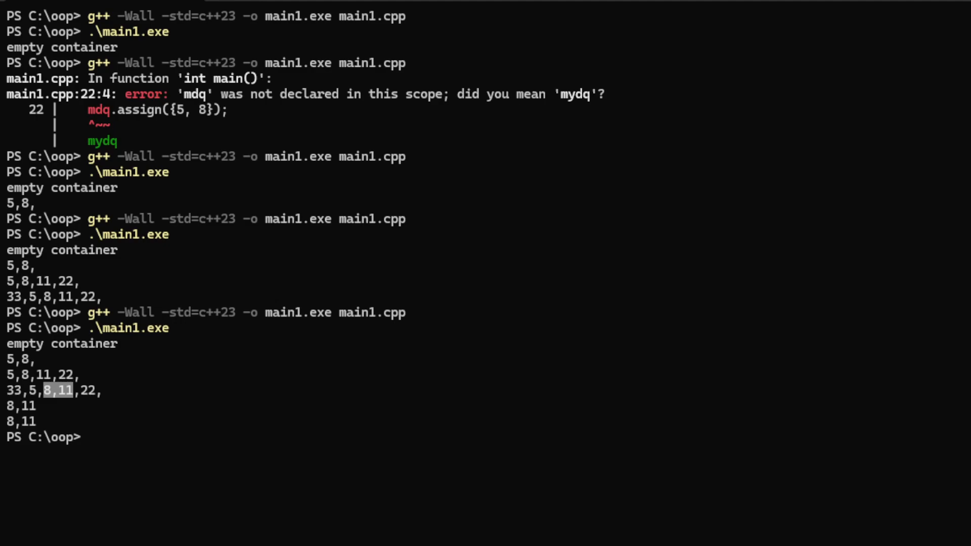
mouse_move(627, 475)
type("g++ -Wall -std=c++23 -o main1.exe main1.cpp")
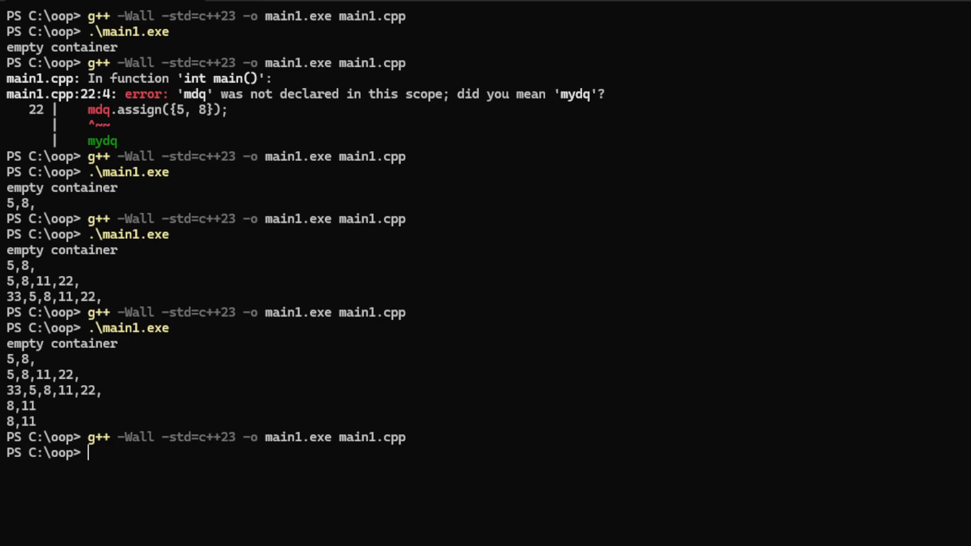
mouse_move(510, 474)
type(".\\main1.exe")
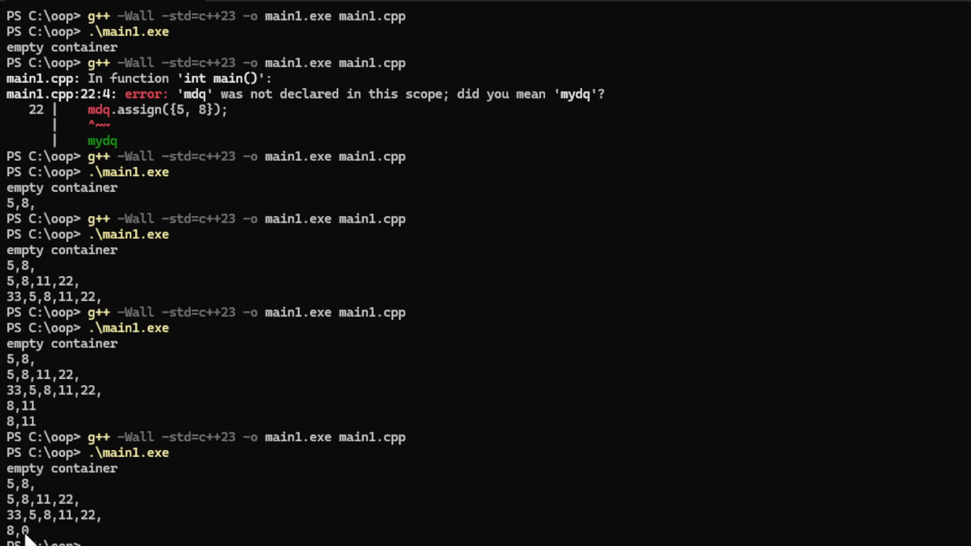
mouse_move(30, 533)
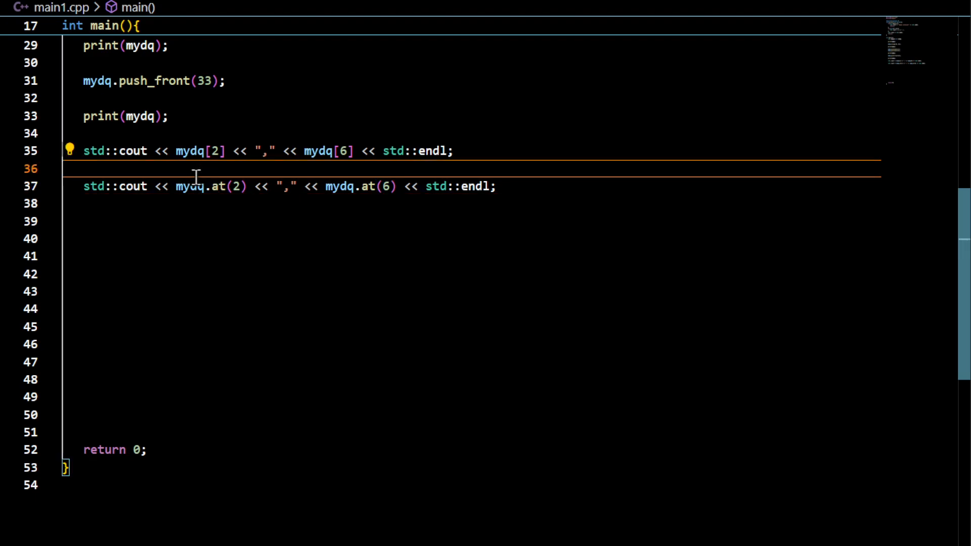
mouse_move(368, 186)
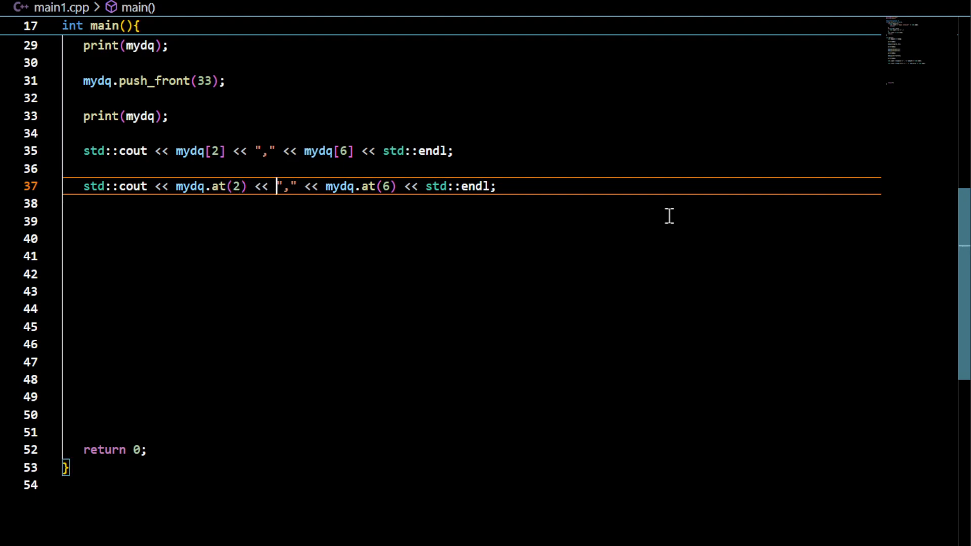
Wrap the mydq.at(6) line in a try block and add a catch(...) block
type(";")
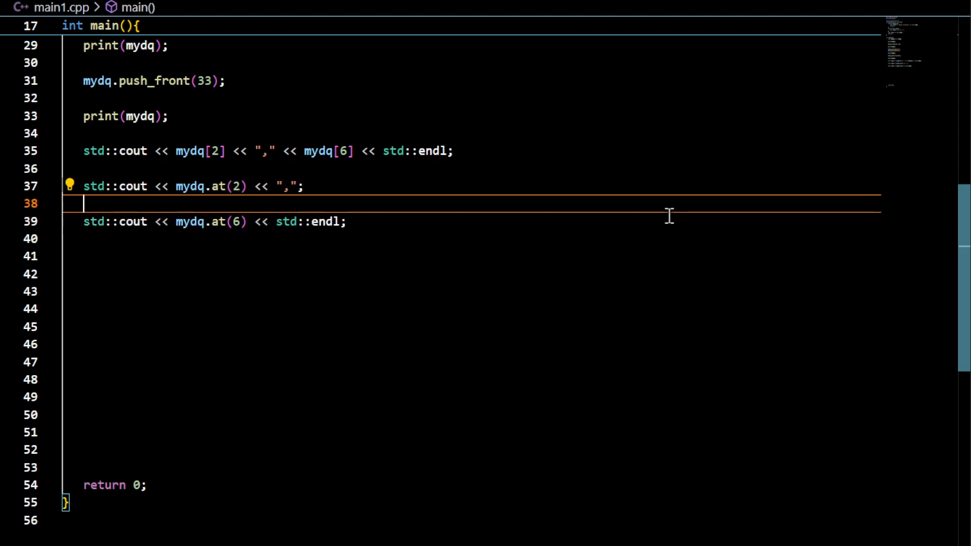
type("try{")
type("}")
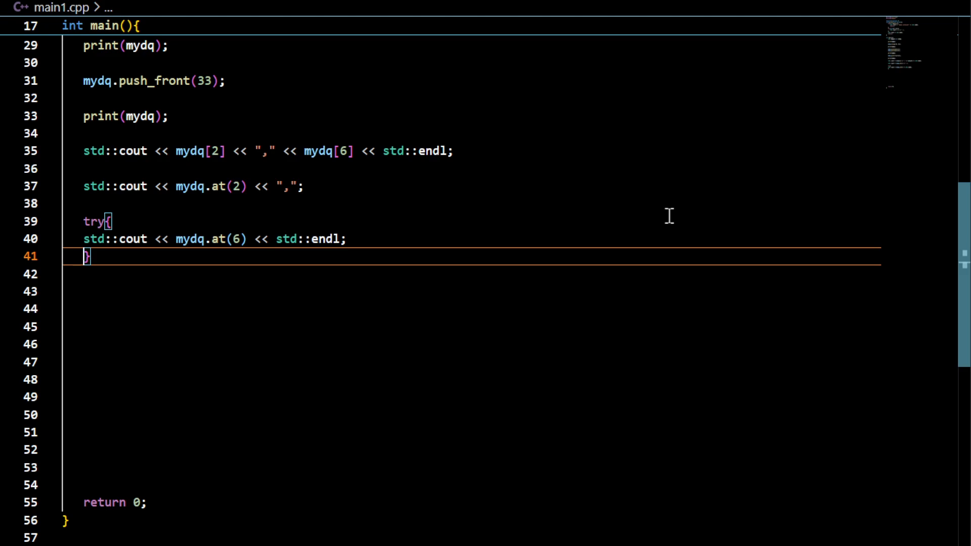
type("ca")
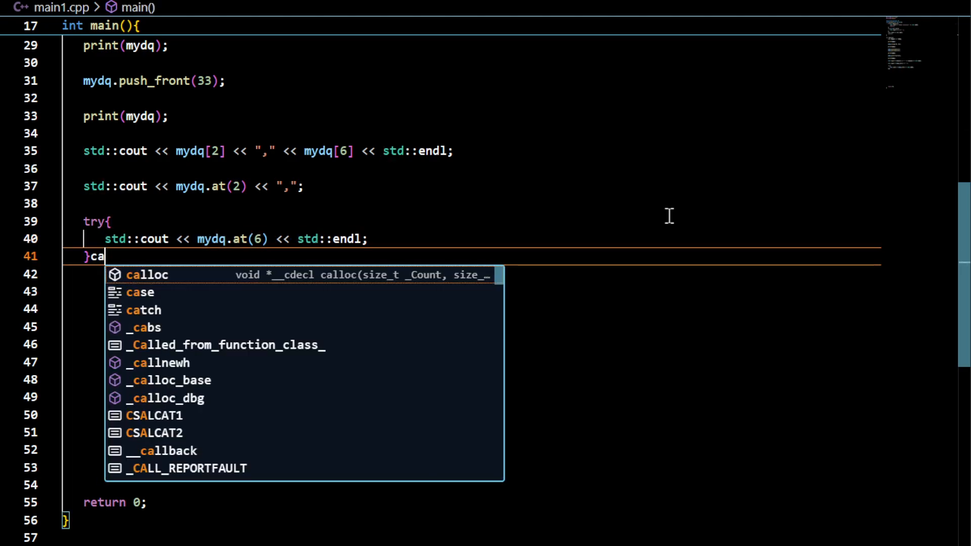
type("tch(...)")
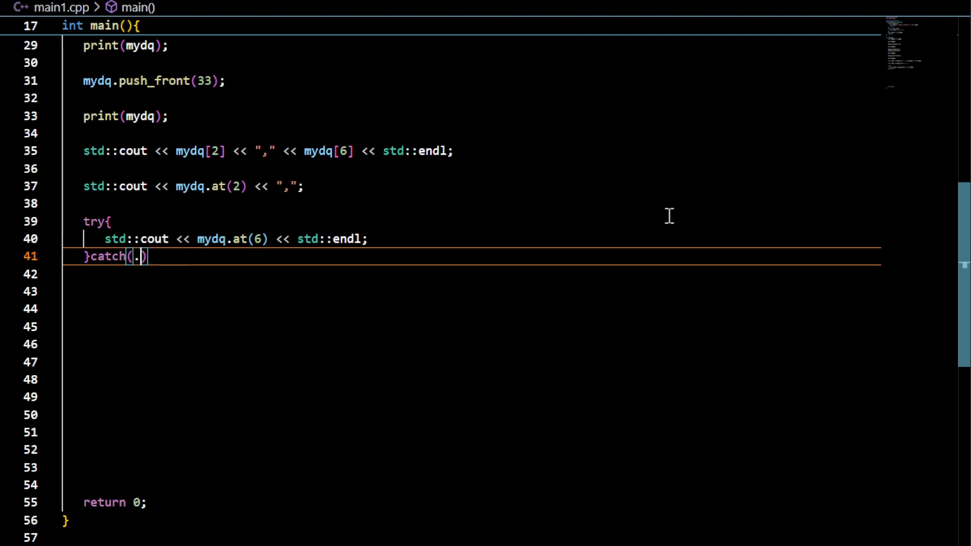
type("..){")
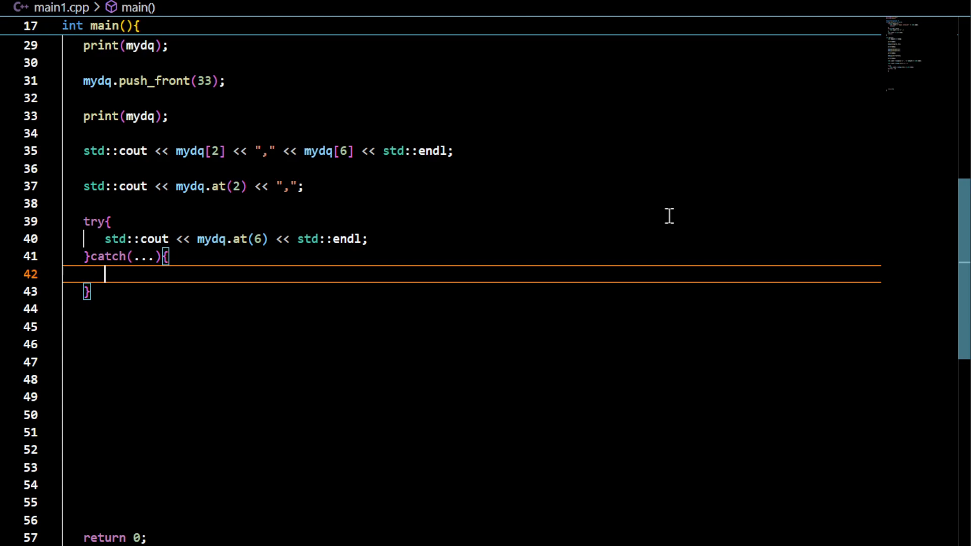
Have the catch block print "exception happened" followed by std::endl
type("std::cout")
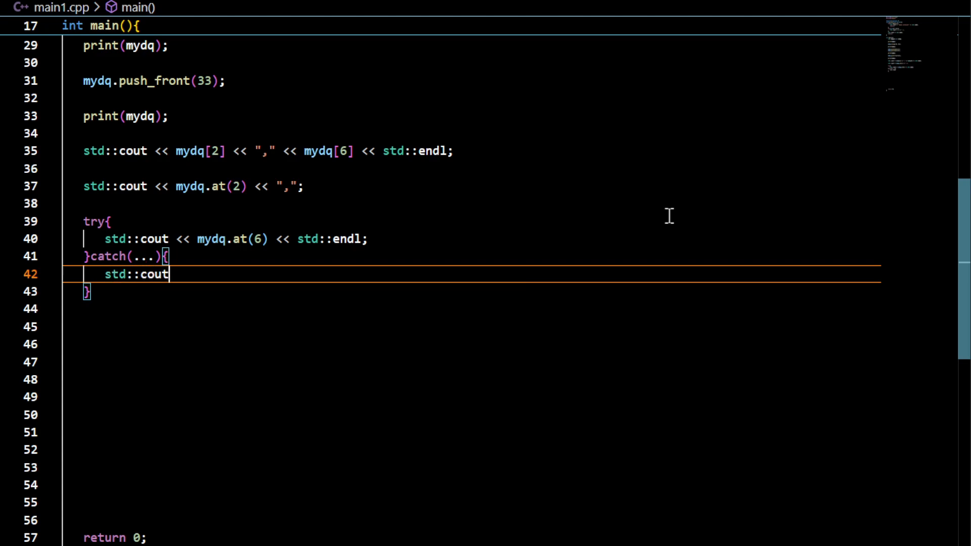
type("<< \"e\"")
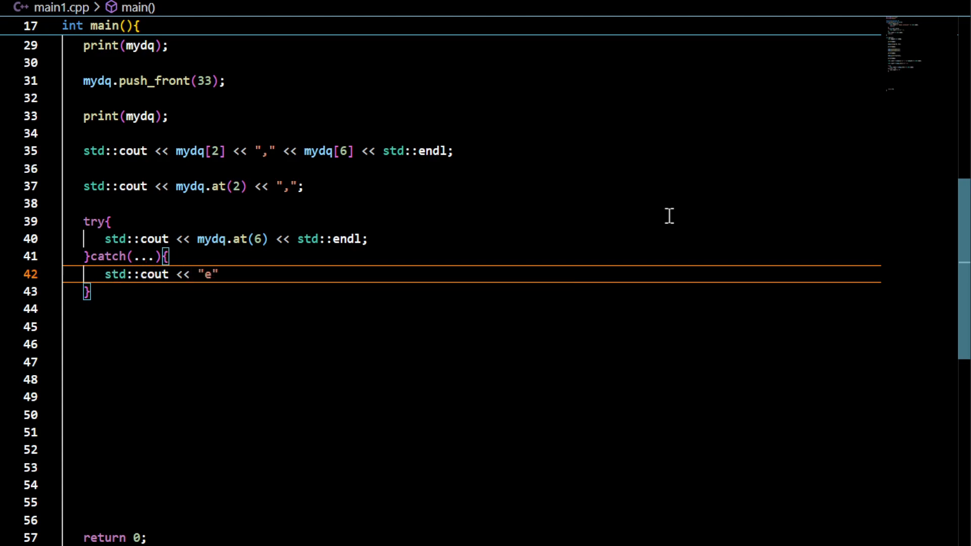
type("xception happen")
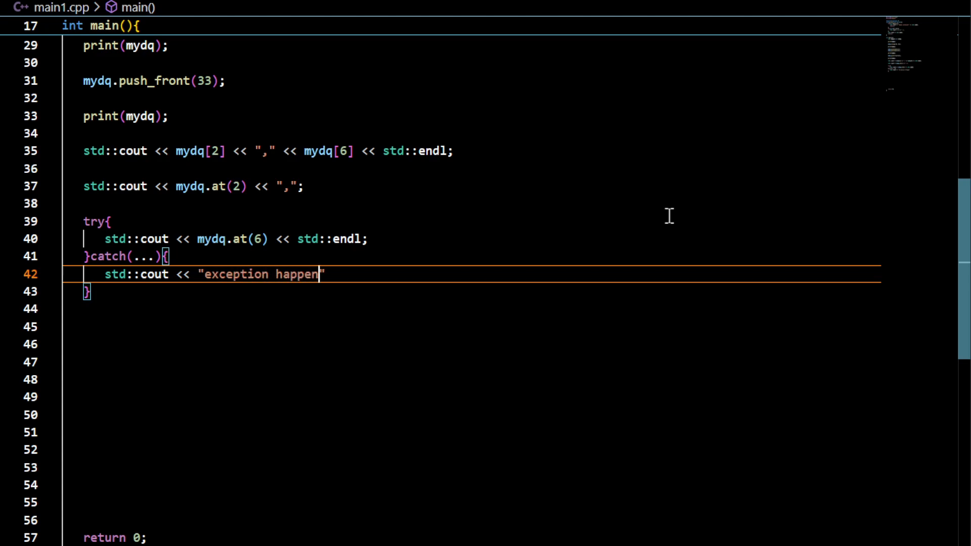
type("ed\" << std::endl;")
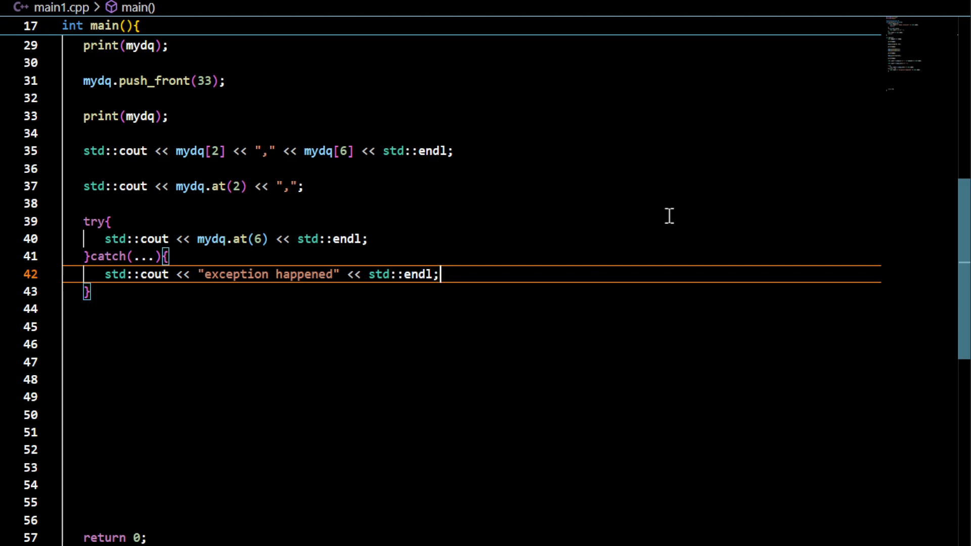
mouse_move(371, 206)
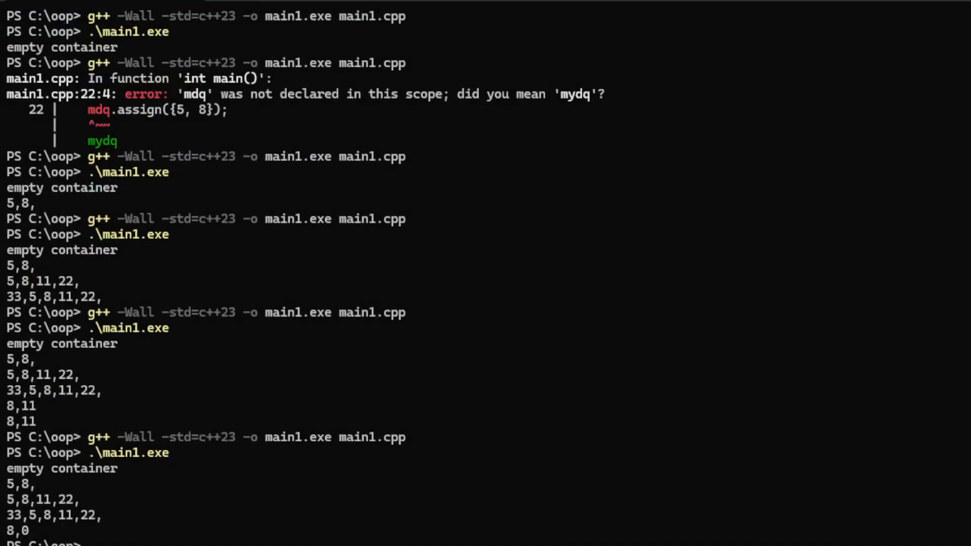
Begin a new command at the PS C:\oop> prompt below the 8,0 output
type("d")
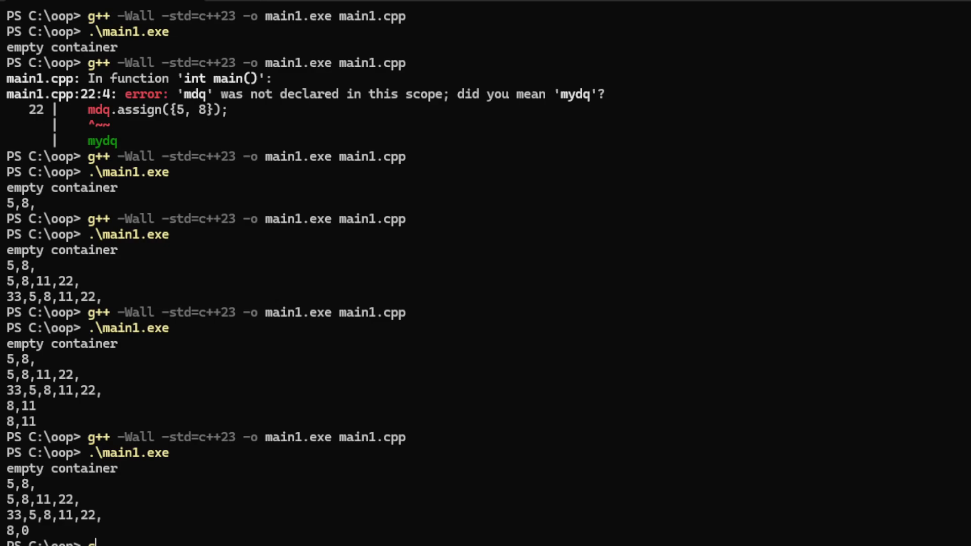
mouse_move(245, 541)
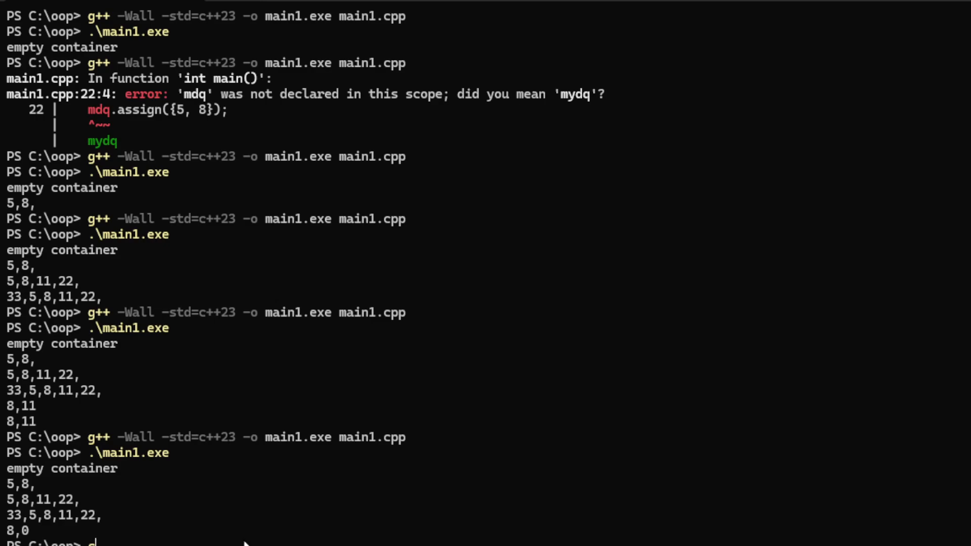
mouse_move(142, 537)
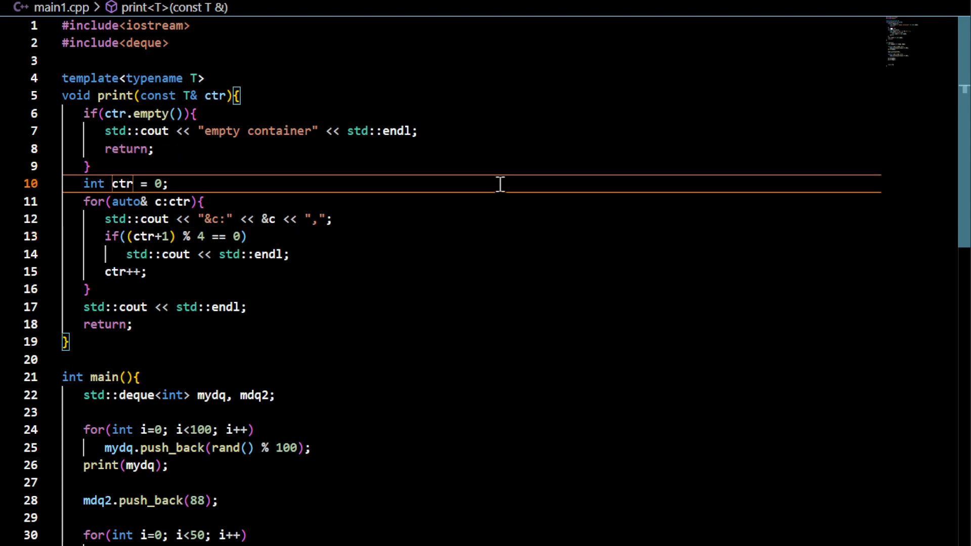
Rename the line-10 counter from ctr to count
key("Backspace")
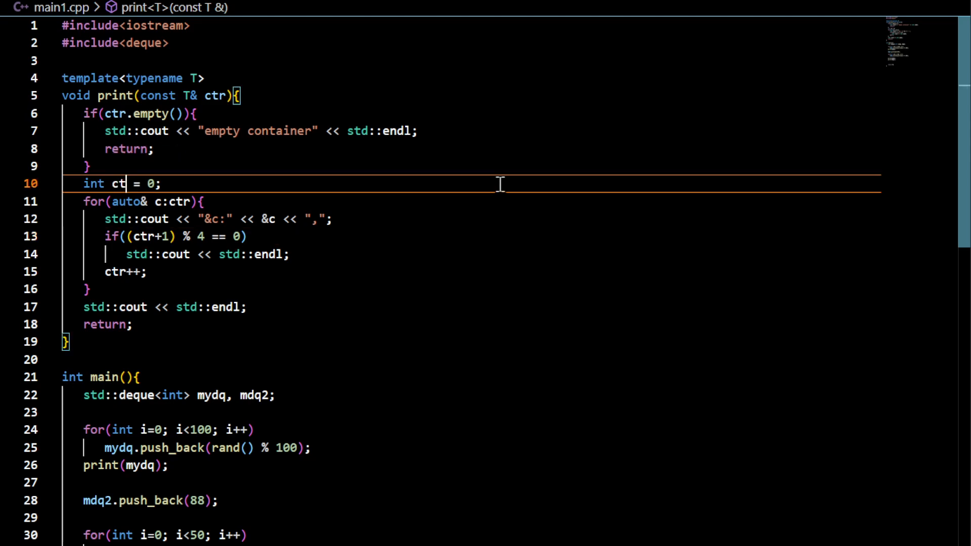
type("ou")
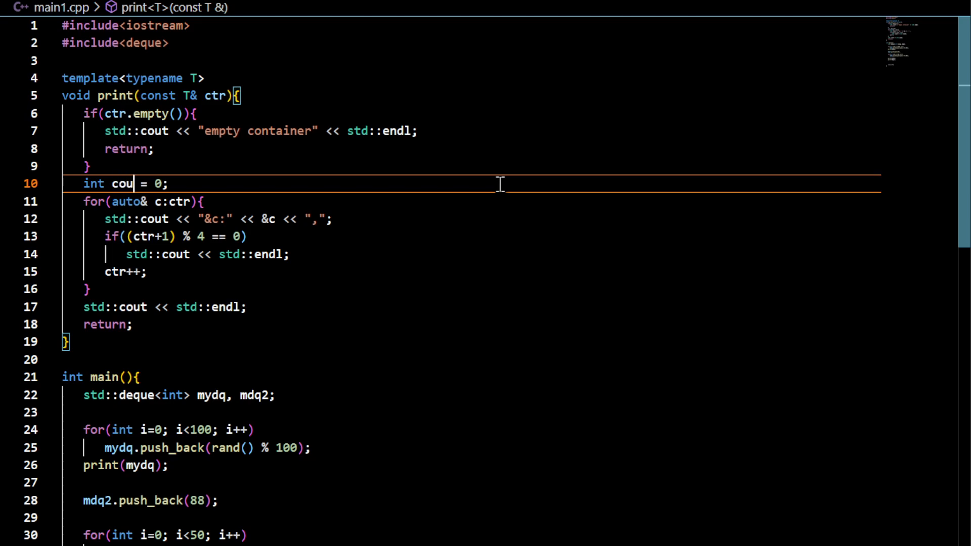
type("n")
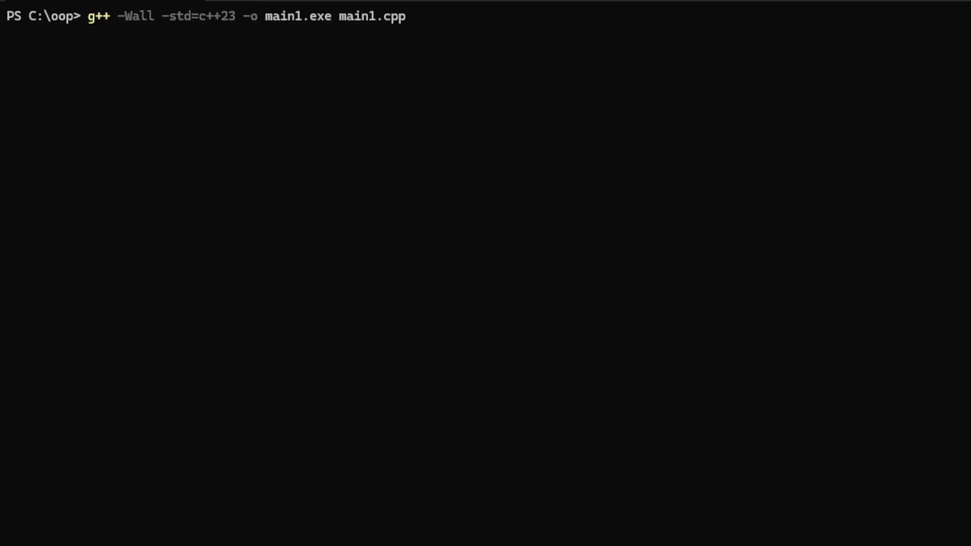
Clear the PowerShell terminal before rerunning main1.exe
type("clear")
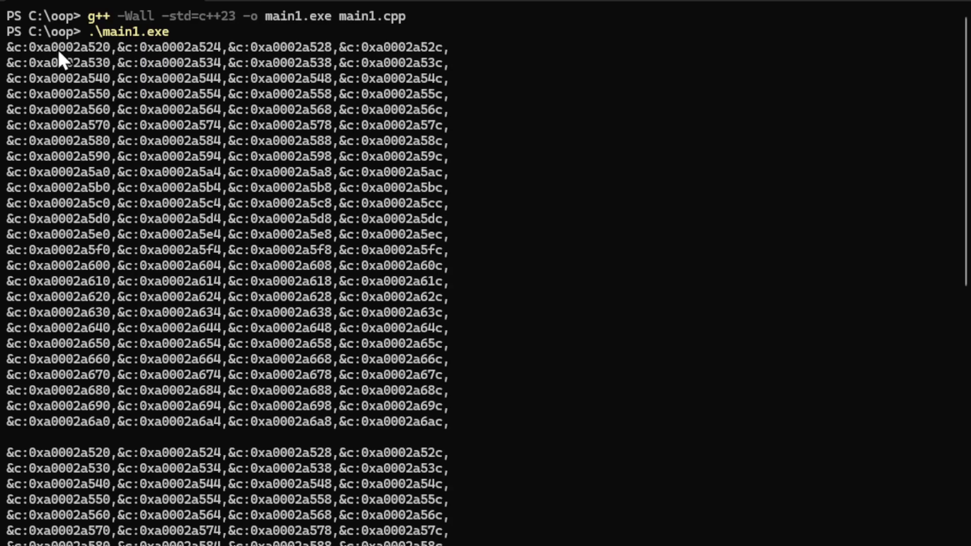
mouse_move(112, 62)
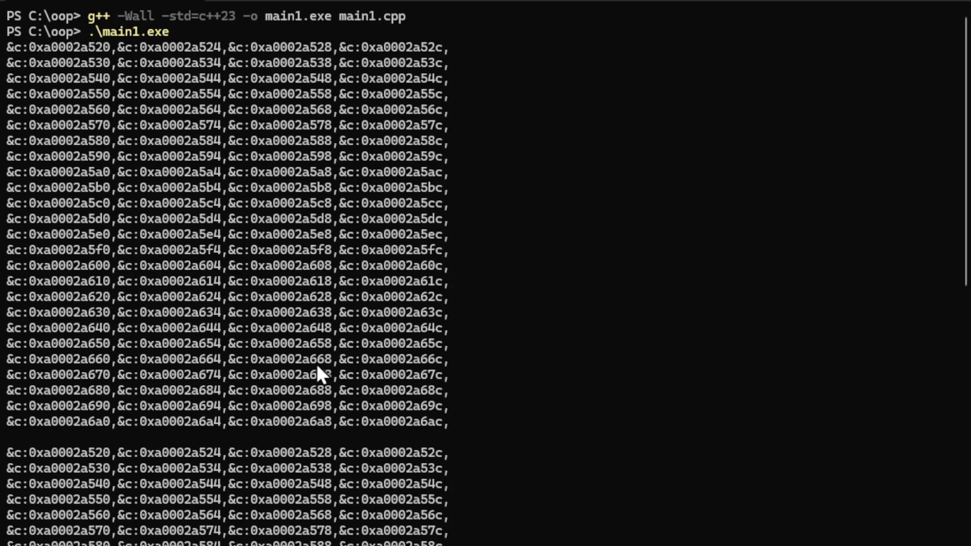
mouse_move(59, 28)
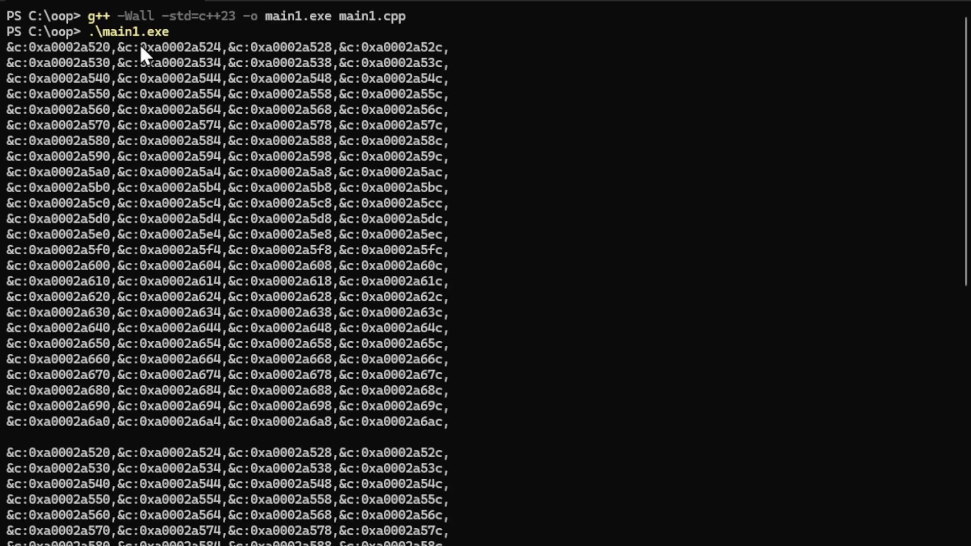
mouse_move(220, 57)
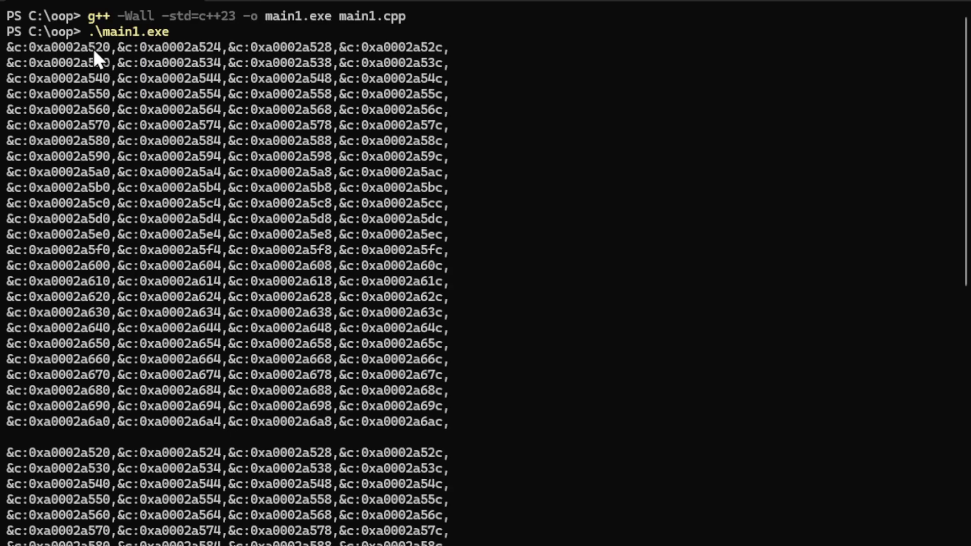
mouse_move(220, 57)
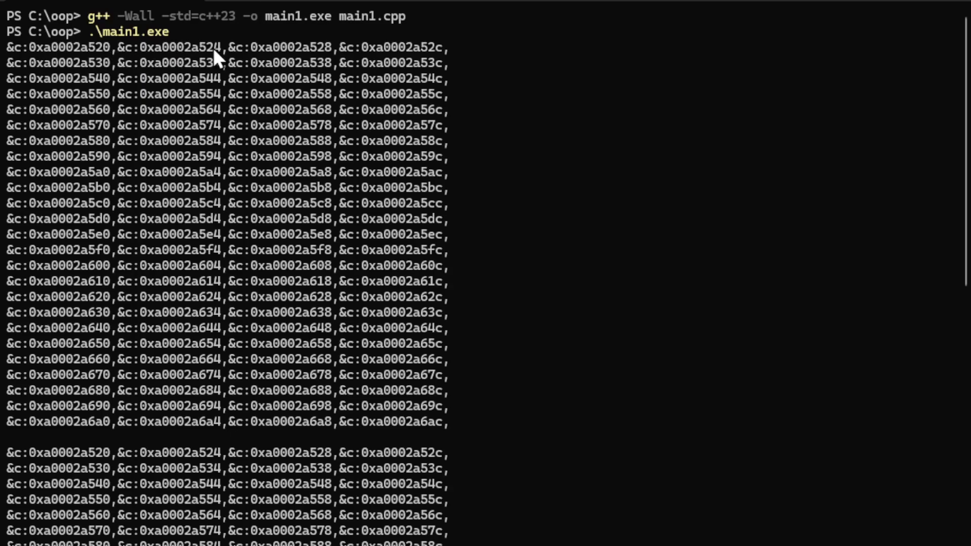
mouse_move(439, 62)
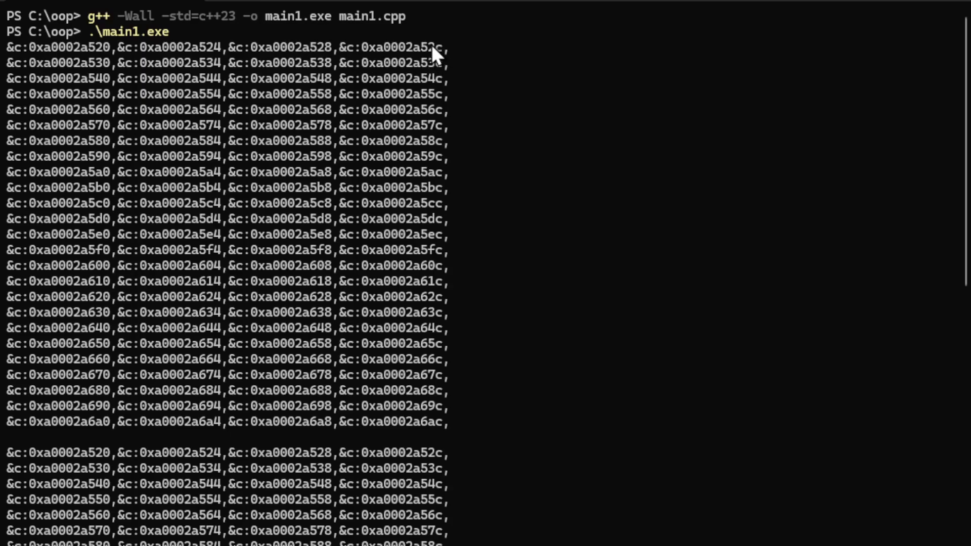
mouse_move(133, 70)
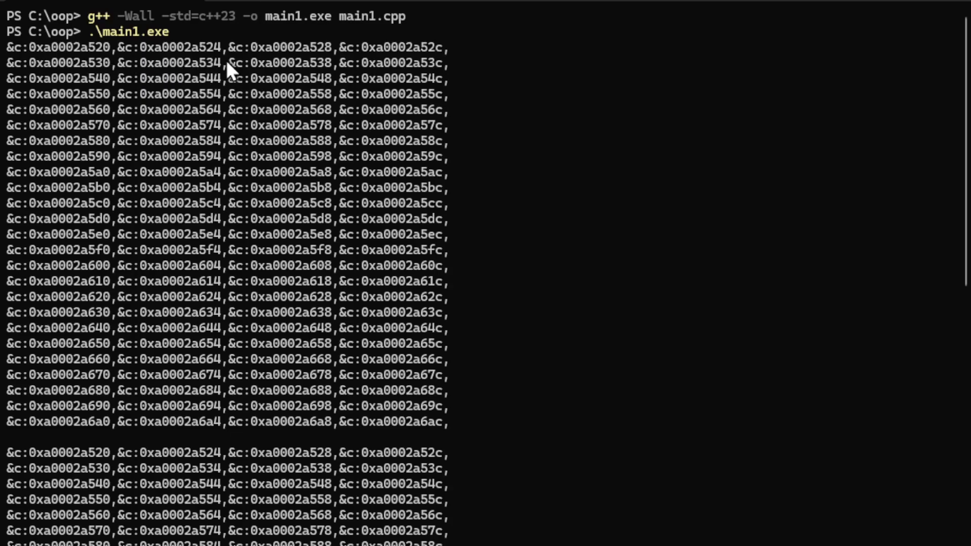
mouse_move(313, 85)
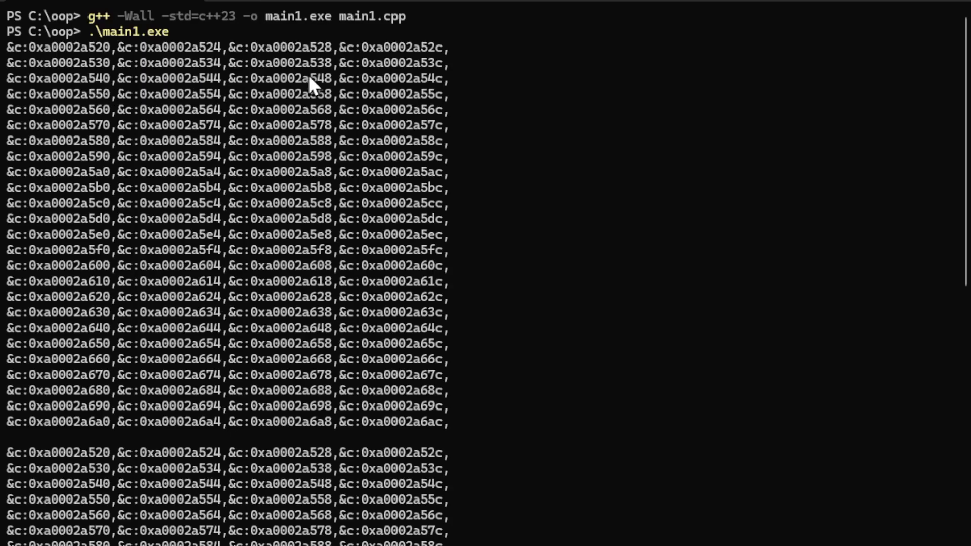
mouse_move(443, 86)
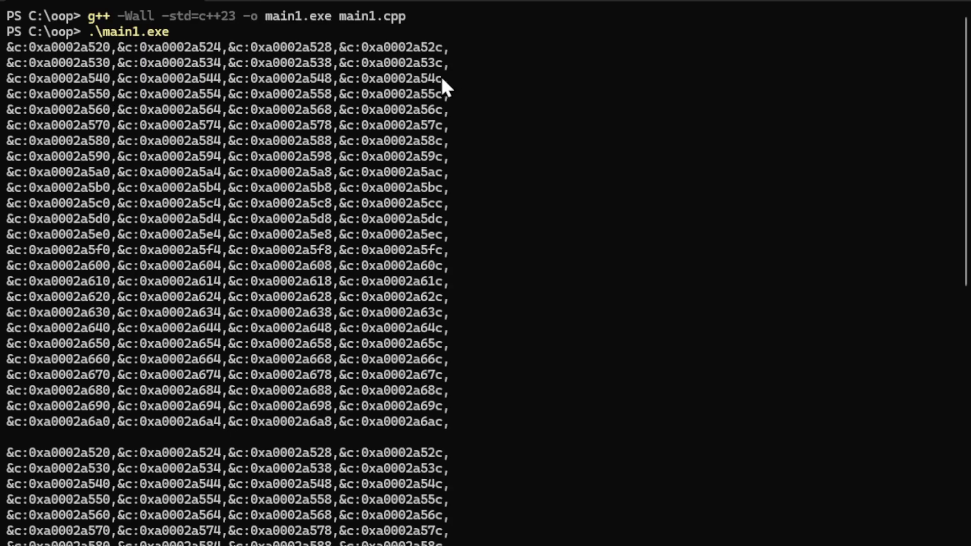
mouse_move(433, 86)
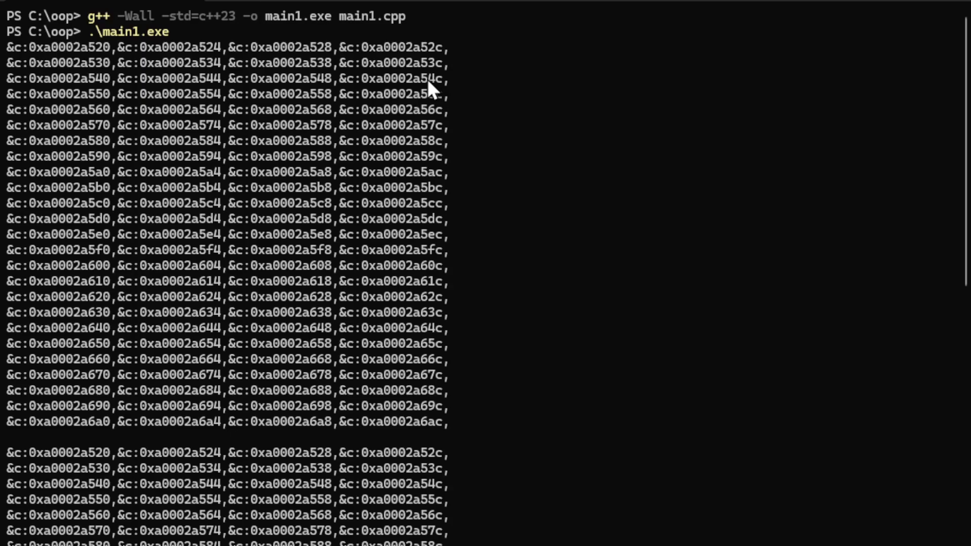
mouse_move(223, 127)
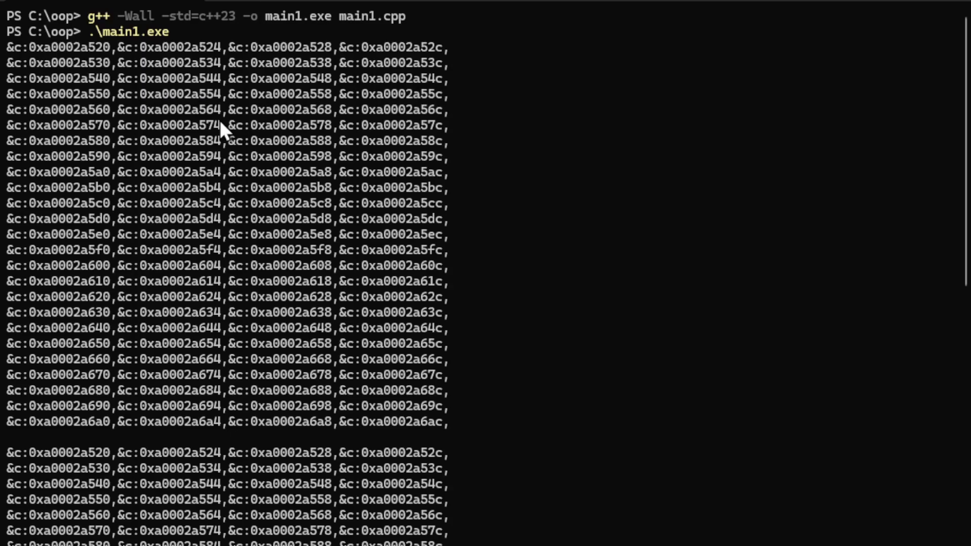
mouse_move(99, 195)
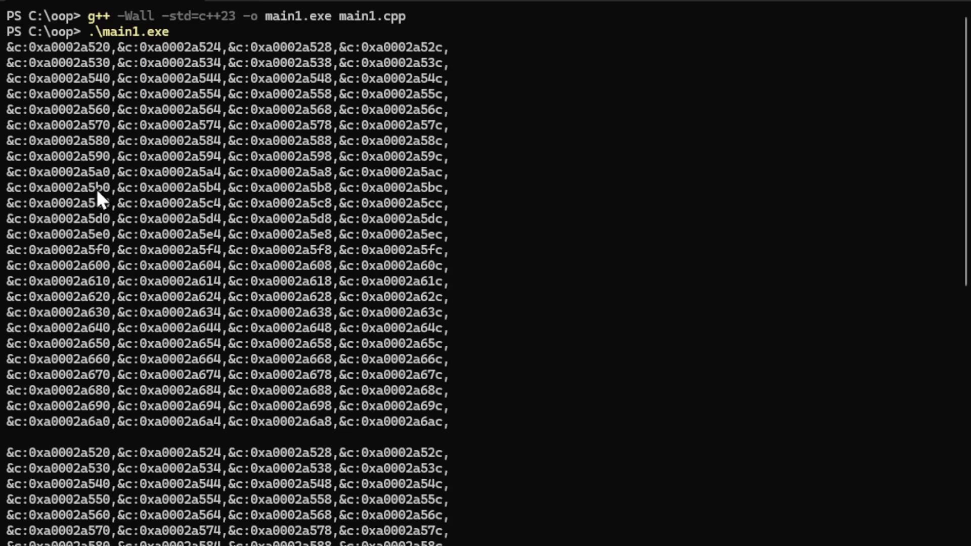
mouse_move(105, 94)
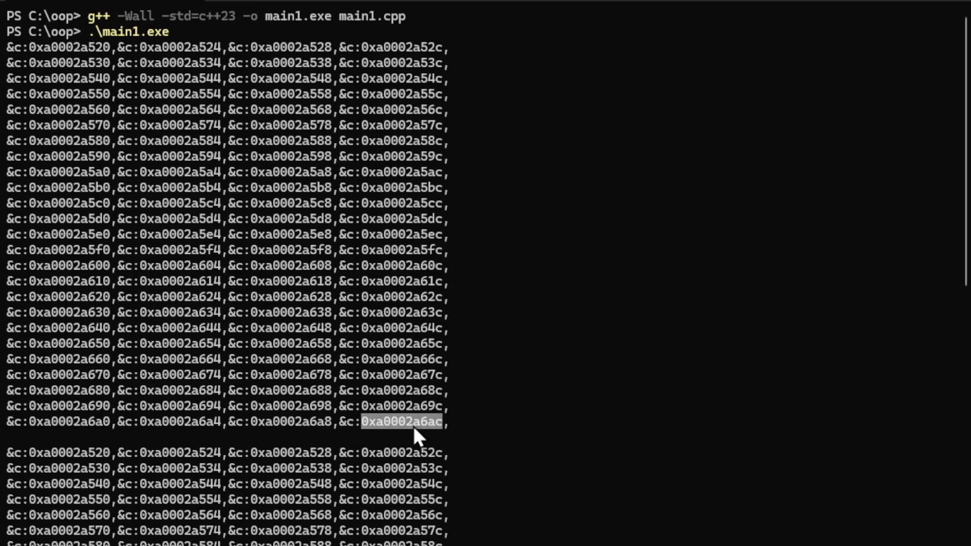
Scroll to the end of the address output, marking 0xa0002a6ac in the second listing
scroll("down", 3)
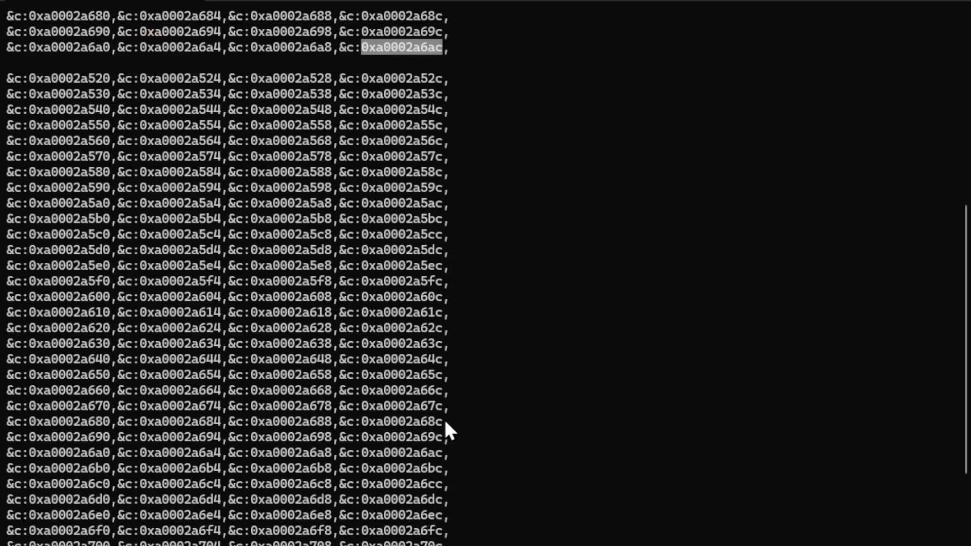
scroll("down", 3)
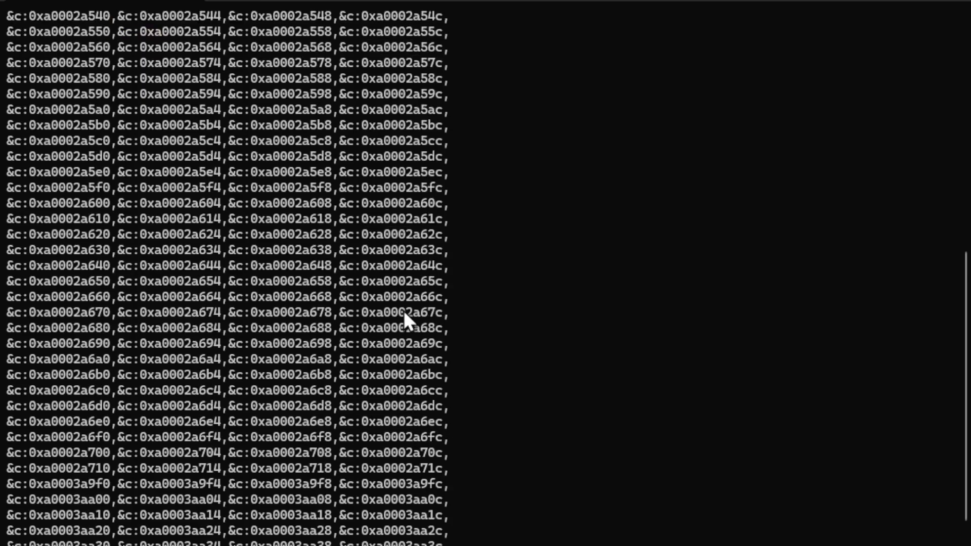
mouse_move(443, 403)
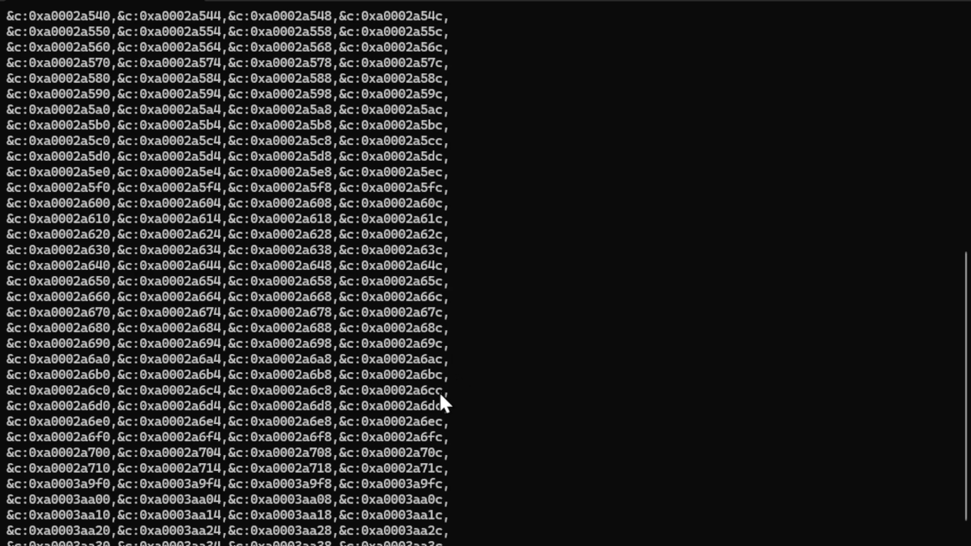
mouse_move(402, 449)
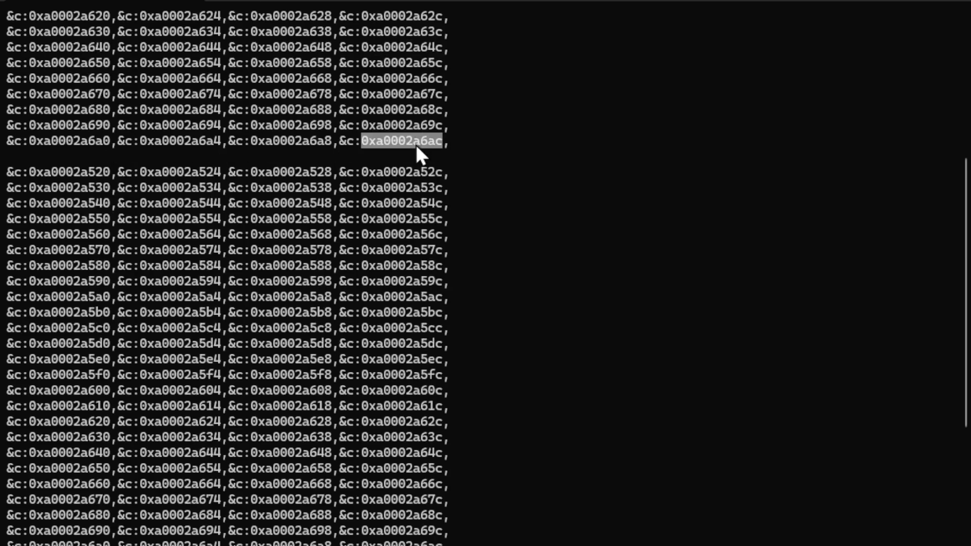
scroll("down", 3)
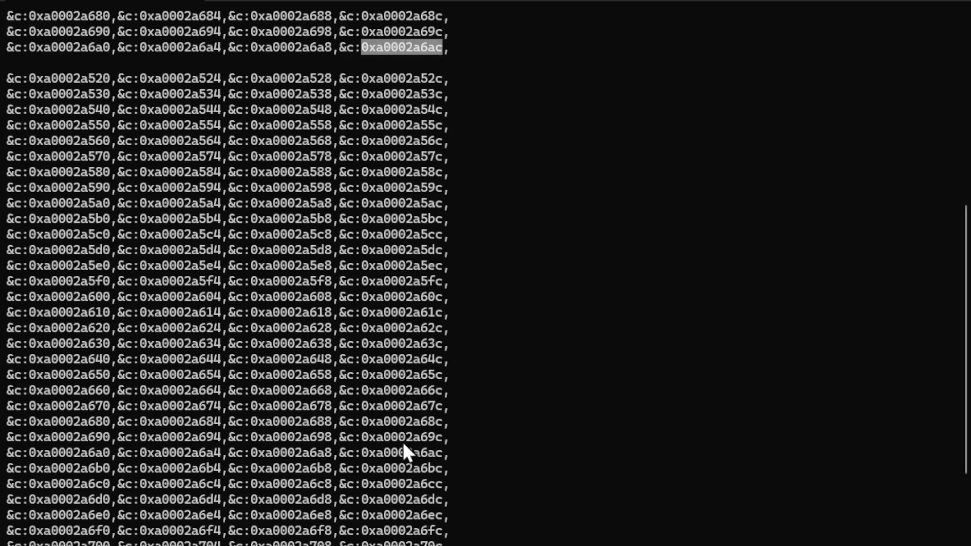
mouse_move(402, 505)
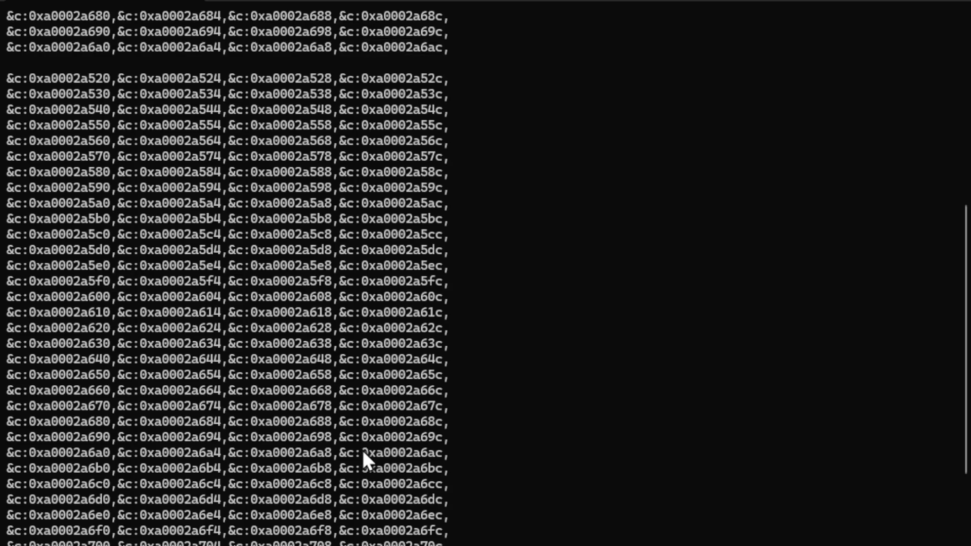
double_click(401, 452)
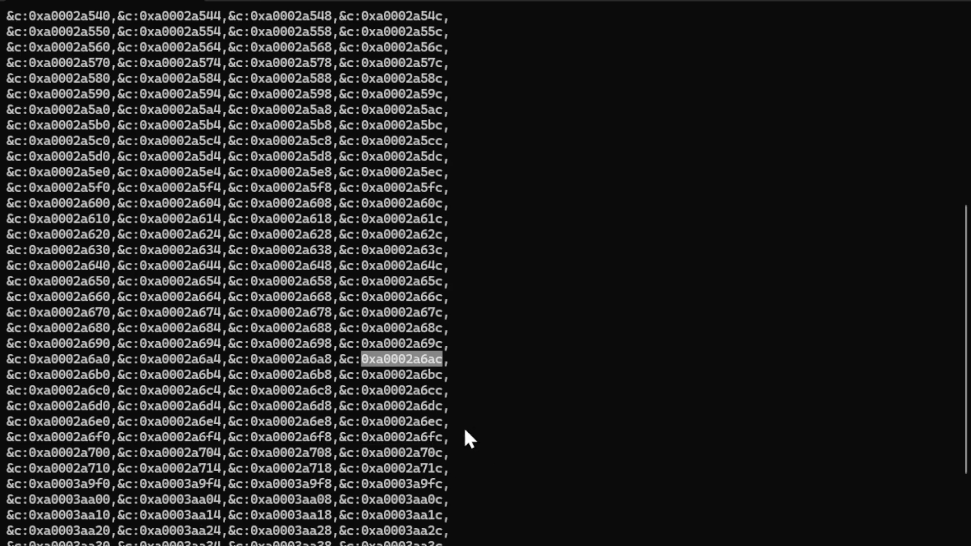
scroll("down", 3)
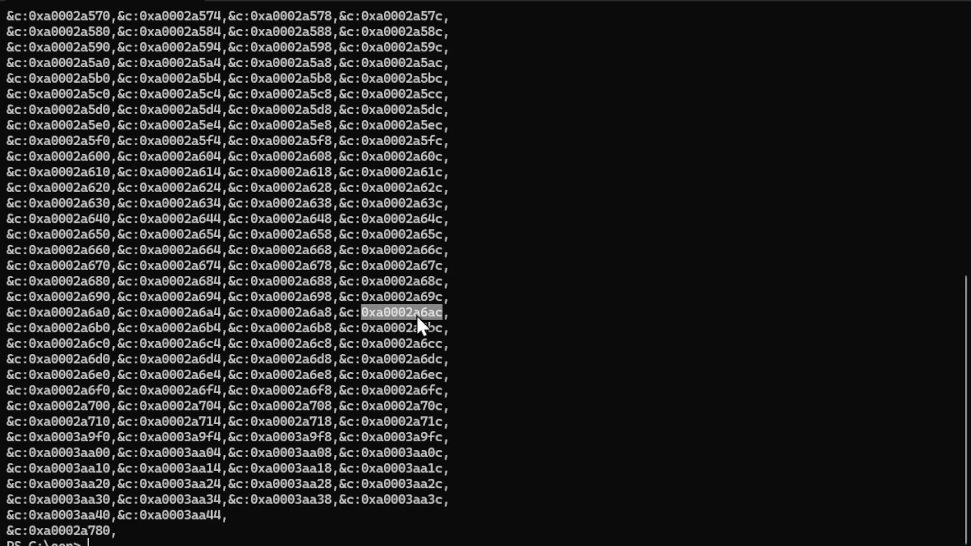
mouse_move(439, 326)
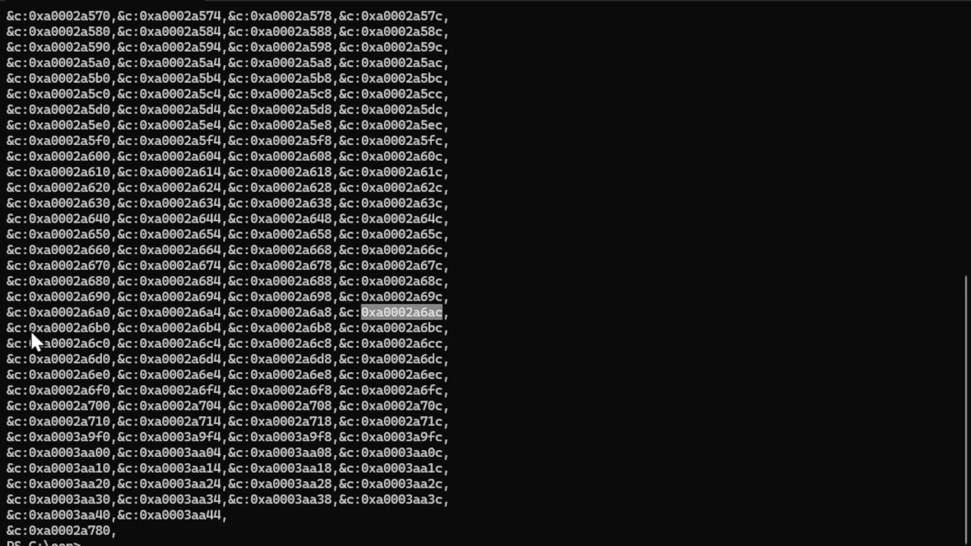
mouse_move(102, 340)
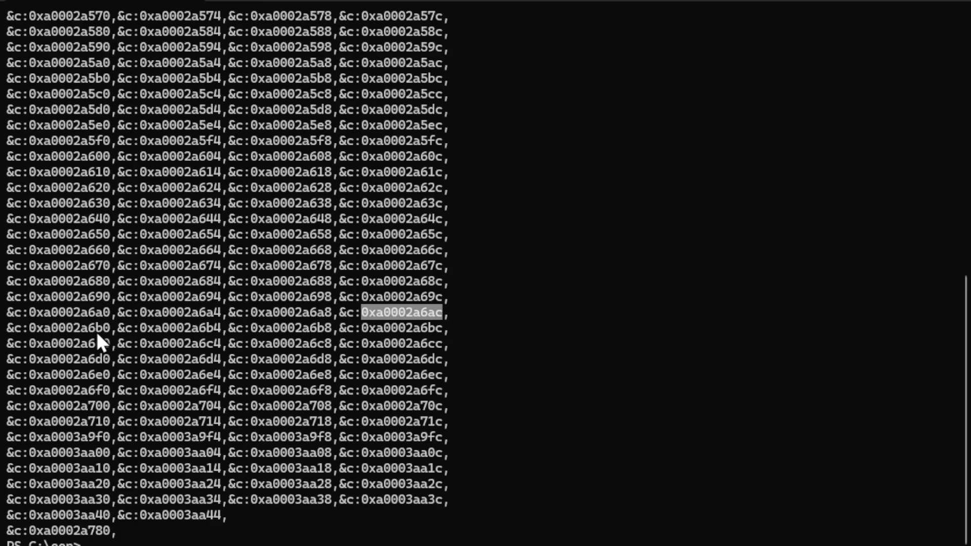
mouse_move(104, 339)
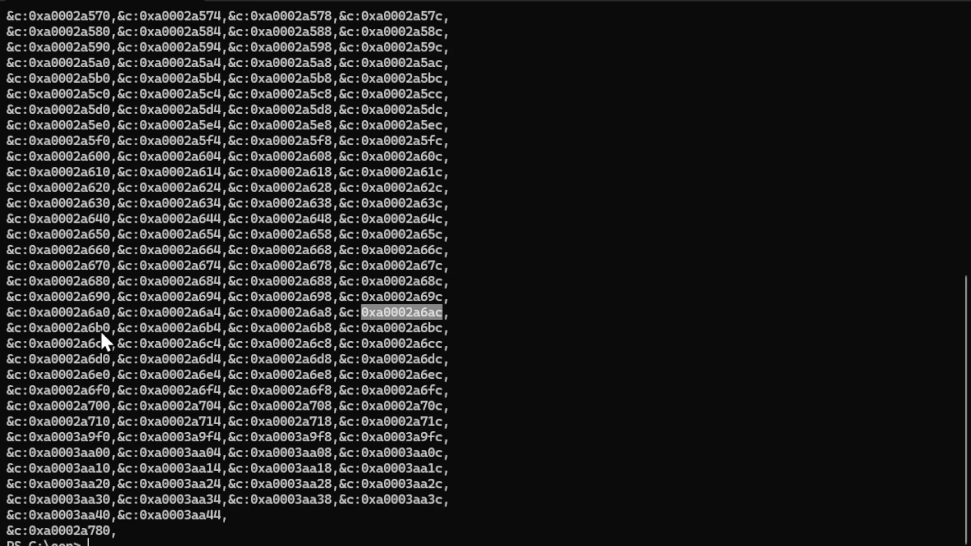
mouse_move(445, 339)
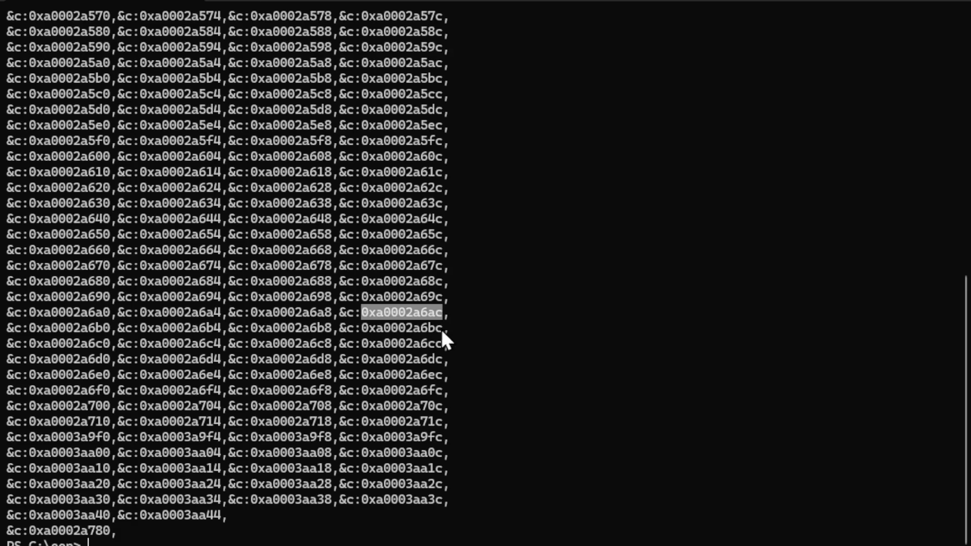
mouse_move(405, 350)
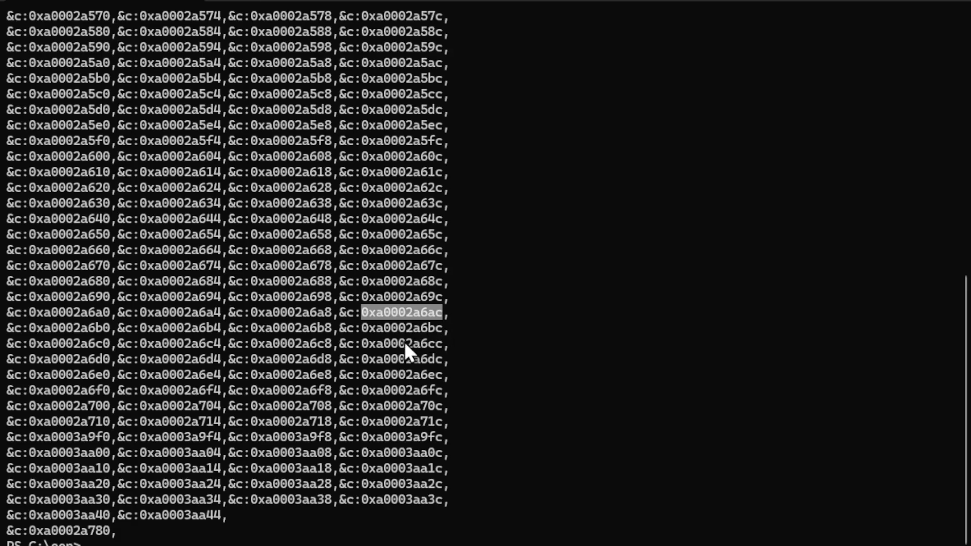
mouse_move(440, 364)
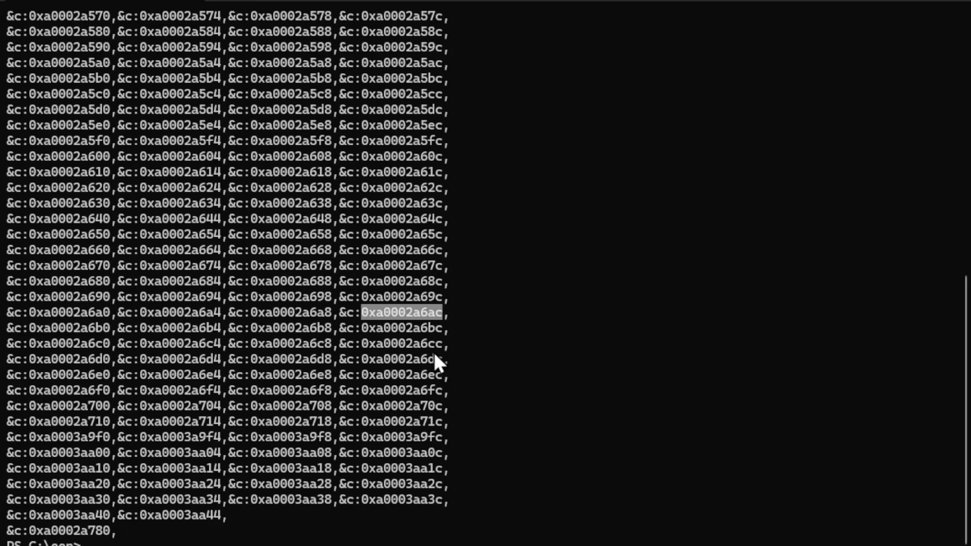
mouse_move(437, 347)
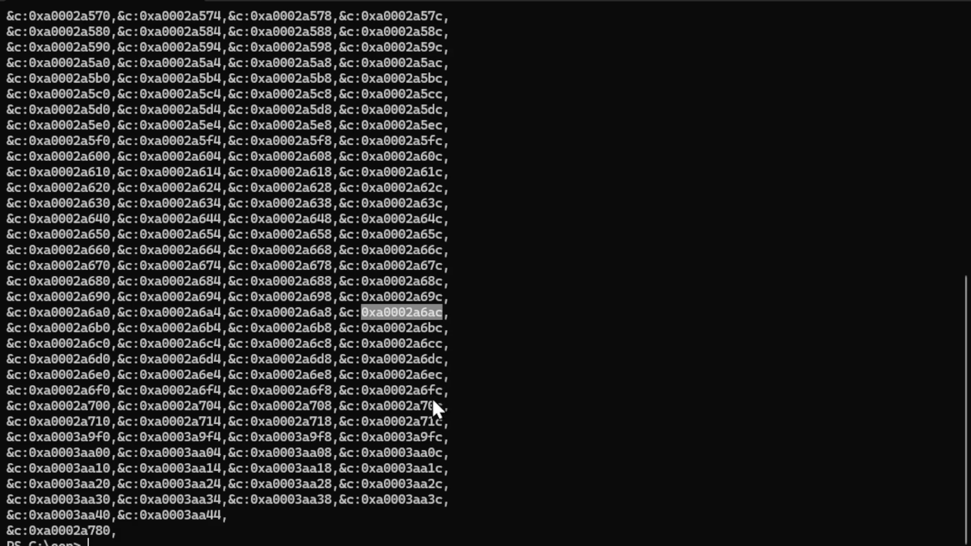
mouse_move(431, 433)
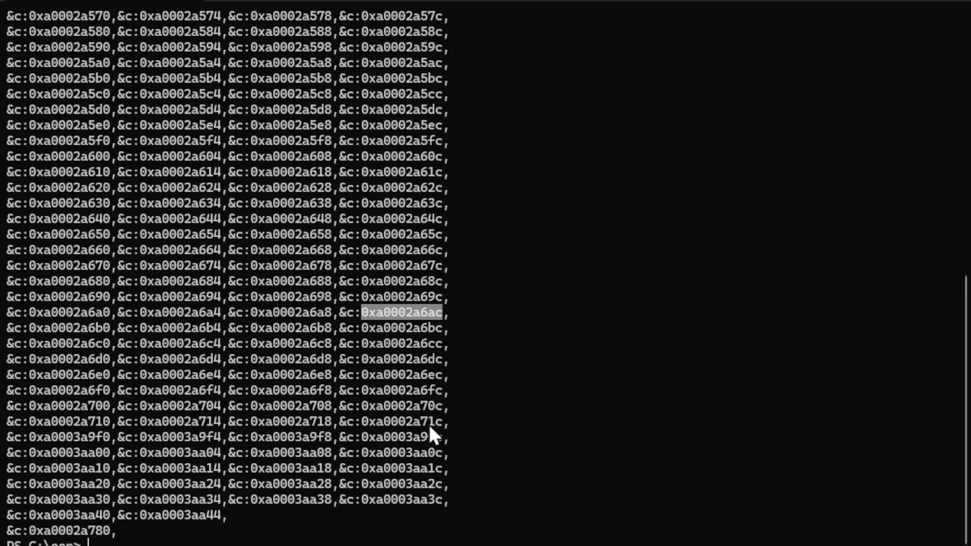
mouse_move(368, 439)
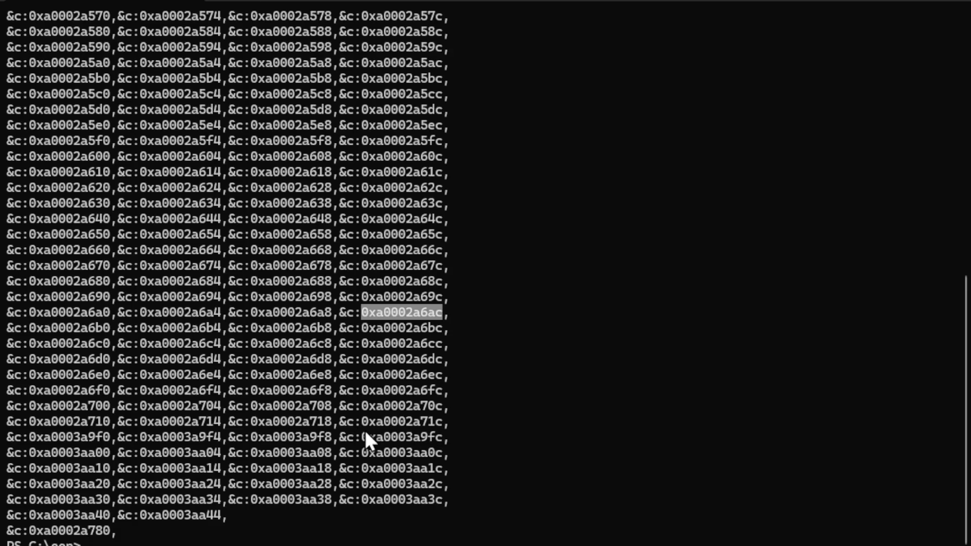
mouse_move(362, 427)
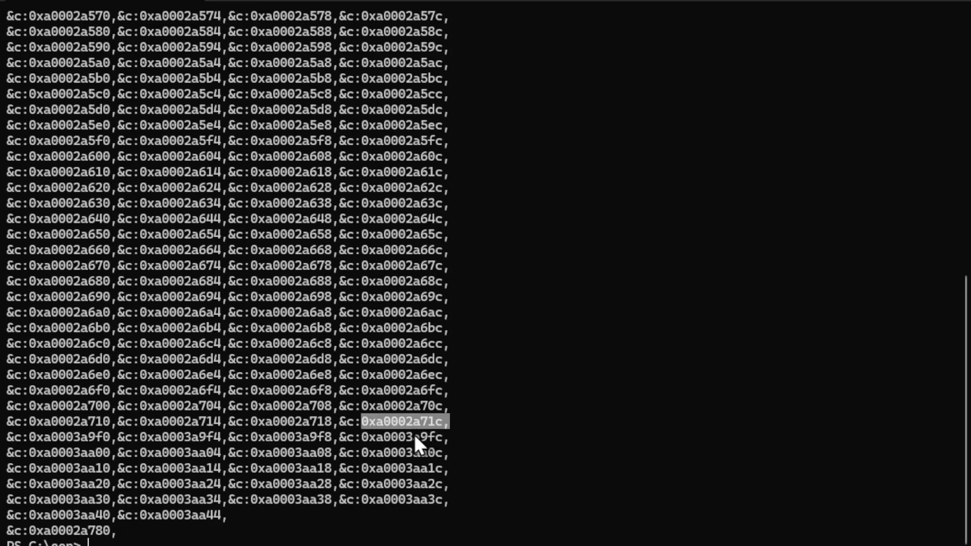
mouse_move(408, 430)
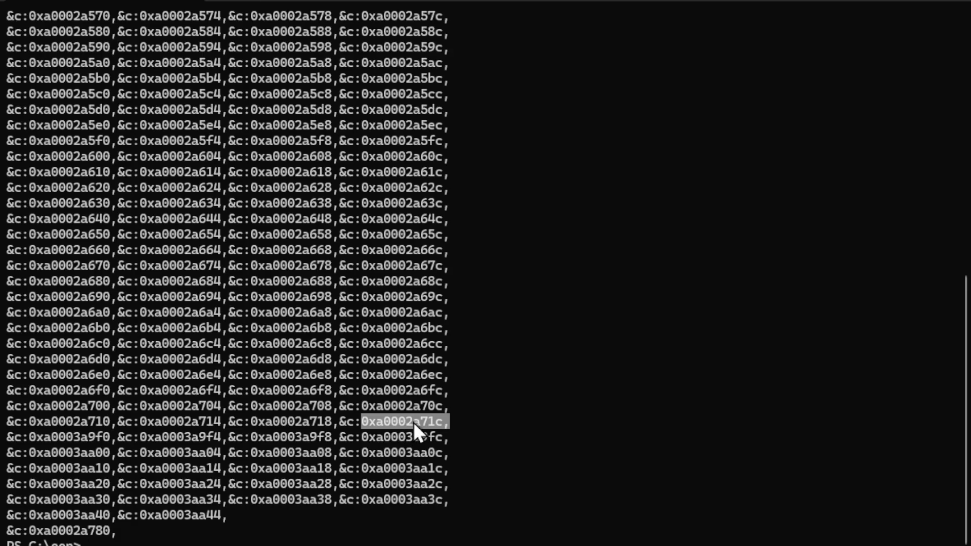
mouse_move(433, 433)
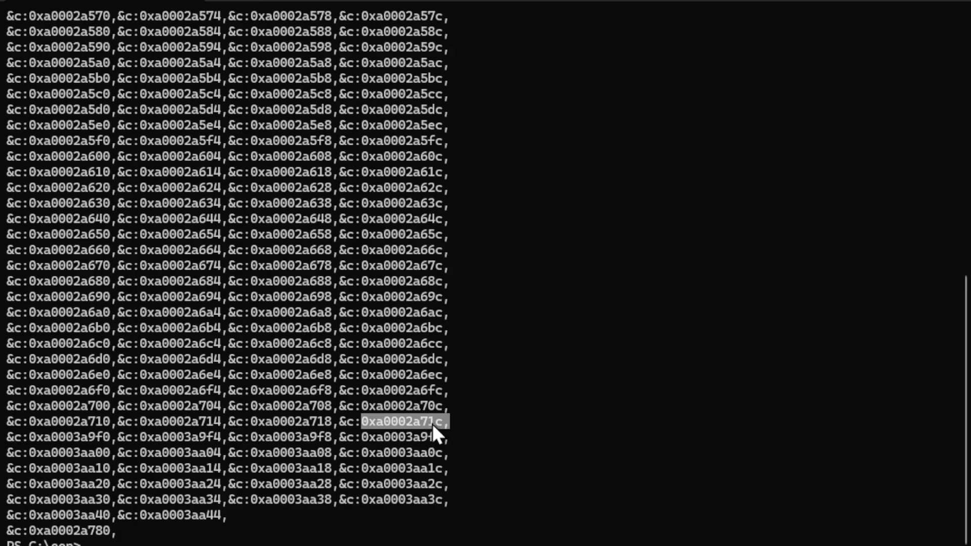
mouse_move(108, 452)
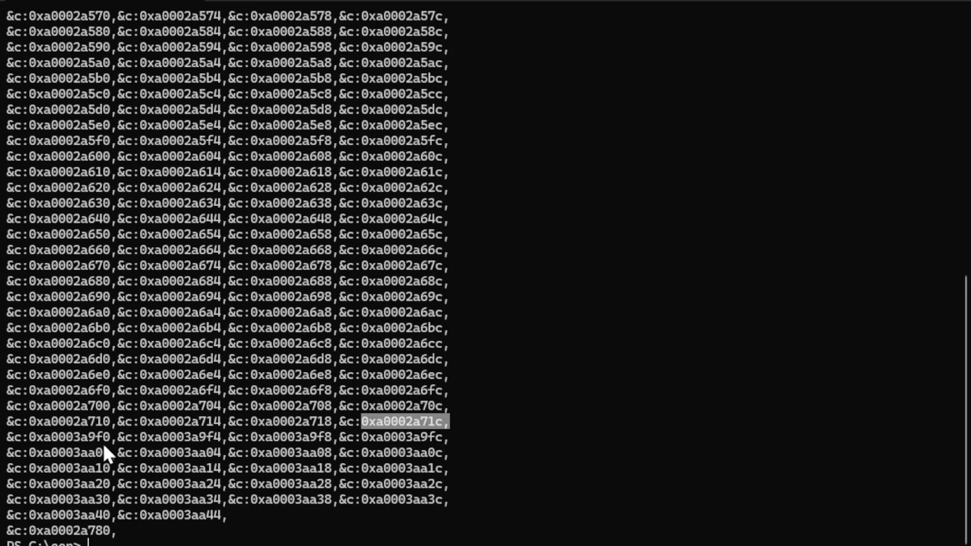
mouse_move(109, 446)
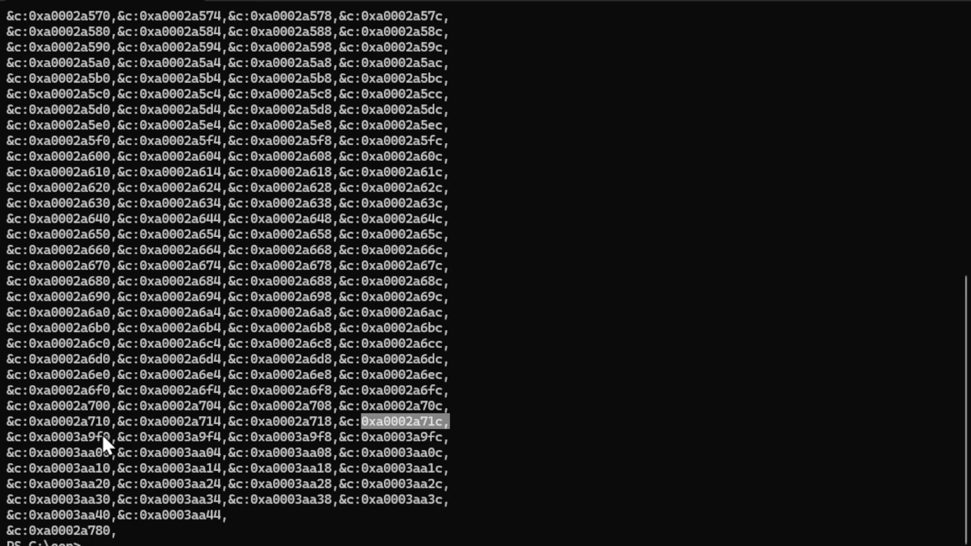
mouse_move(104, 540)
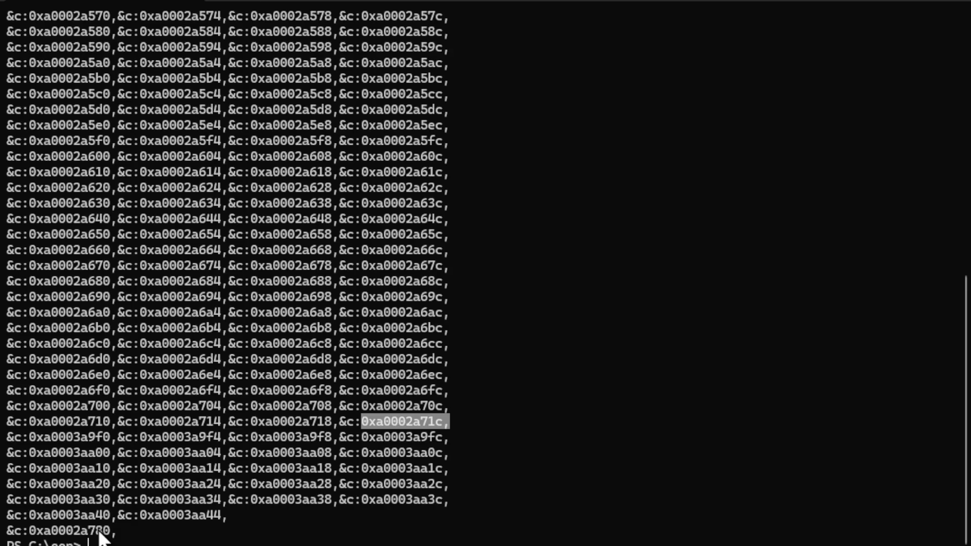
mouse_move(436, 433)
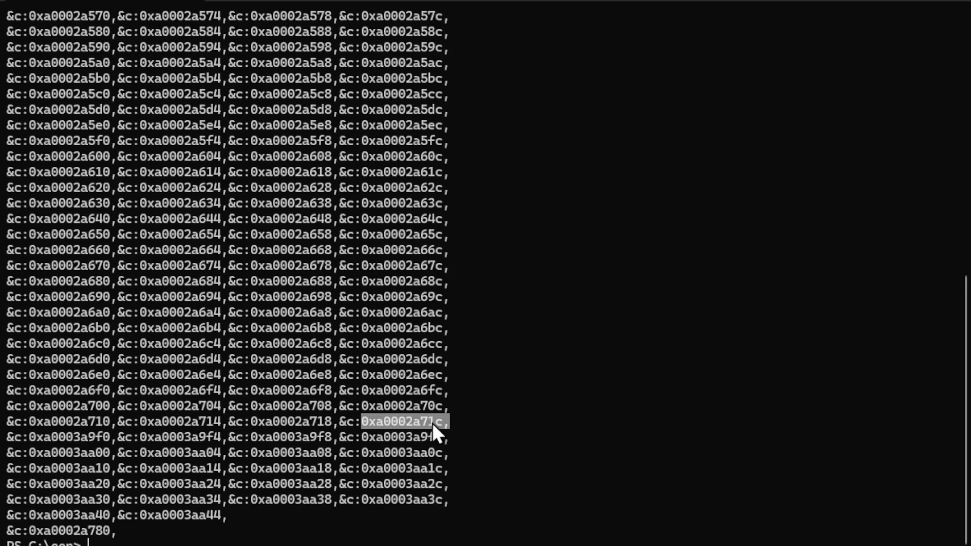
mouse_move(96, 439)
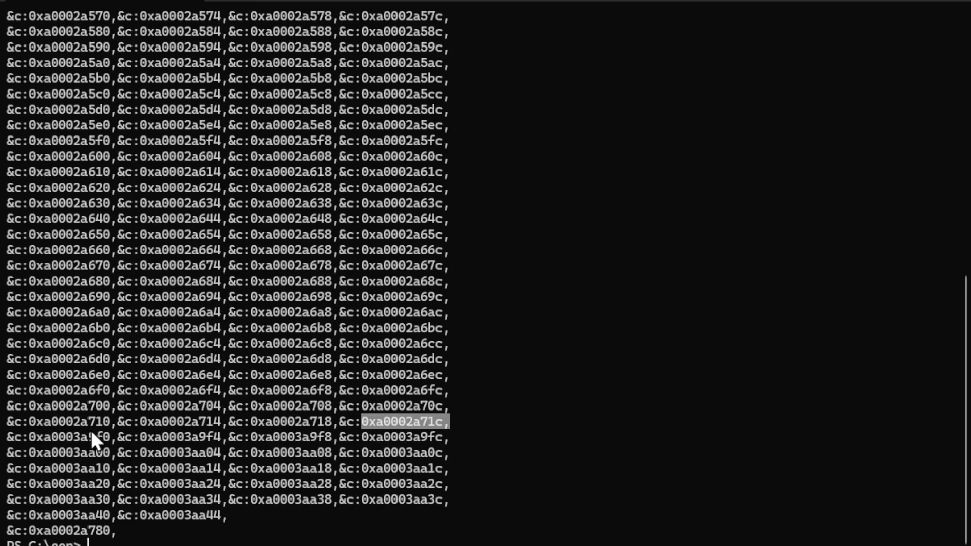
mouse_move(99, 443)
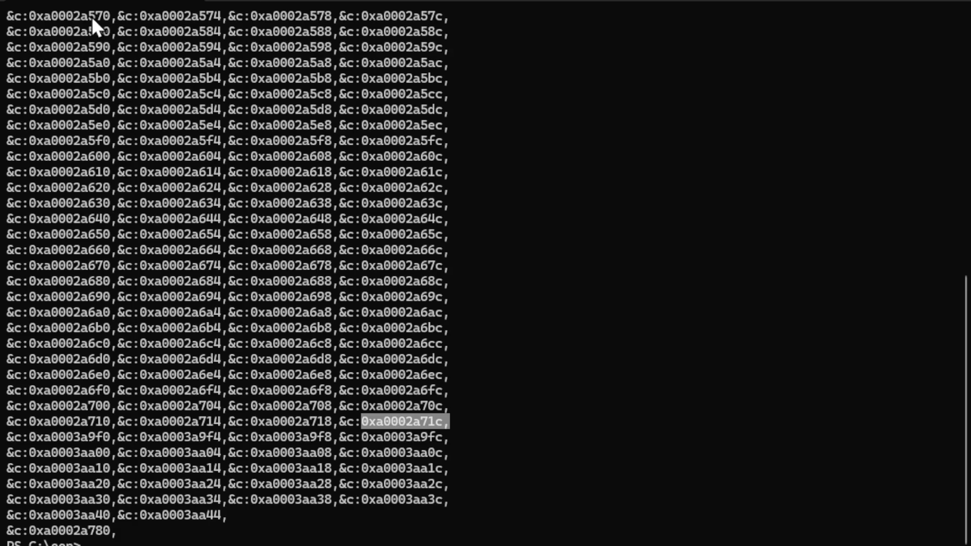
mouse_move(300, 399)
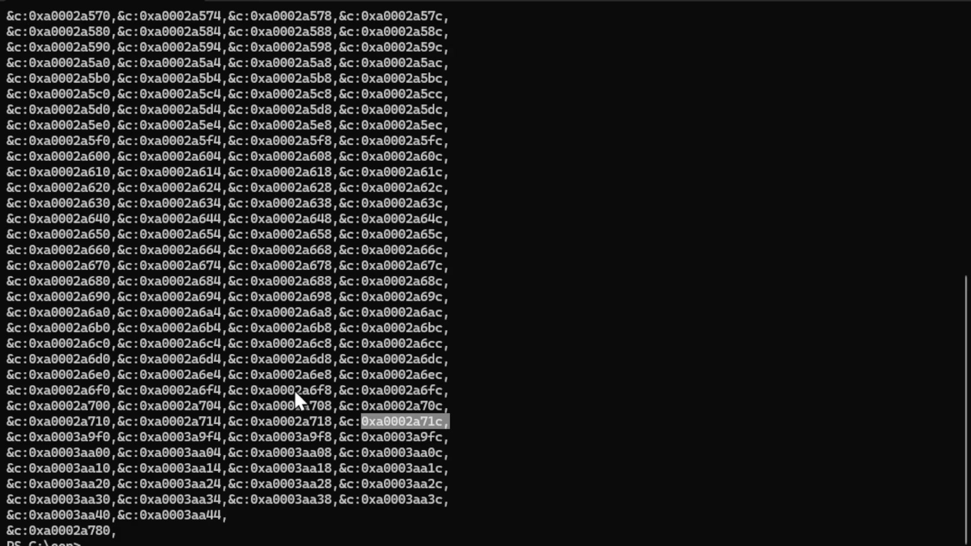
mouse_move(433, 427)
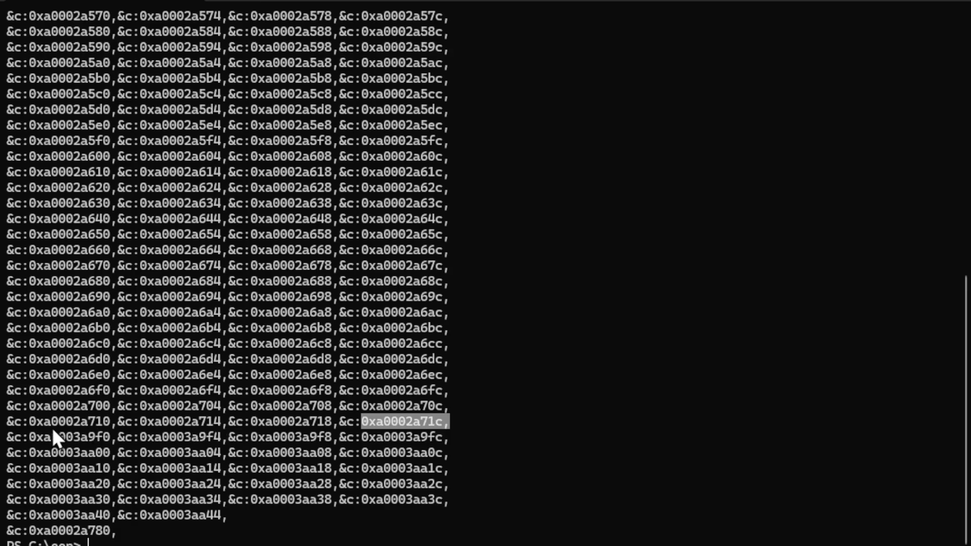
mouse_move(224, 526)
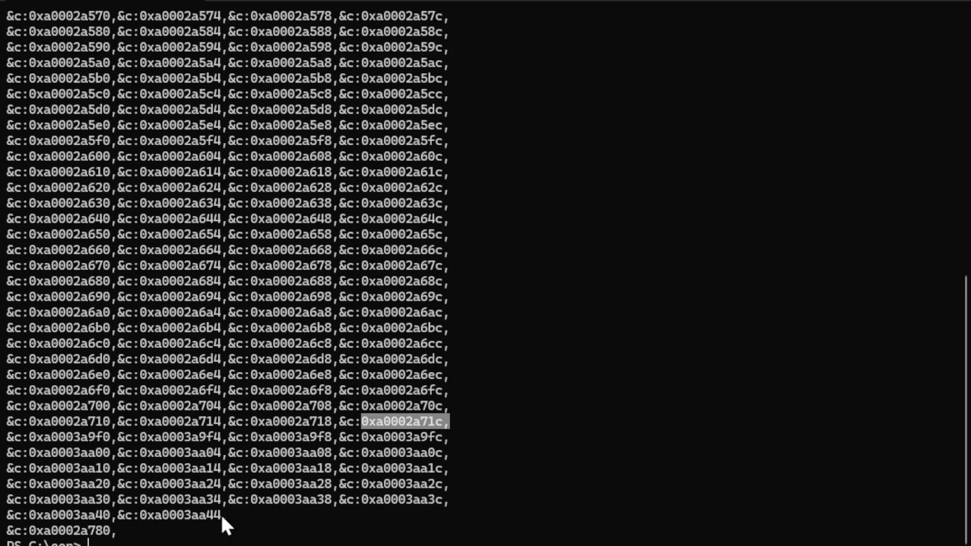
mouse_move(285, 303)
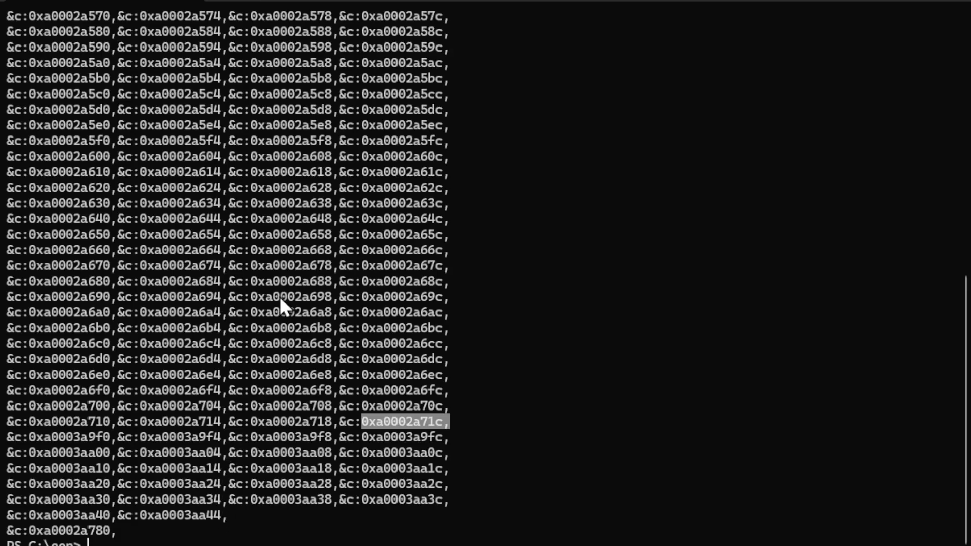
mouse_move(217, 300)
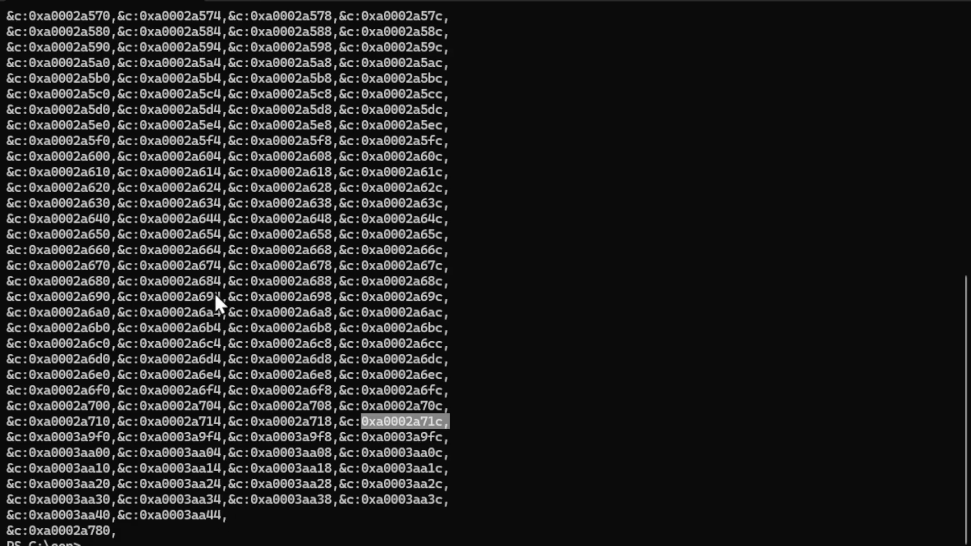
mouse_move(254, 104)
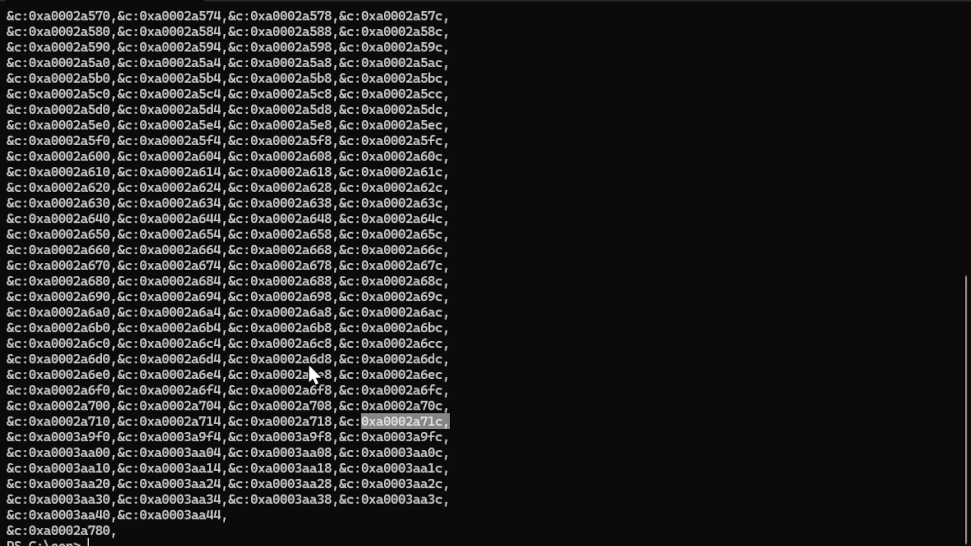
mouse_move(291, 455)
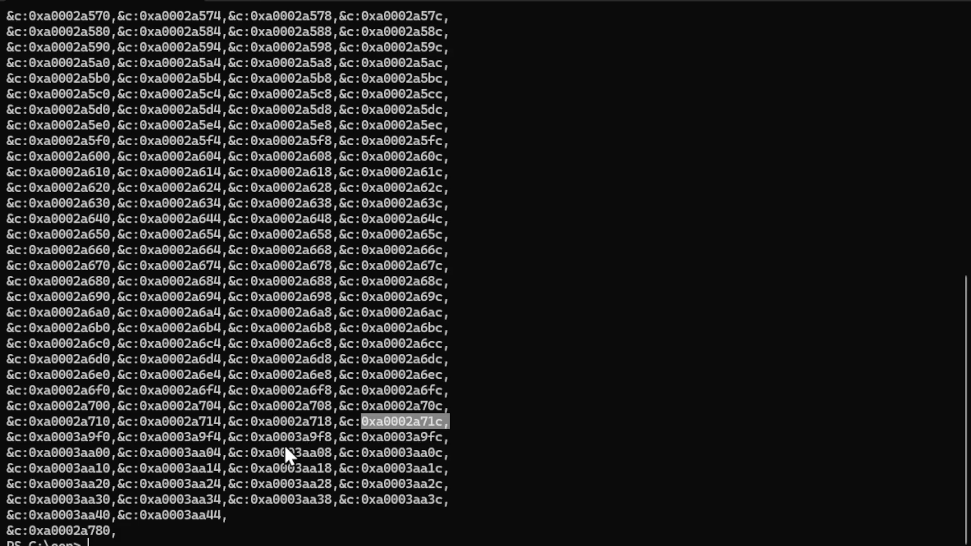
mouse_move(281, 239)
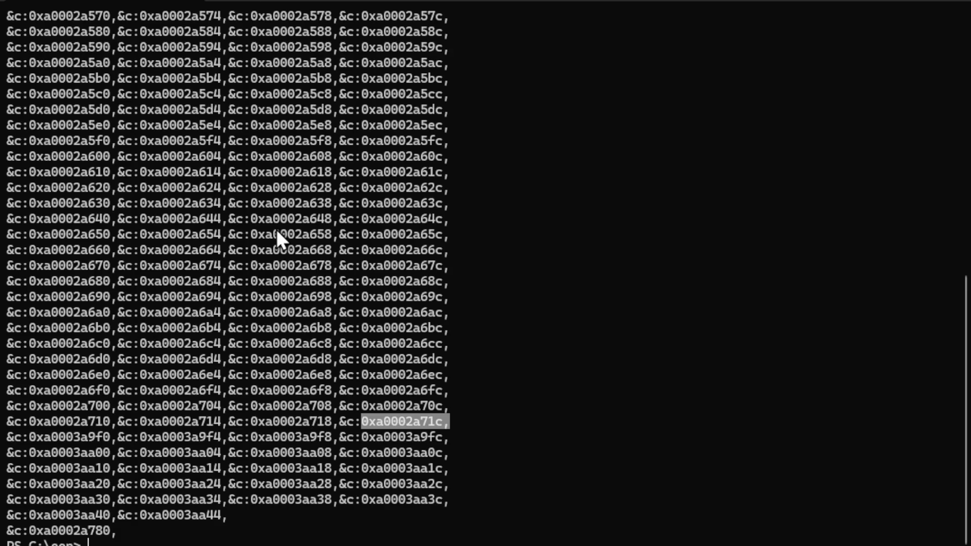
mouse_move(265, 266)
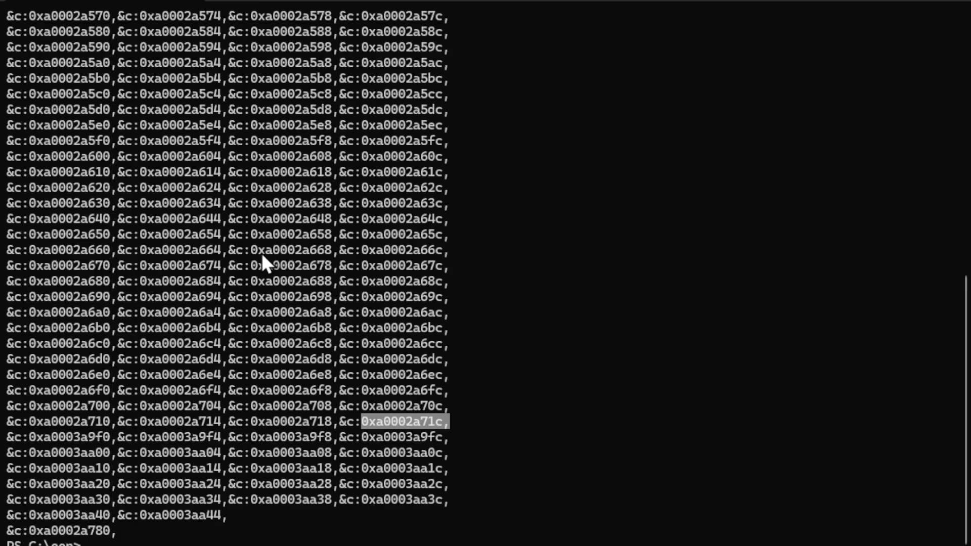
mouse_move(213, 267)
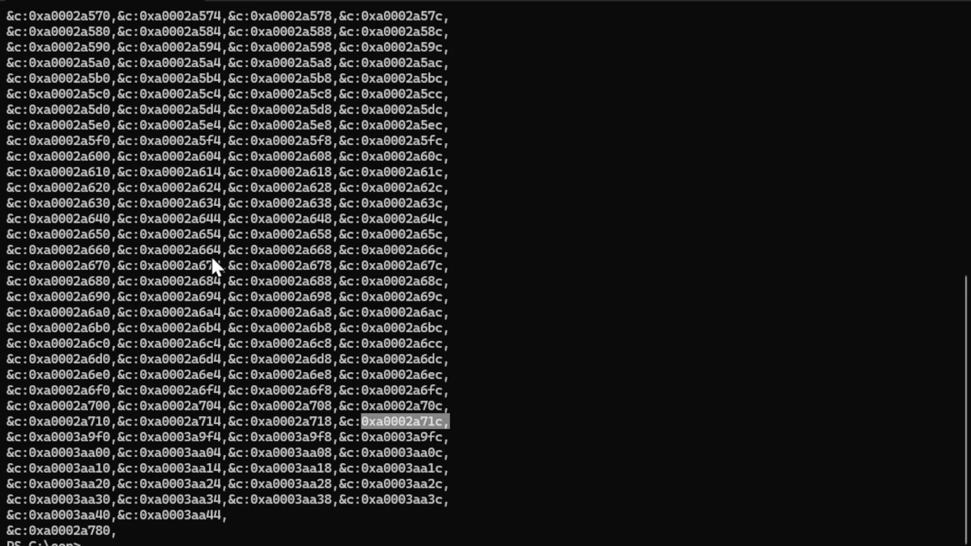
mouse_move(303, 300)
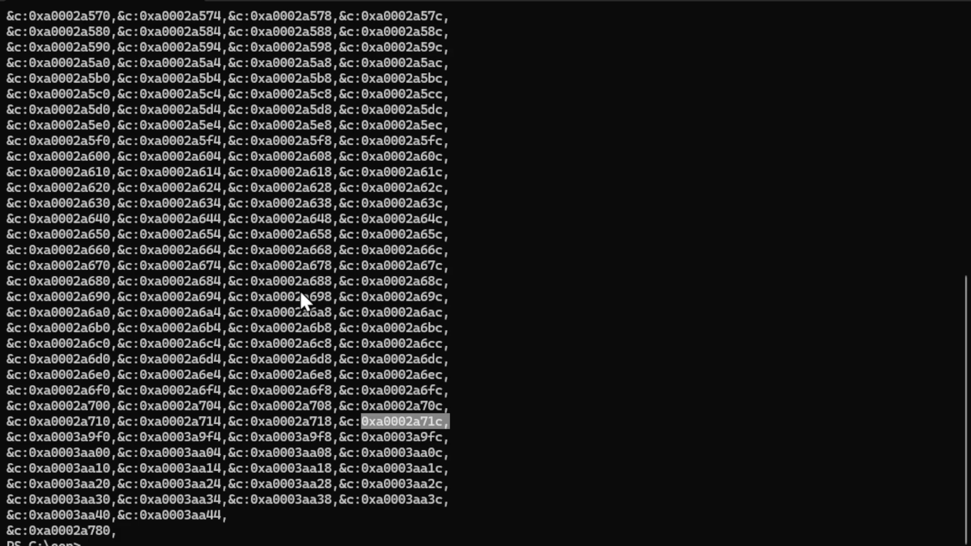
mouse_move(31, 25)
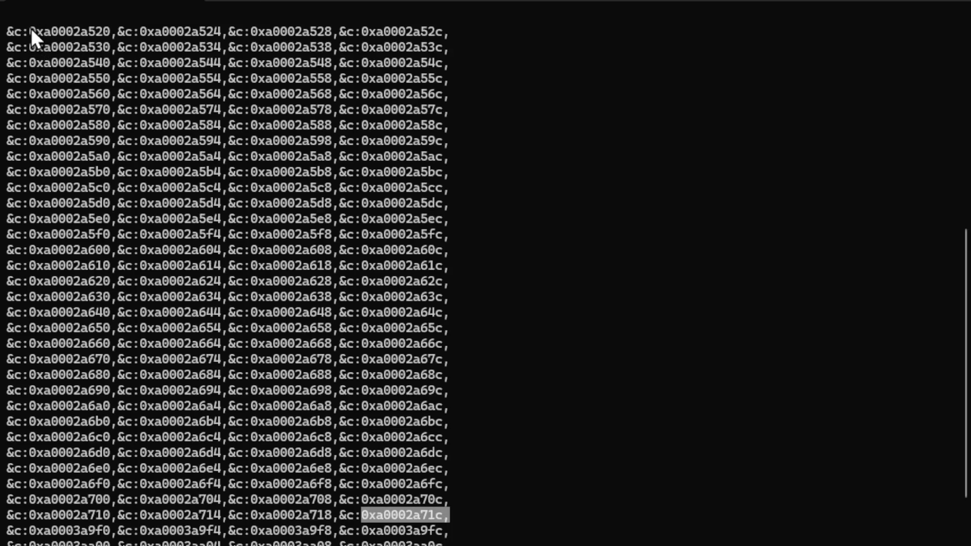
mouse_move(451, 523)
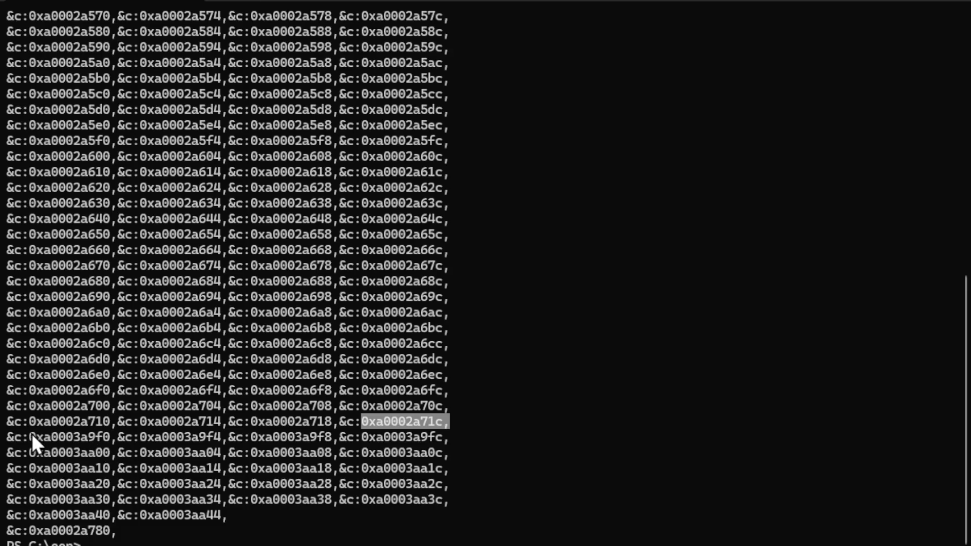
Select the addresses 0xa0003a9f0 through 0xa0003aa44 in the terminal output
left_click_drag(34, 443, 217, 516)
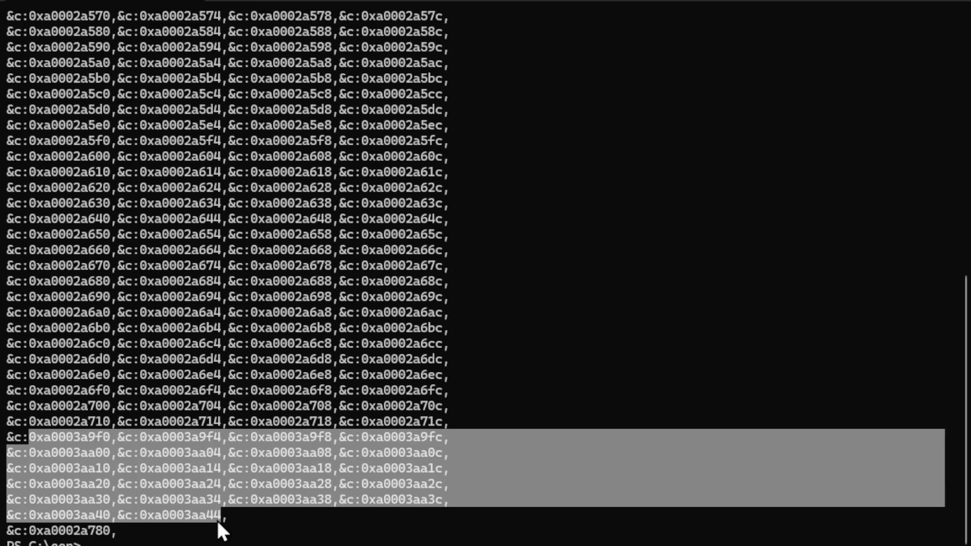
mouse_move(115, 457)
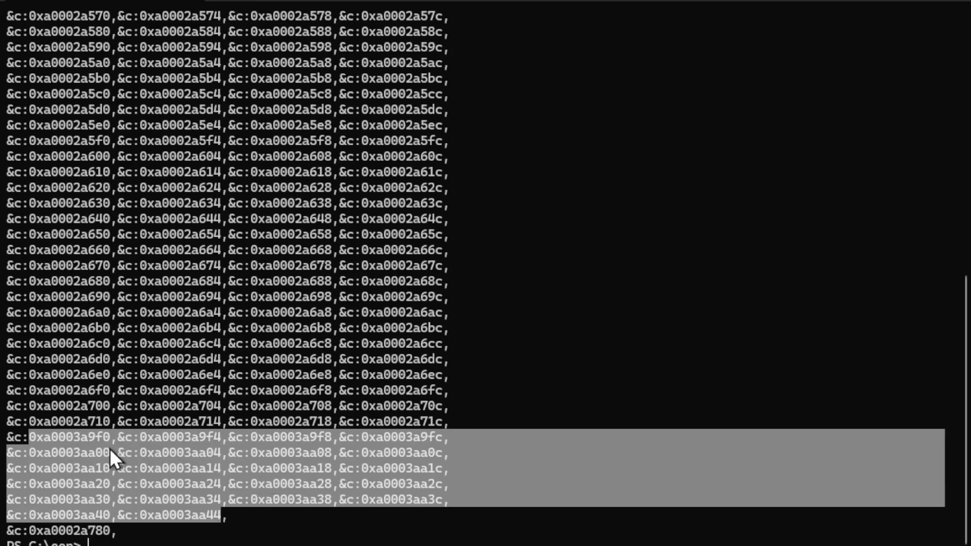
mouse_move(21, 400)
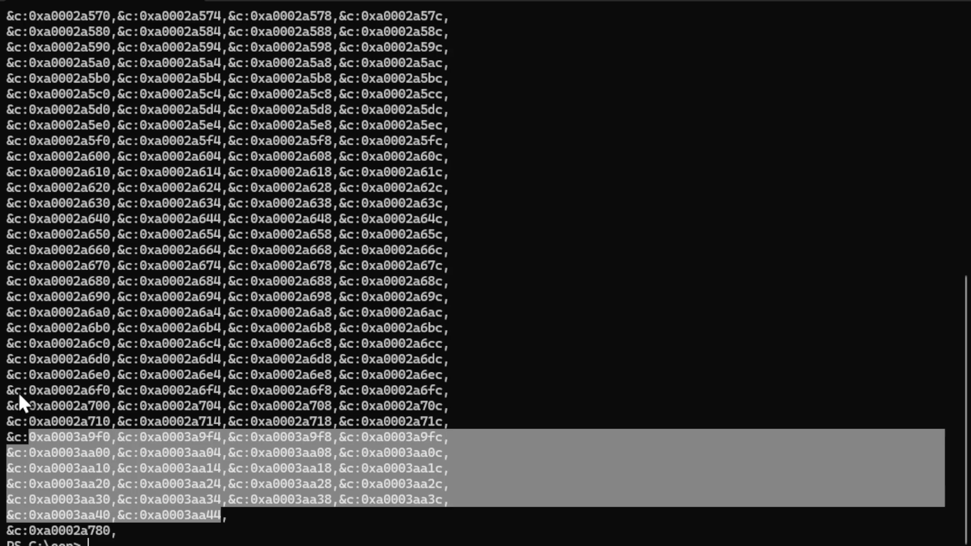
mouse_move(433, 427)
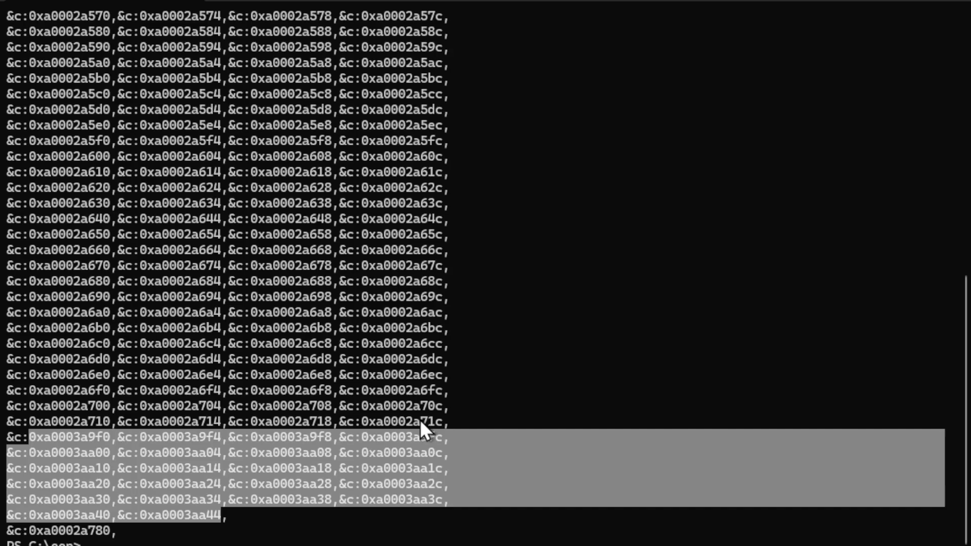
mouse_move(425, 427)
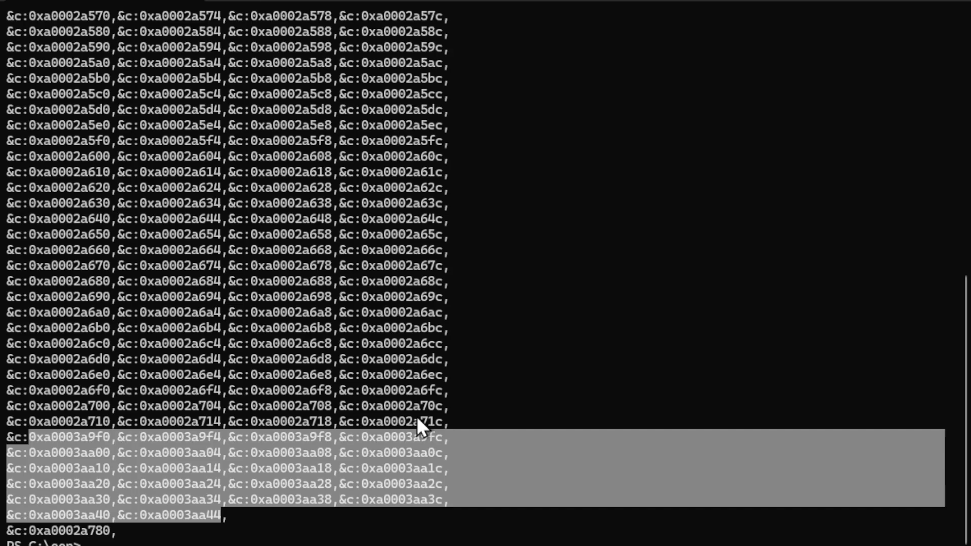
mouse_move(414, 415)
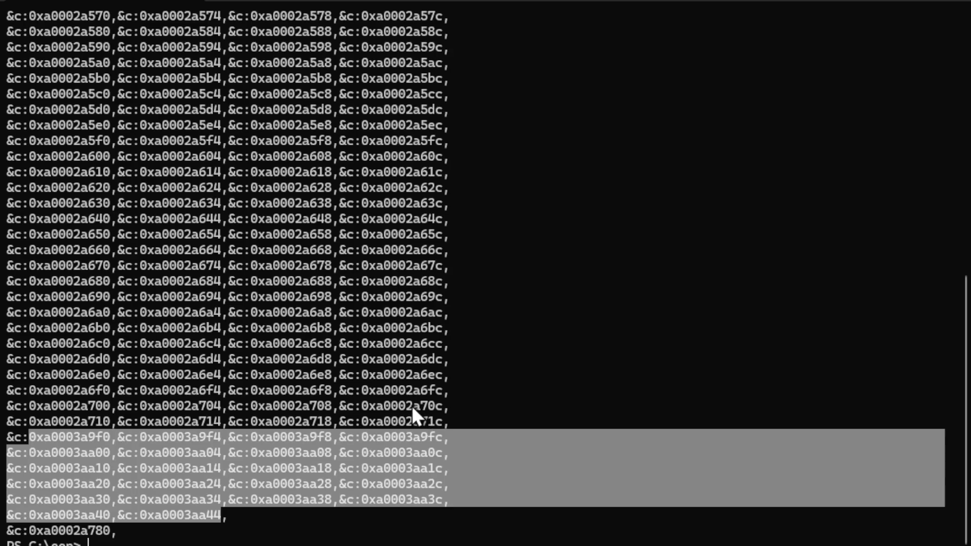
mouse_move(316, 400)
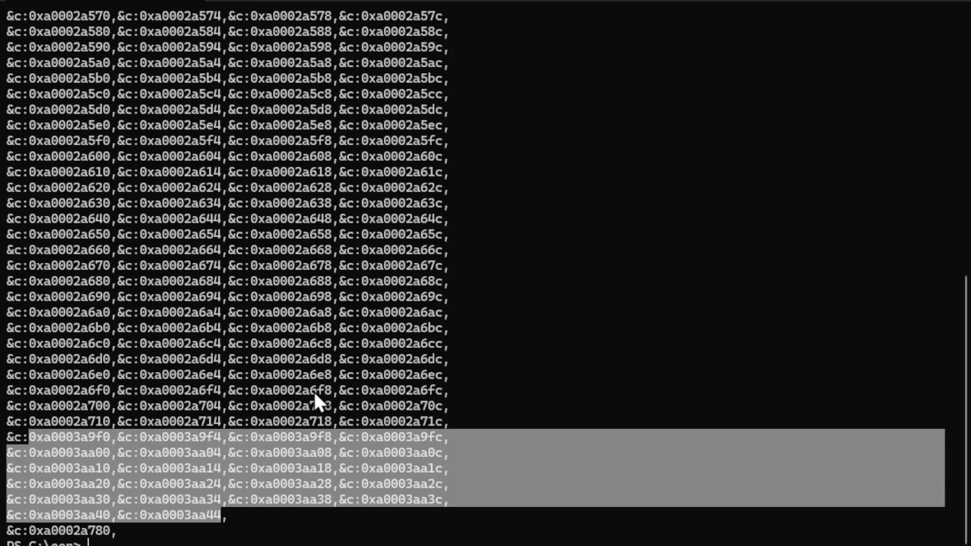